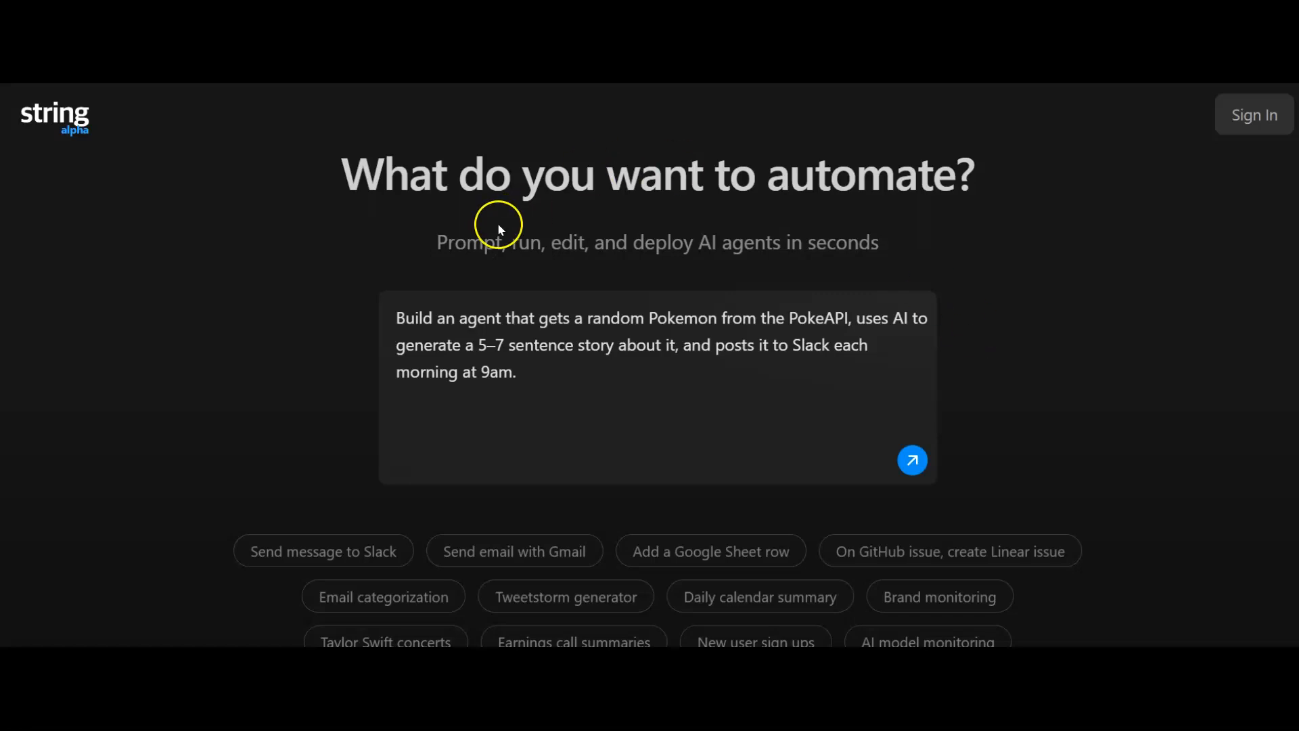
mouse_move(68, 87)
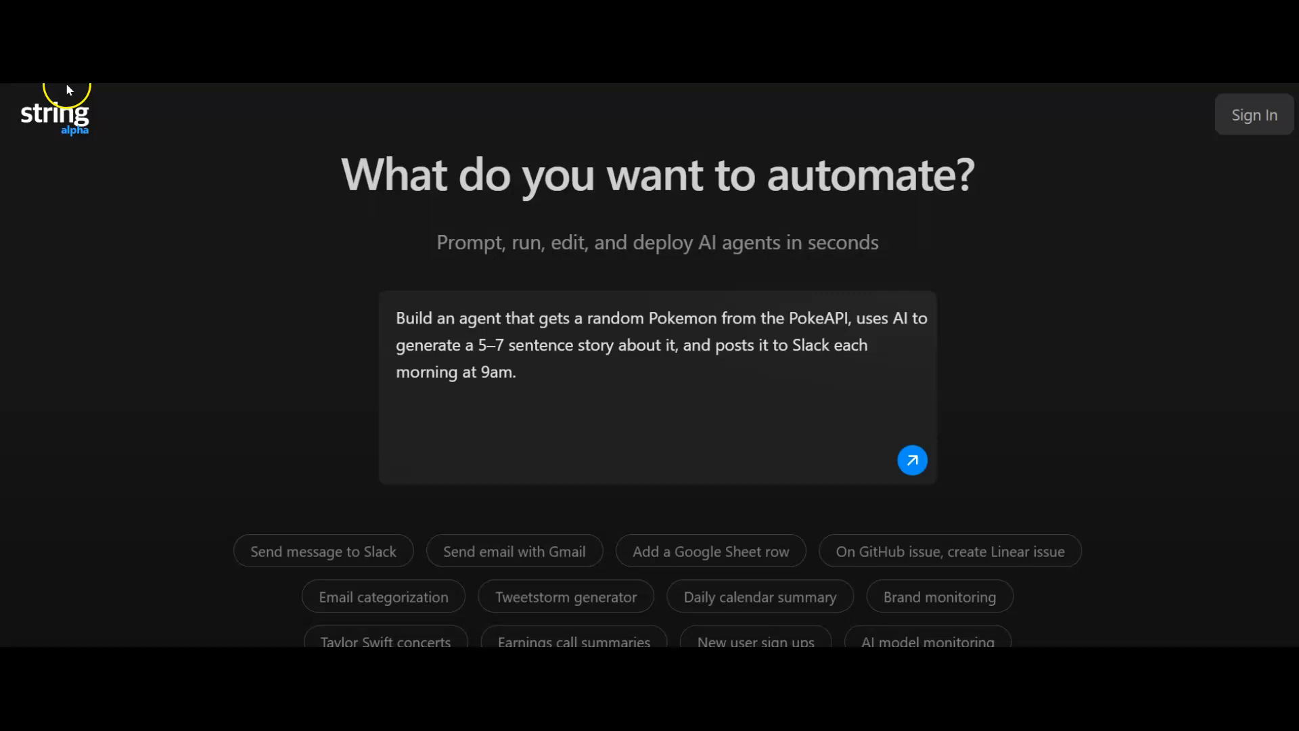
mouse_move(659, 175)
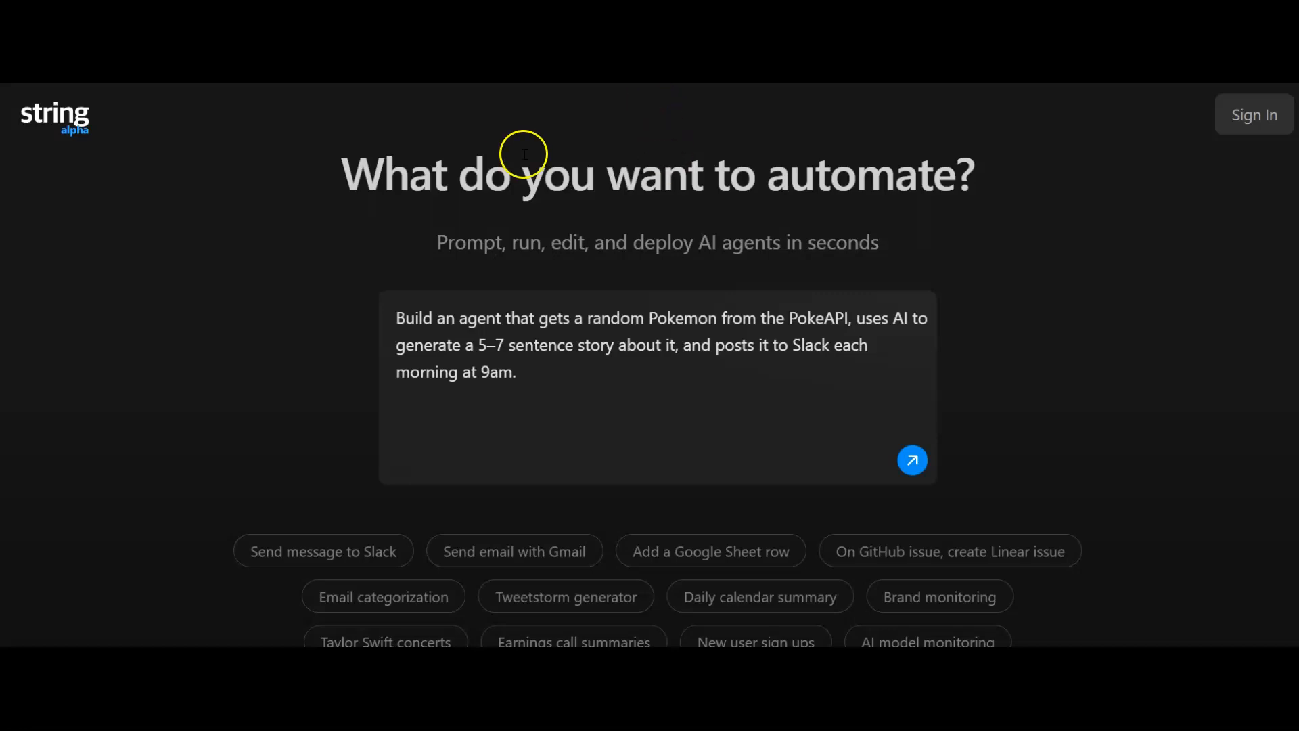
mouse_move(657, 251)
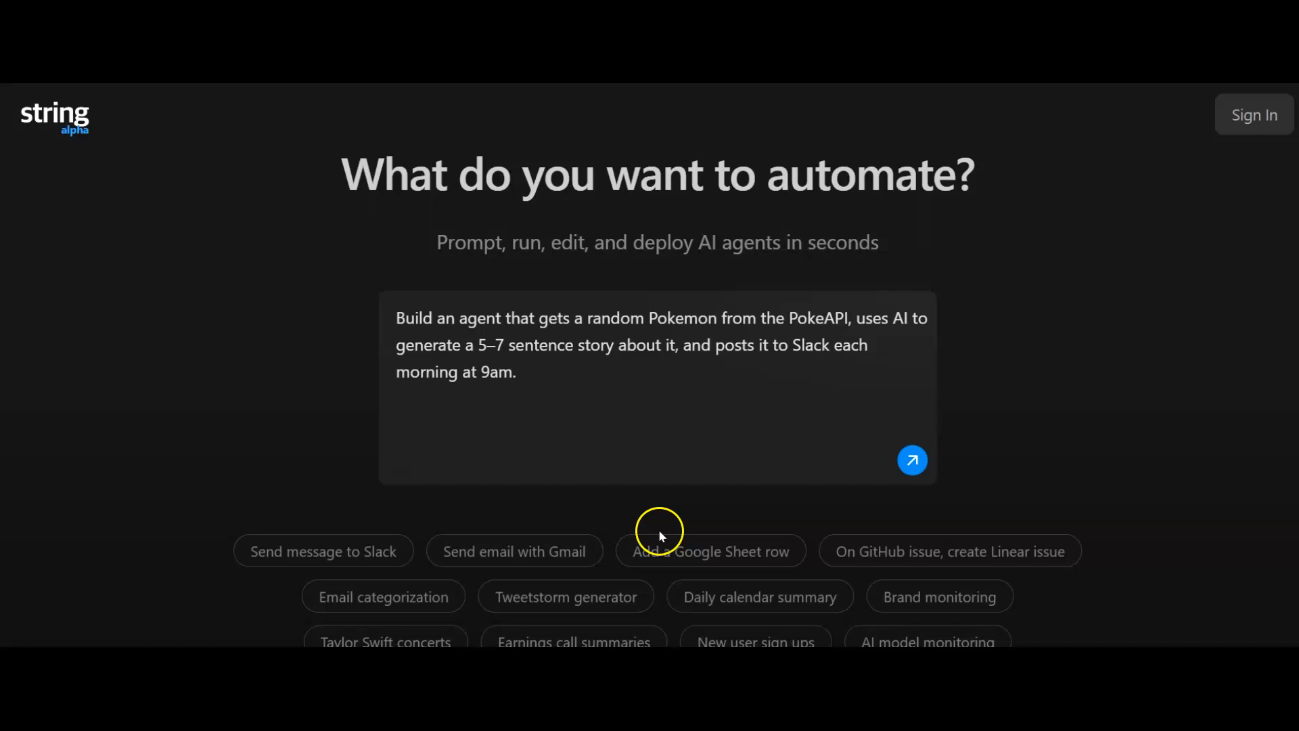
mouse_move(714, 536)
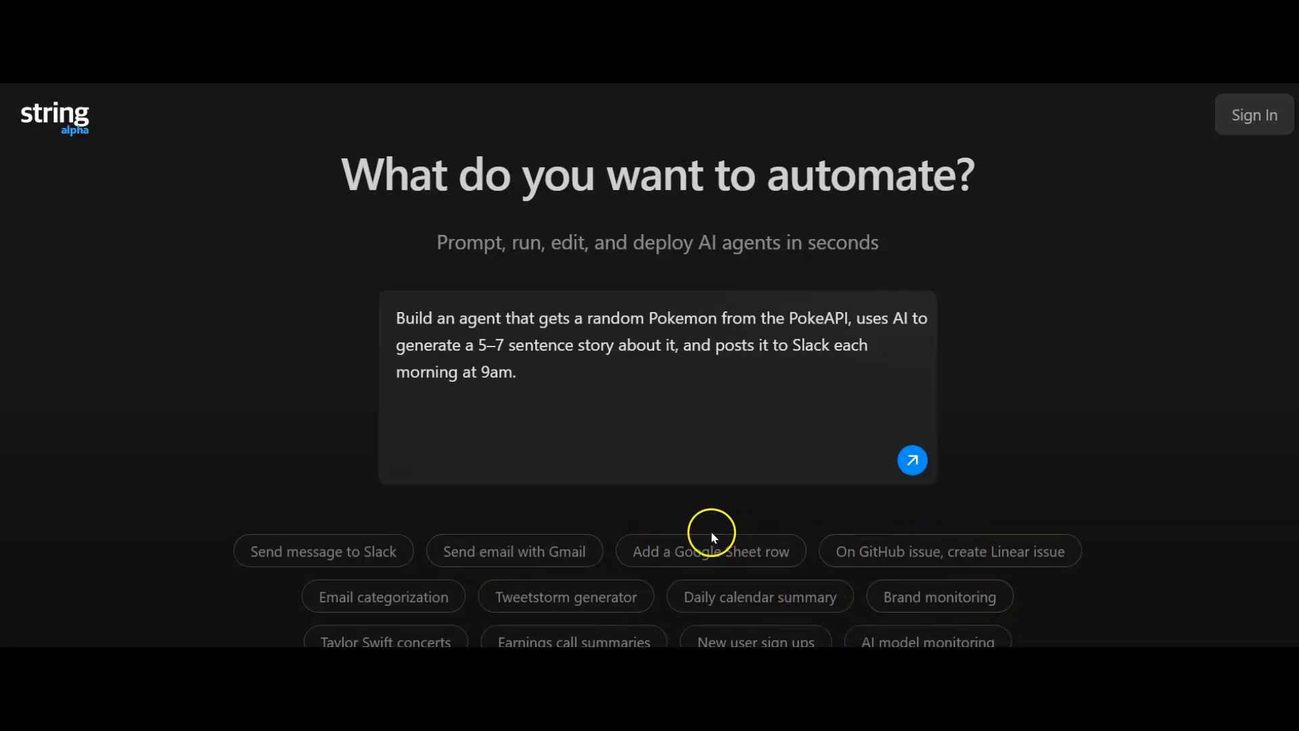
mouse_move(298, 558)
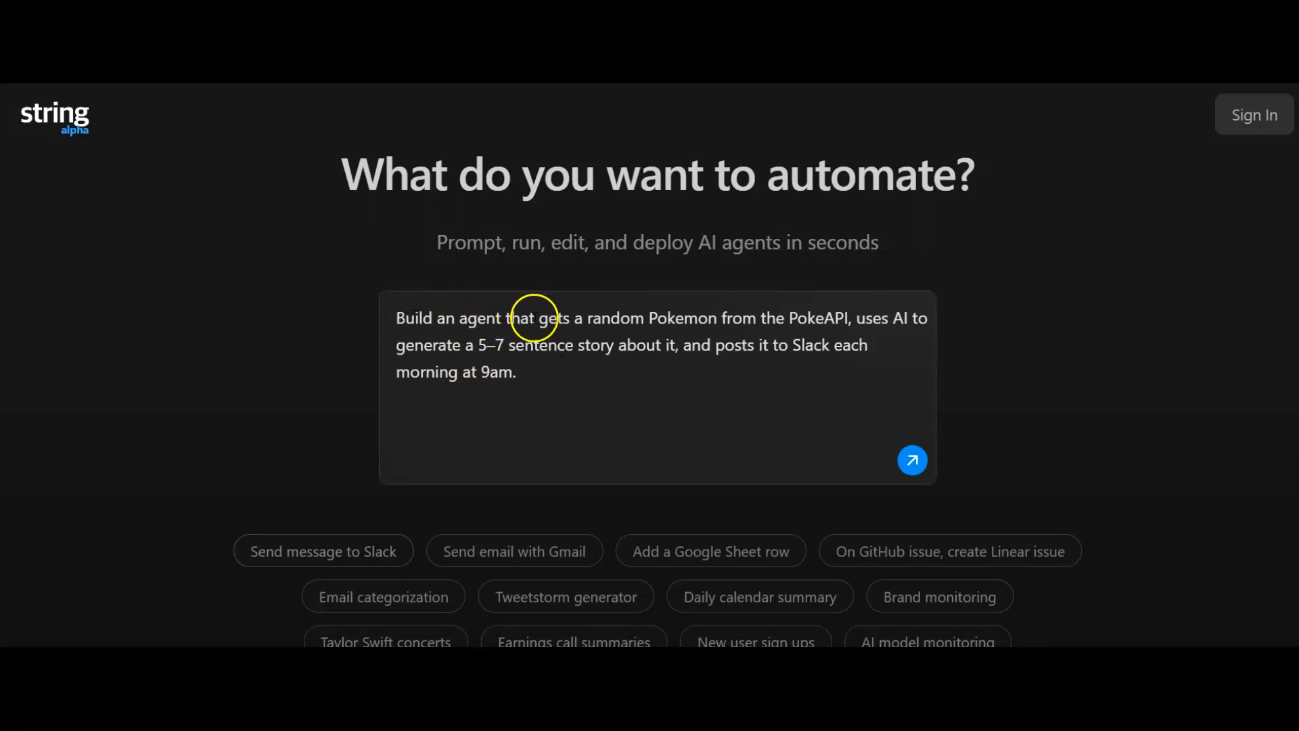
mouse_move(727, 318)
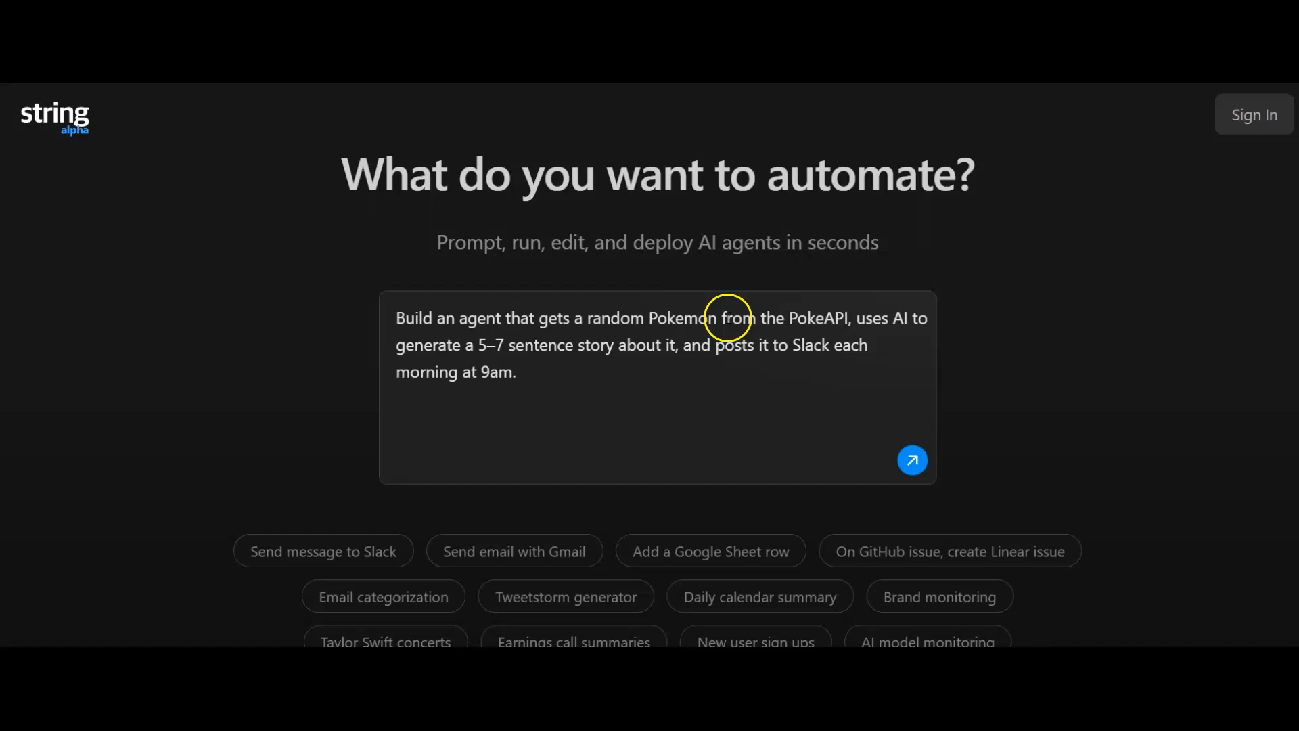
mouse_move(855, 322)
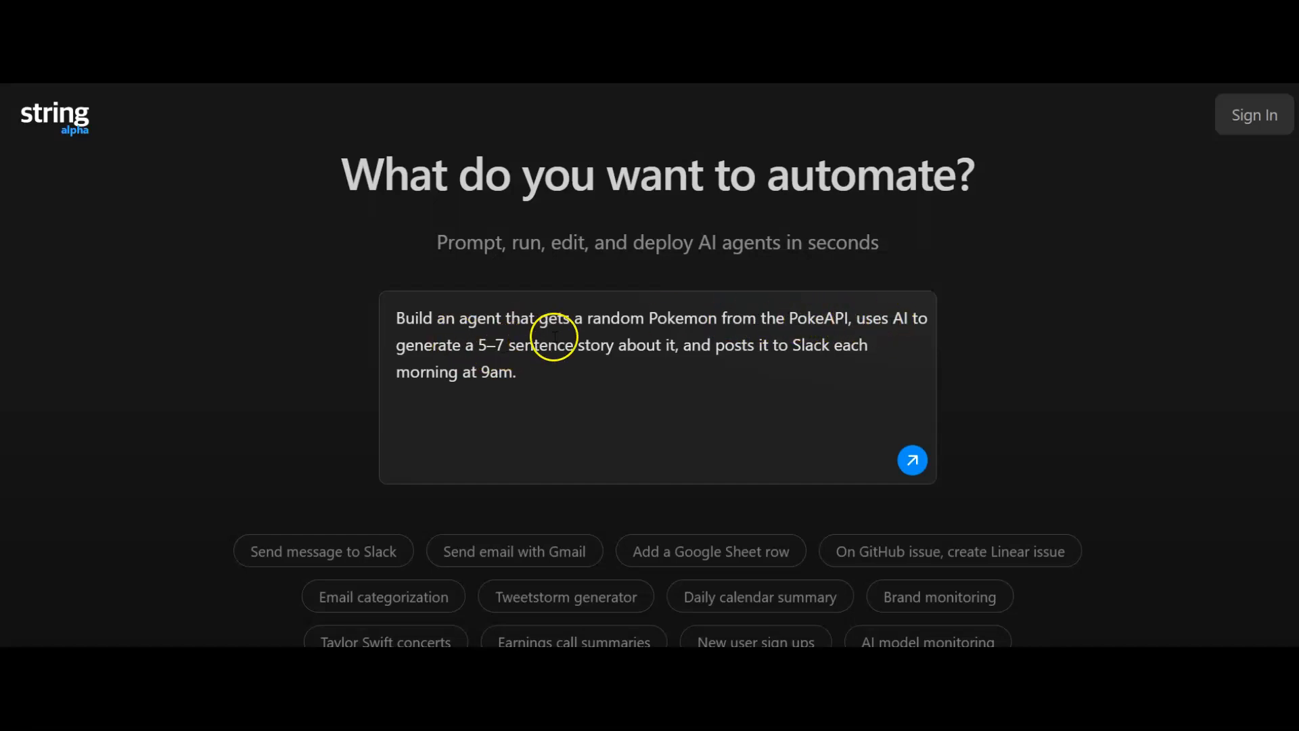
mouse_move(785, 353)
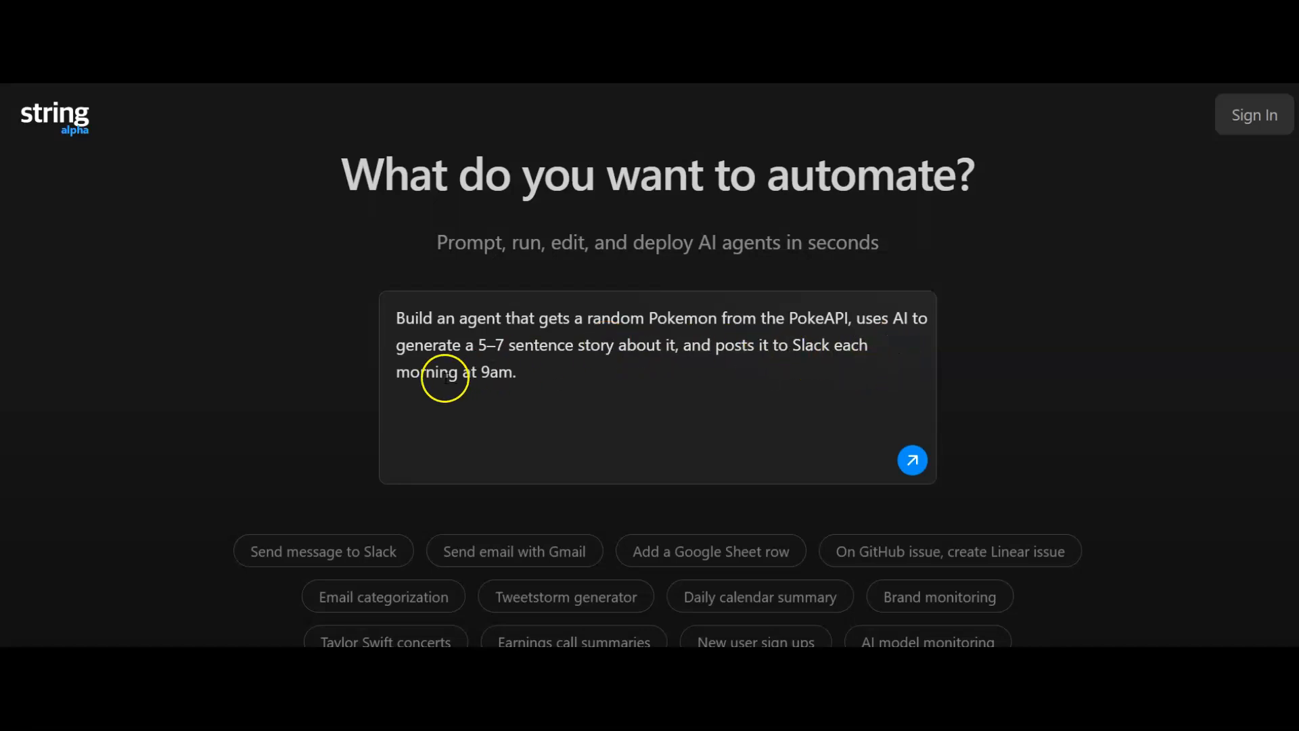
mouse_move(785, 355)
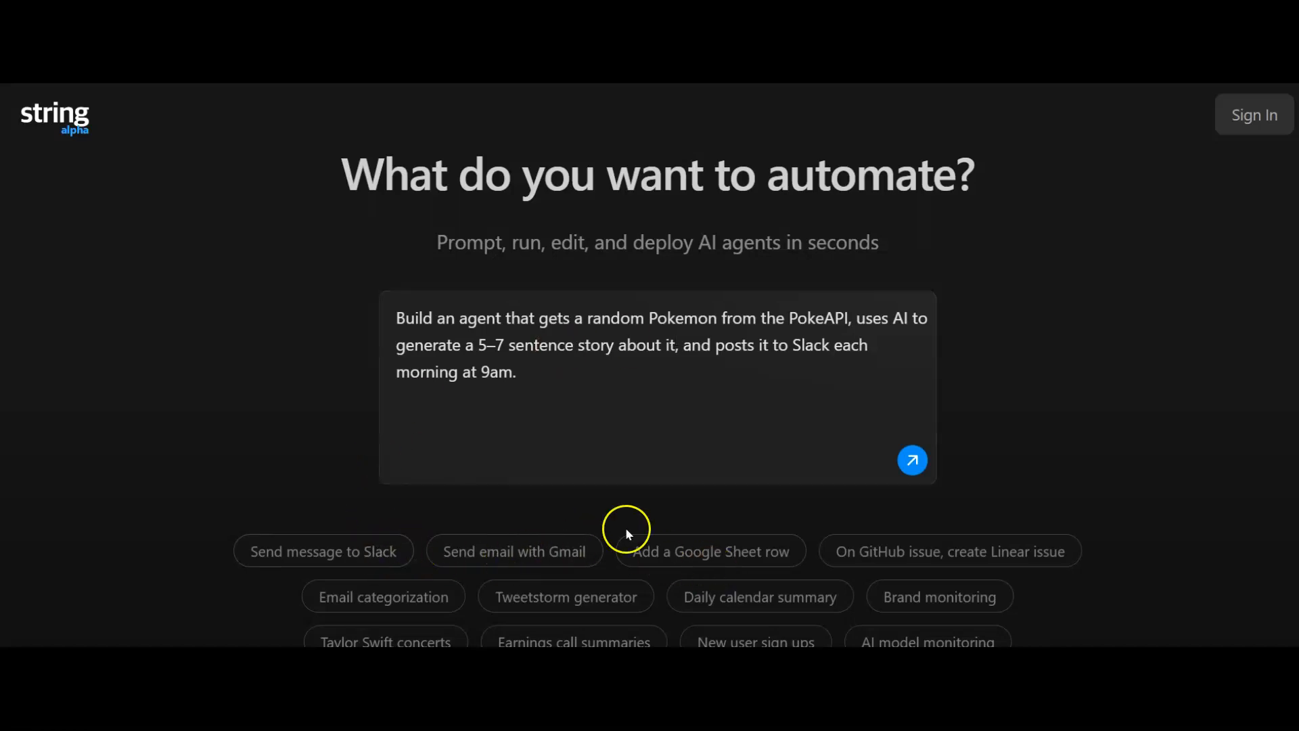
mouse_move(959, 483)
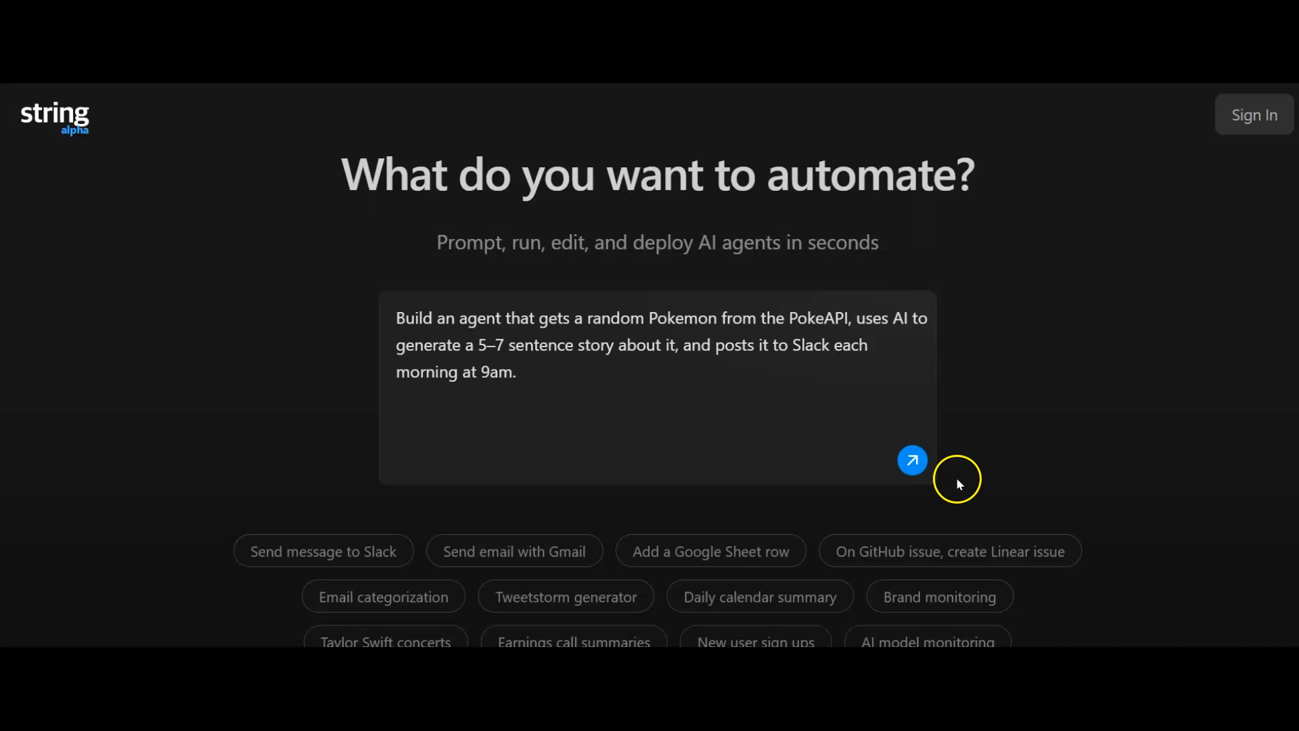
- Submit the Daily Pokemon Story Generator prompt so String builds the agent with its 9 AM London trigger
left_click(912, 461)
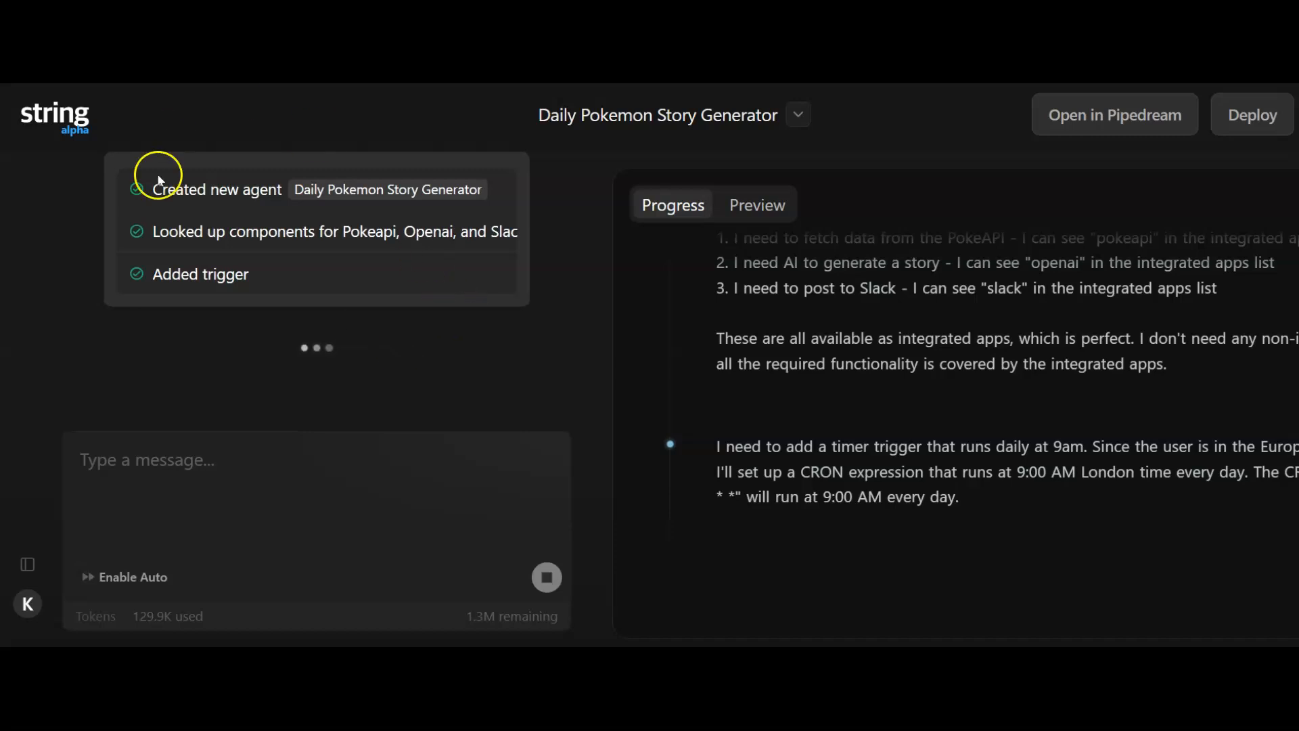
mouse_move(468, 350)
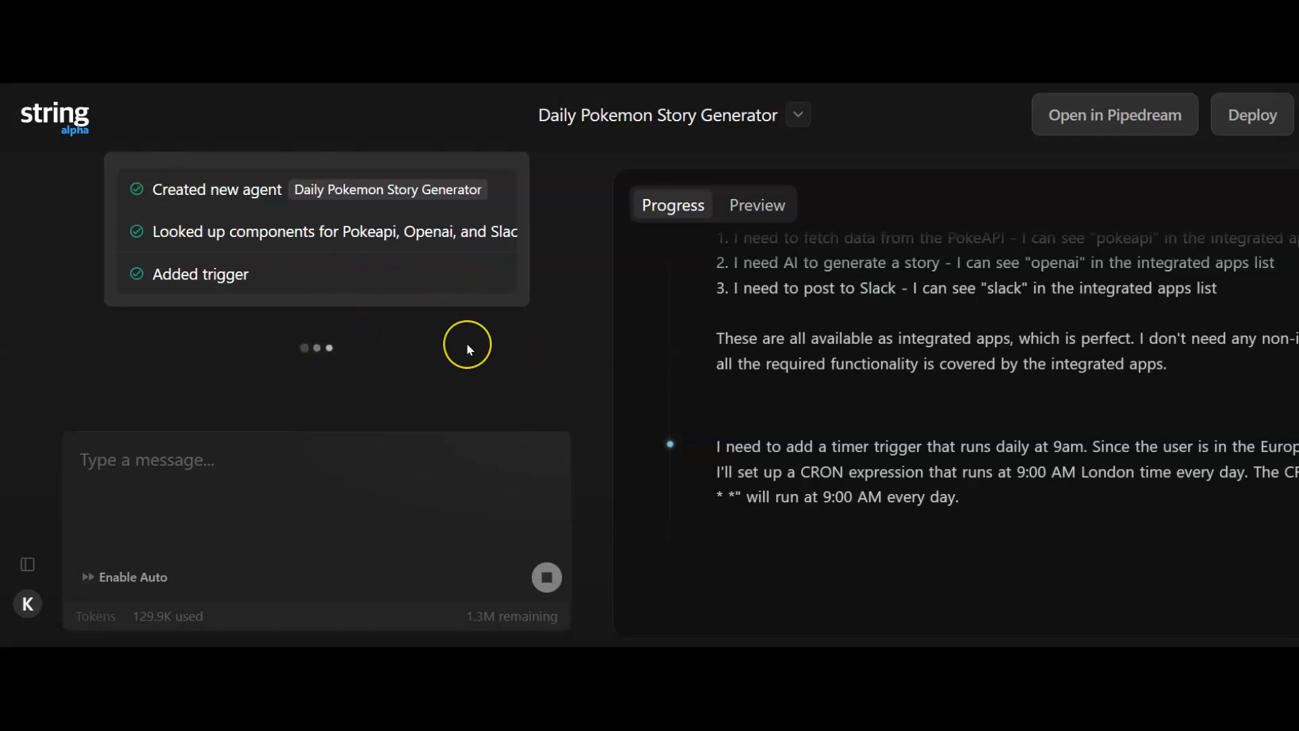
mouse_move(469, 349)
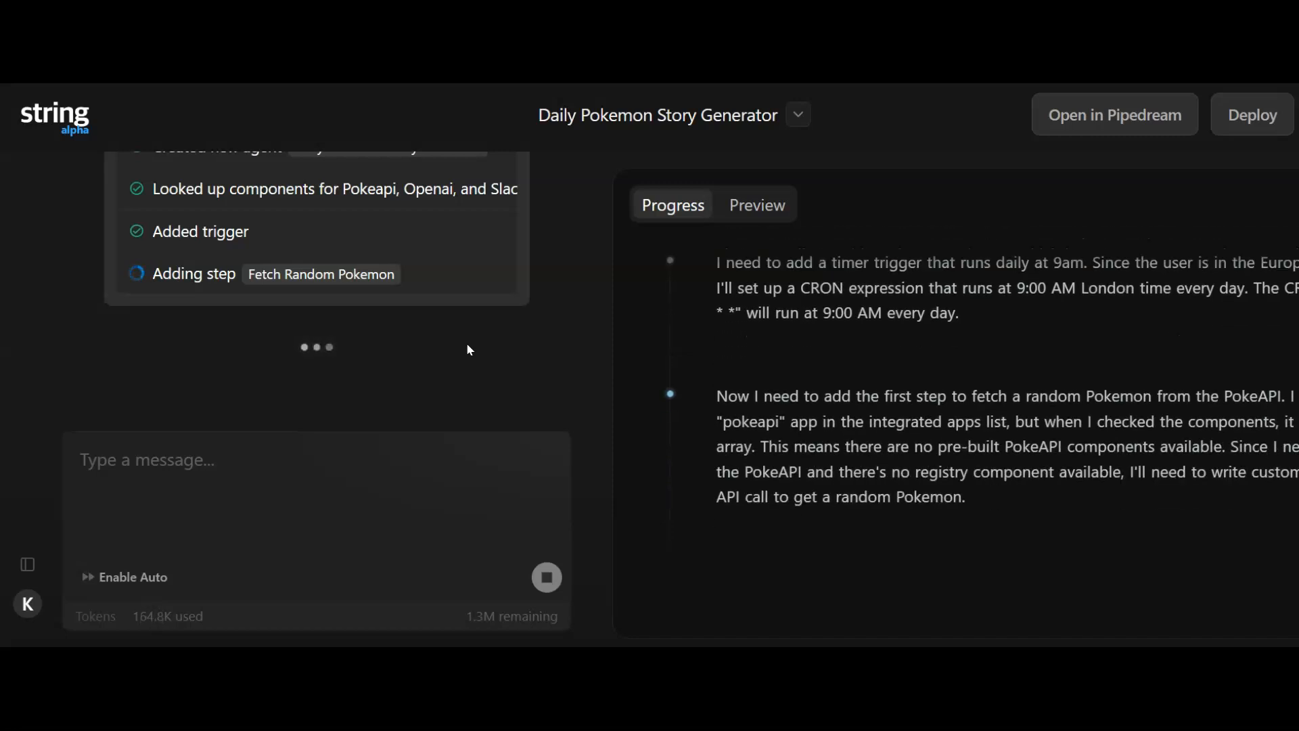
mouse_move(455, 233)
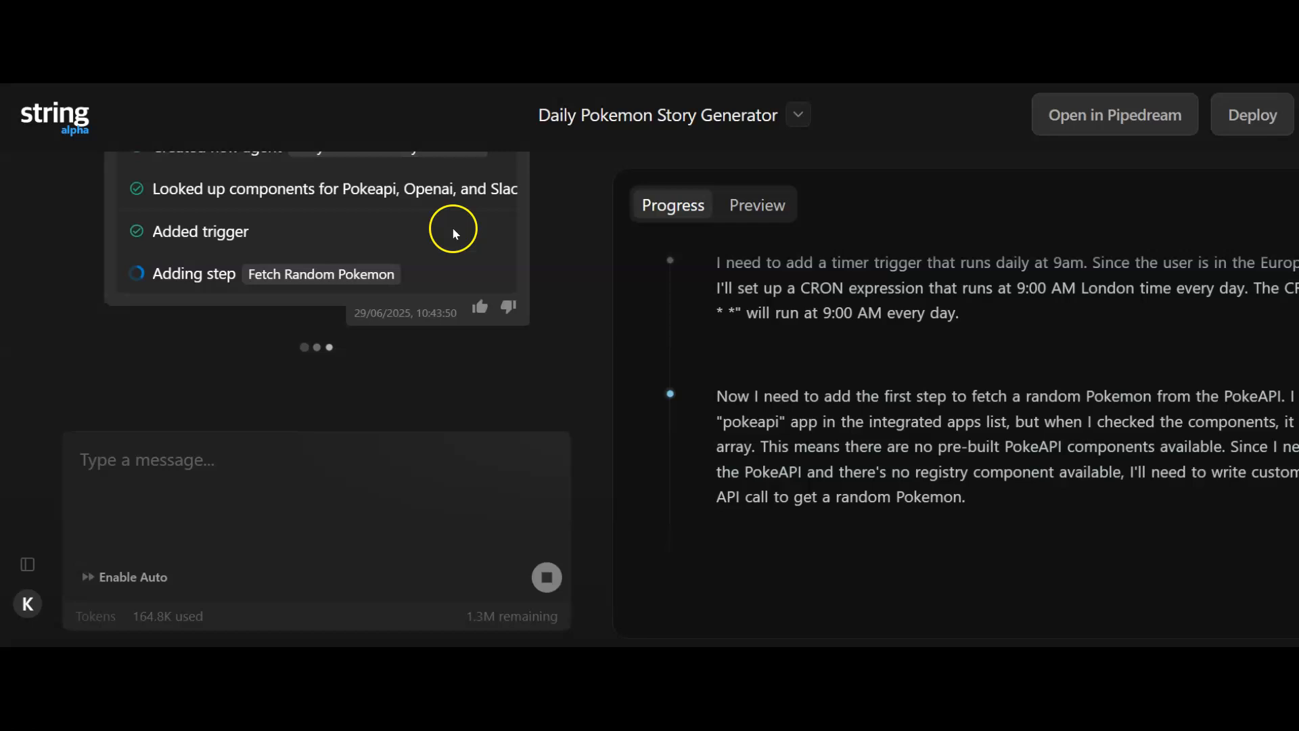
mouse_move(718, 247)
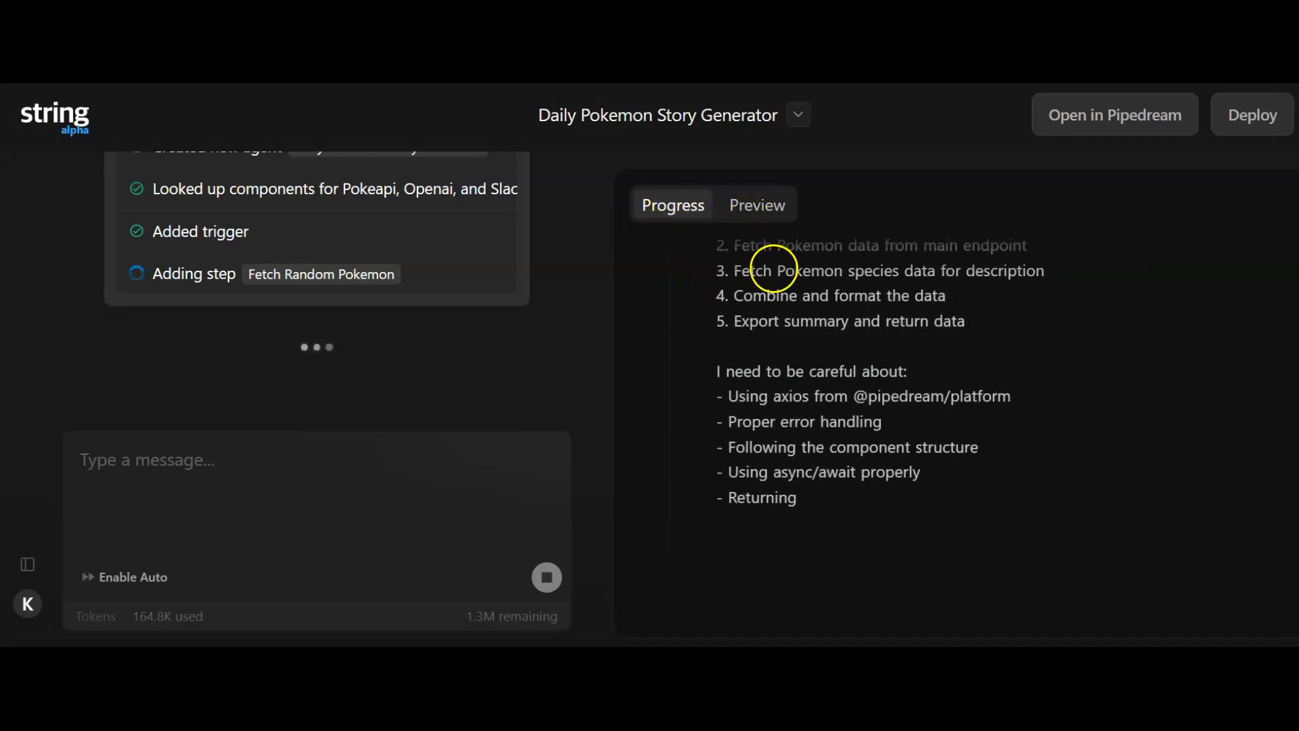
- Check the workflow diagram in Preview, then return to the Progress log until Post To Slack is added
left_click(757, 206)
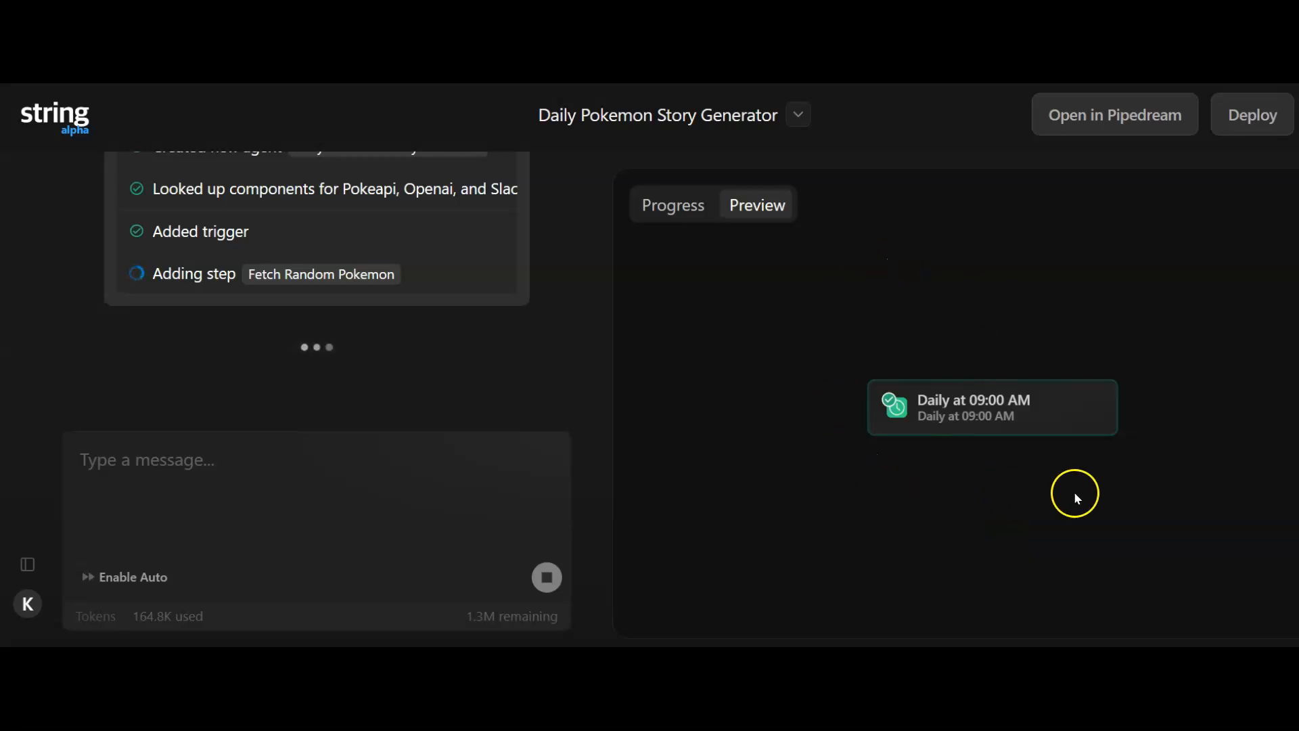
mouse_move(998, 346)
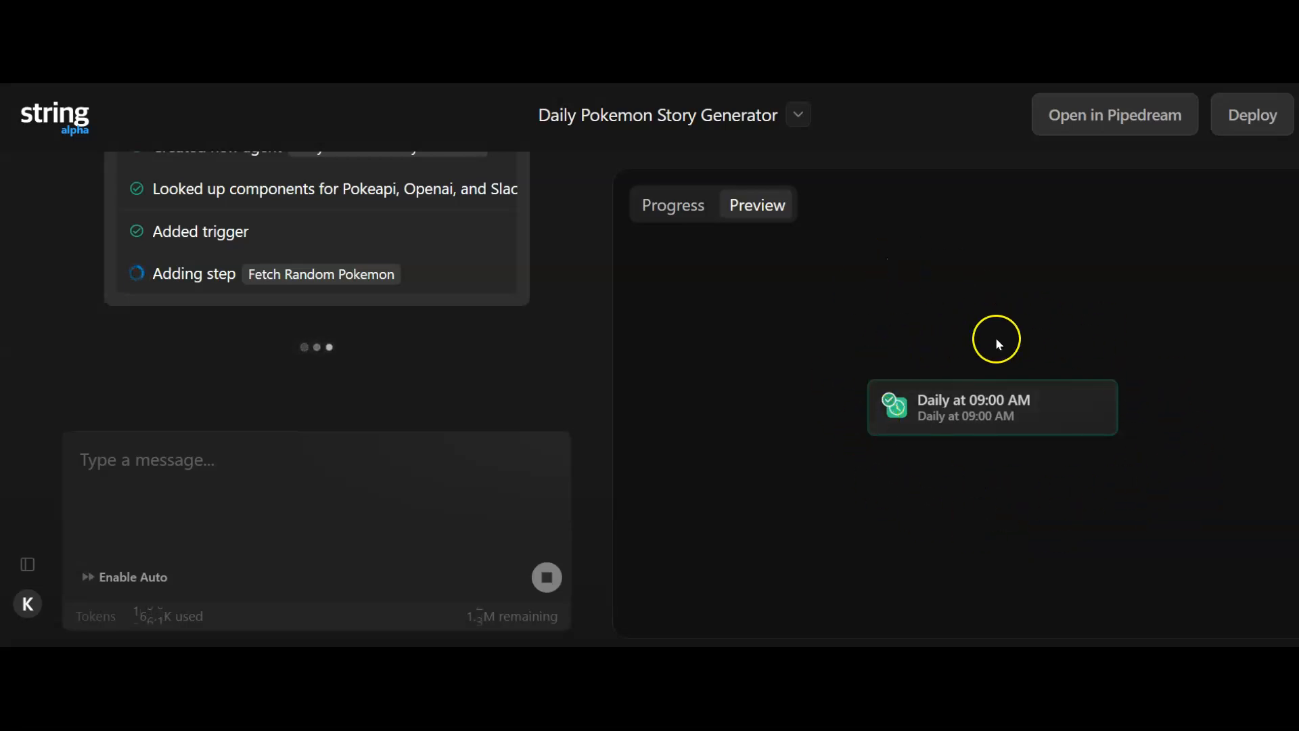
mouse_move(839, 425)
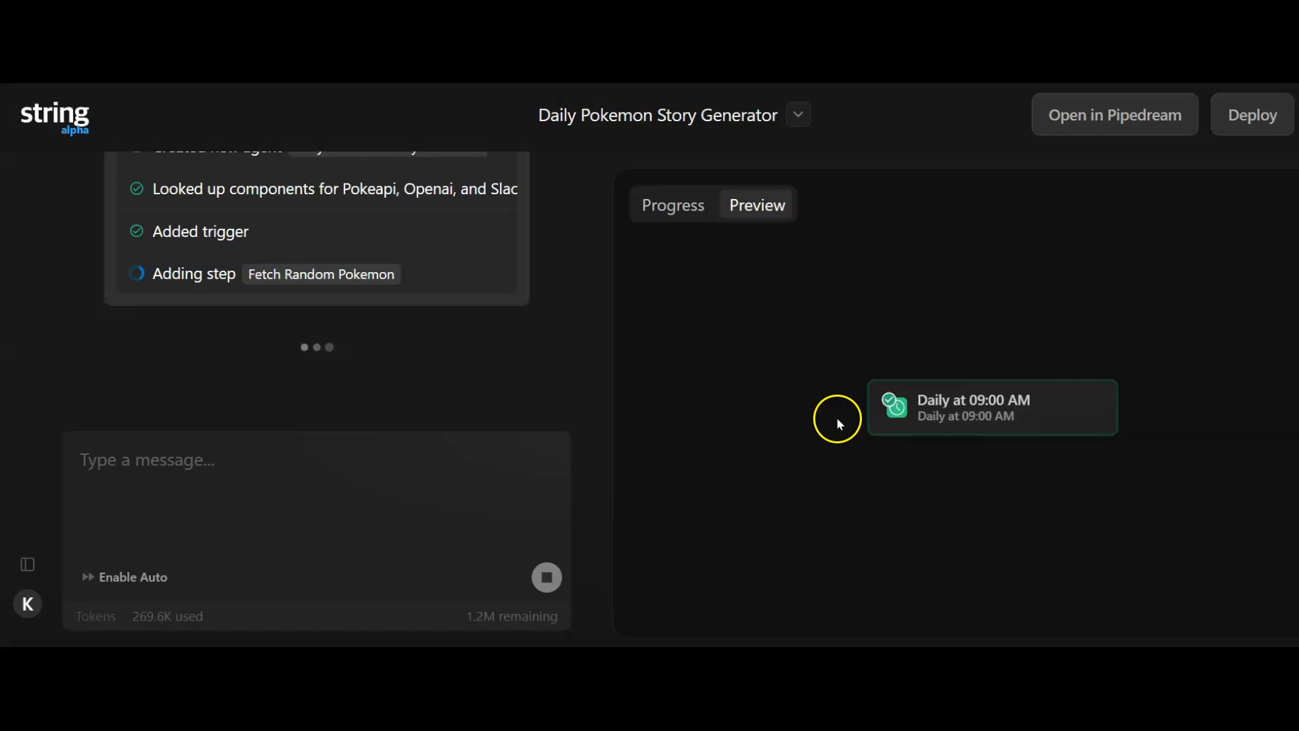
left_click(673, 206)
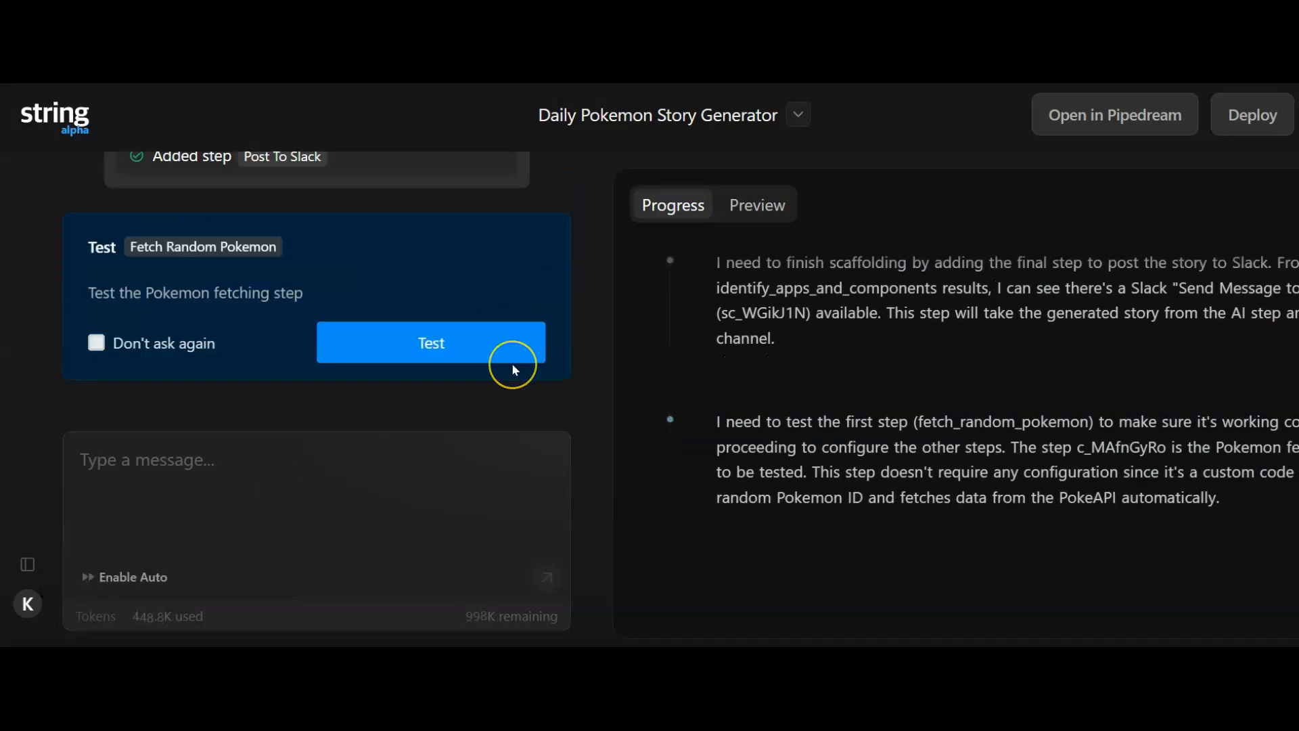
mouse_move(387, 399)
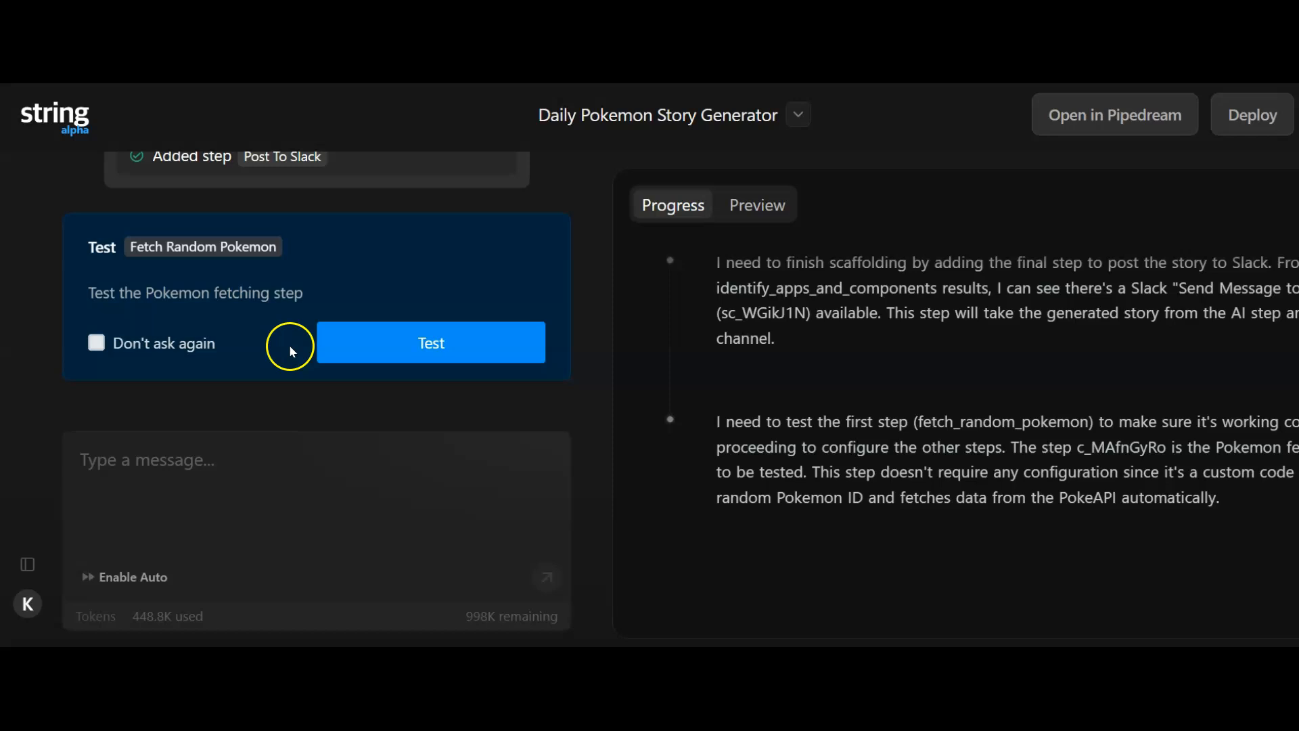
mouse_move(875, 373)
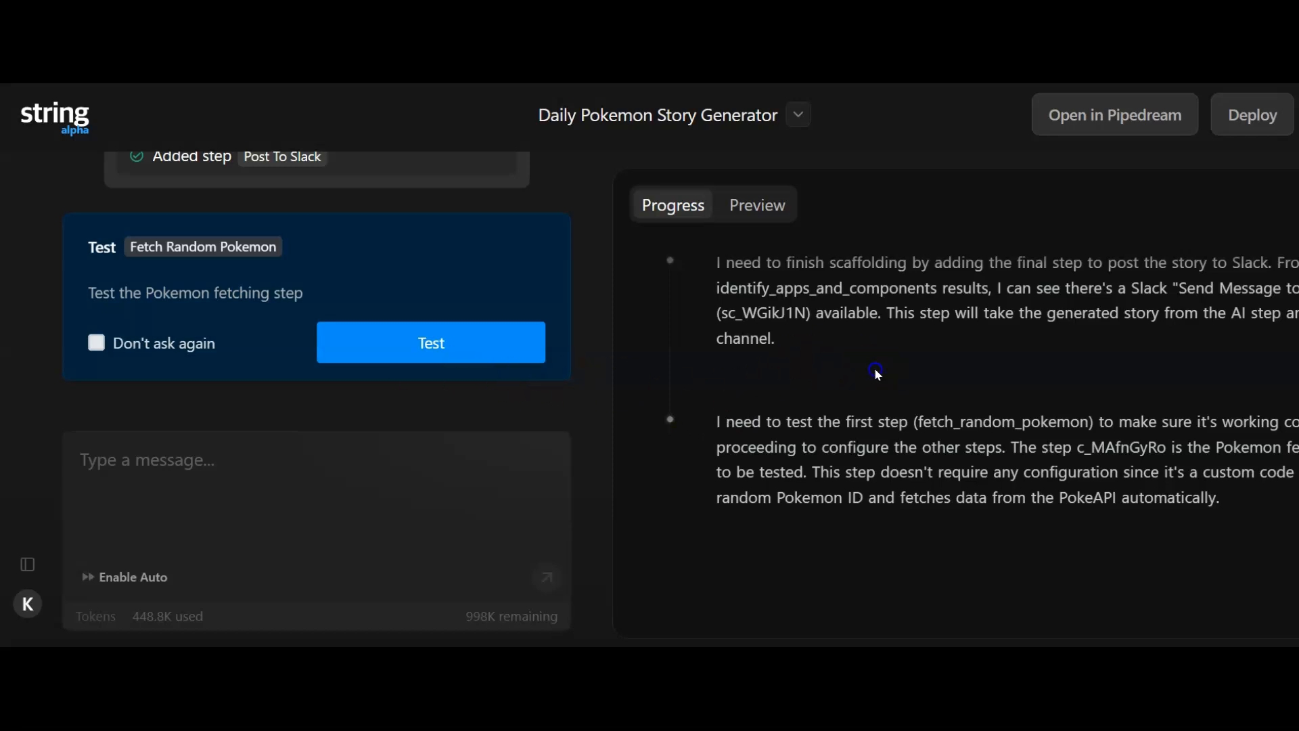
scroll("down", 3)
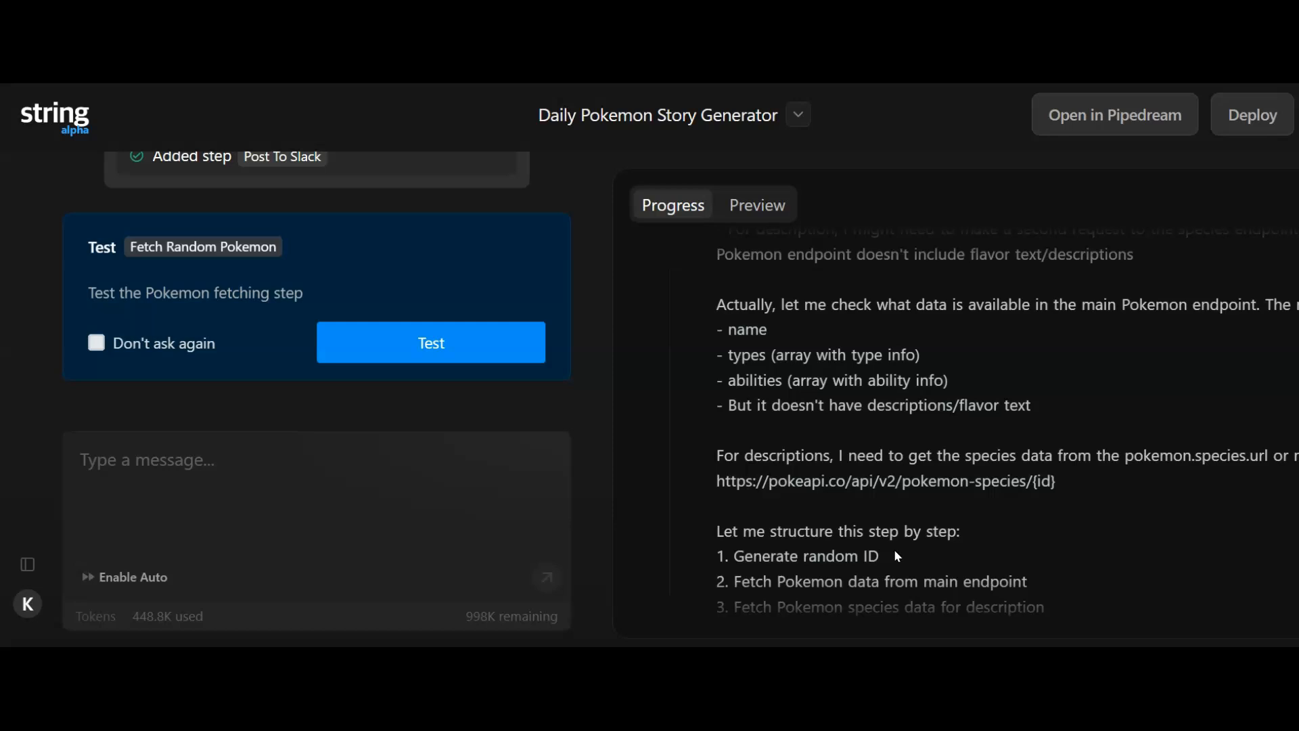
mouse_move(942, 481)
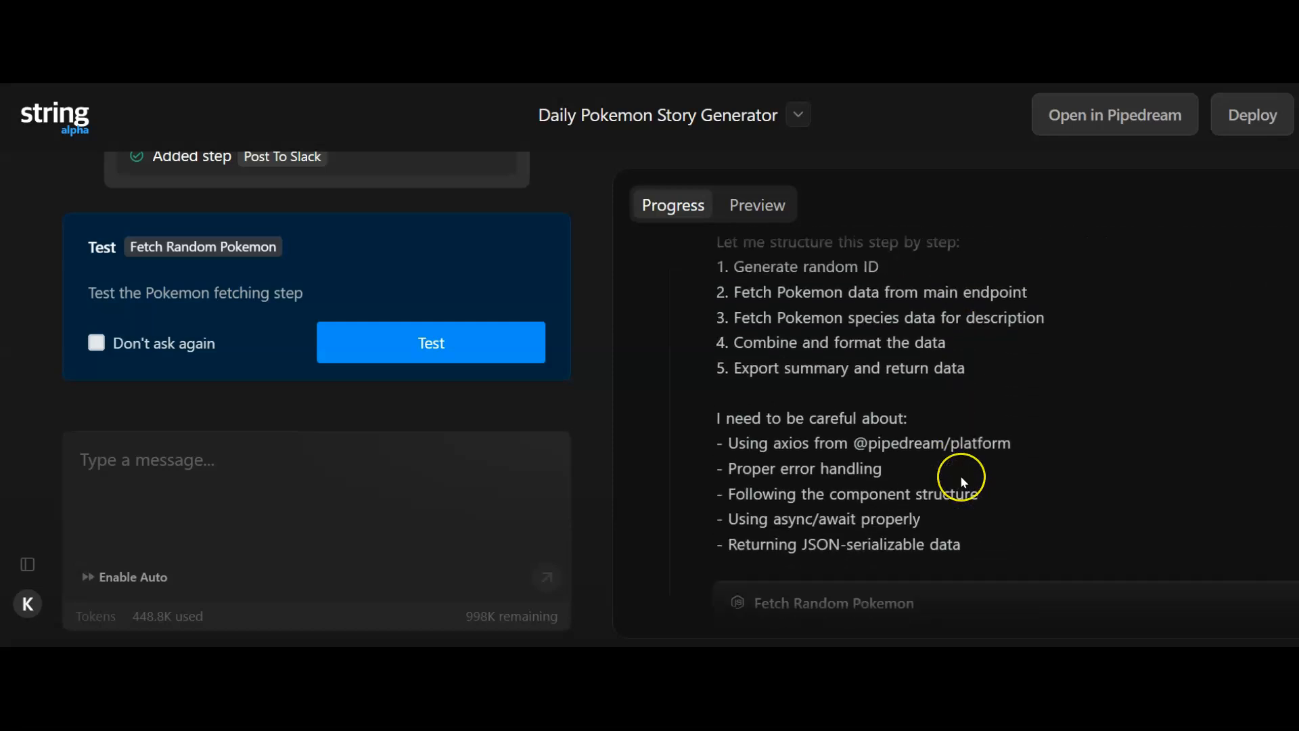
scroll("down", 3)
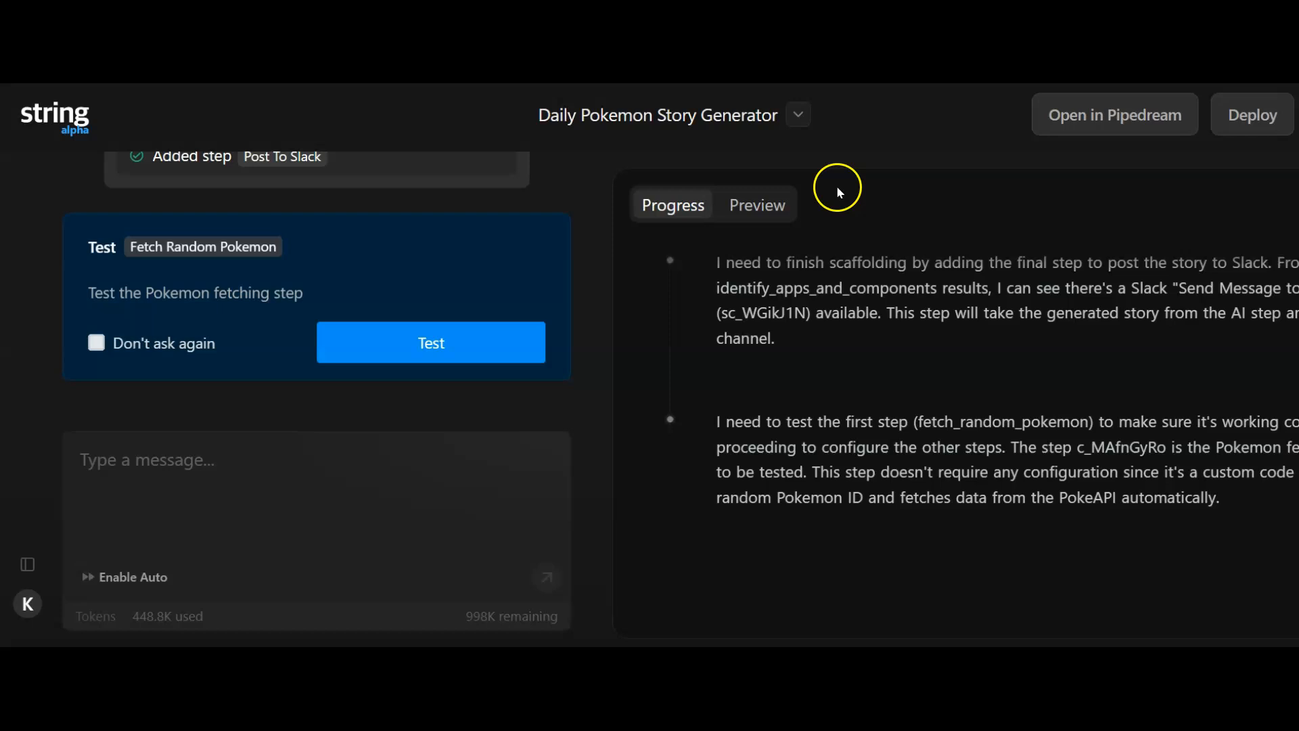
- Review the Preview diagram showing the daily trigger, Fetch Random Pokemon, Generate Pokemon Story and Post To Slack
left_click(756, 204)
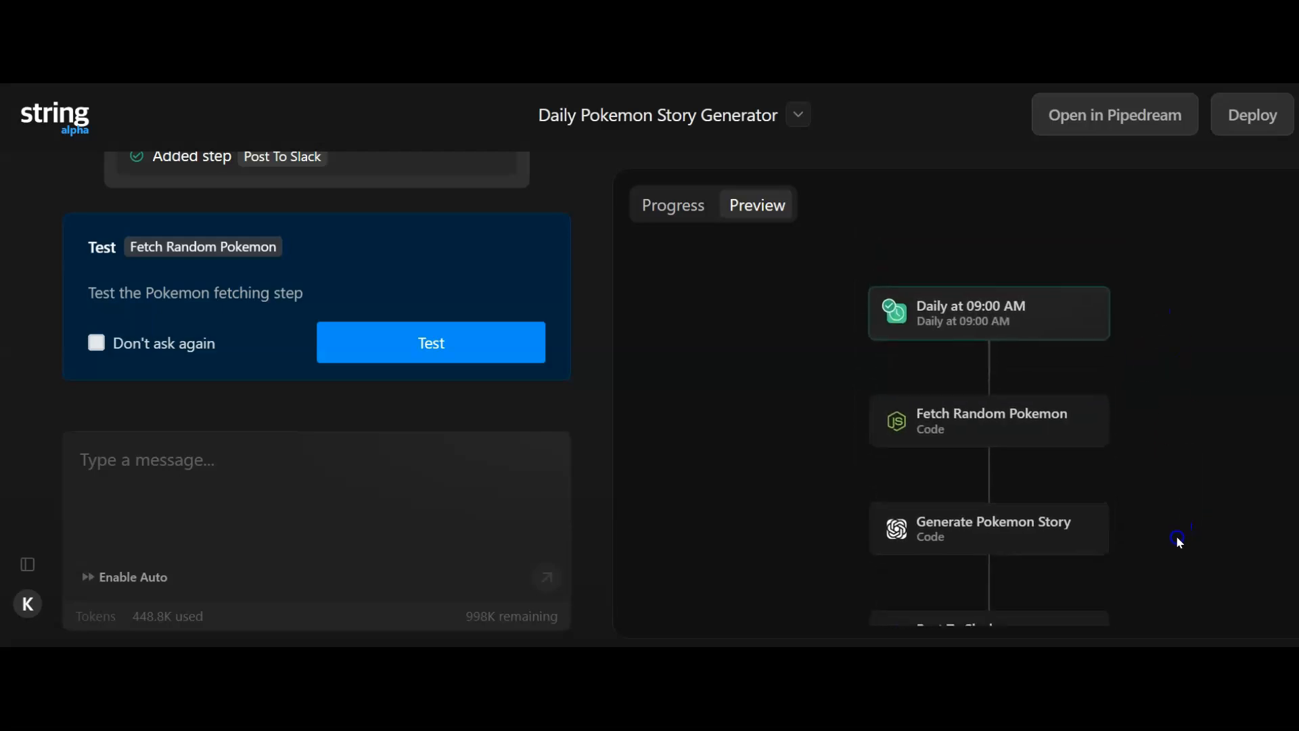
scroll("down", 3)
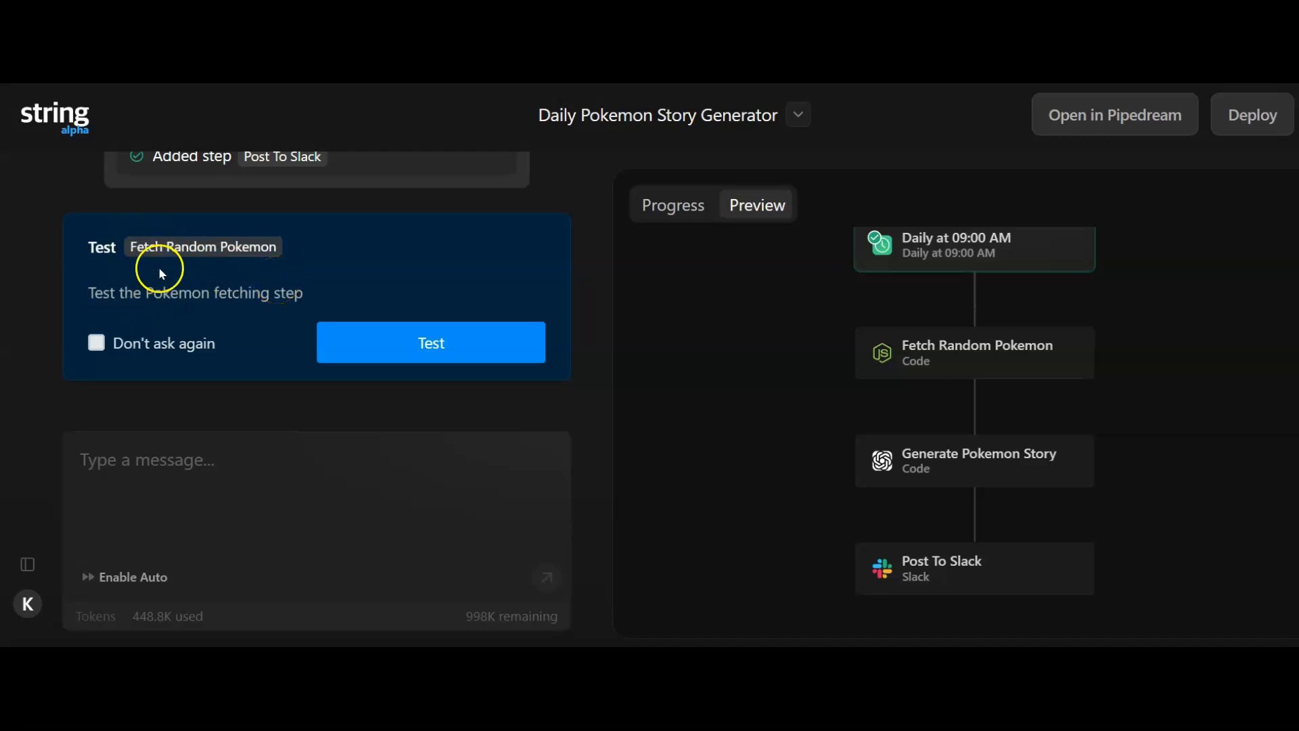
mouse_move(817, 341)
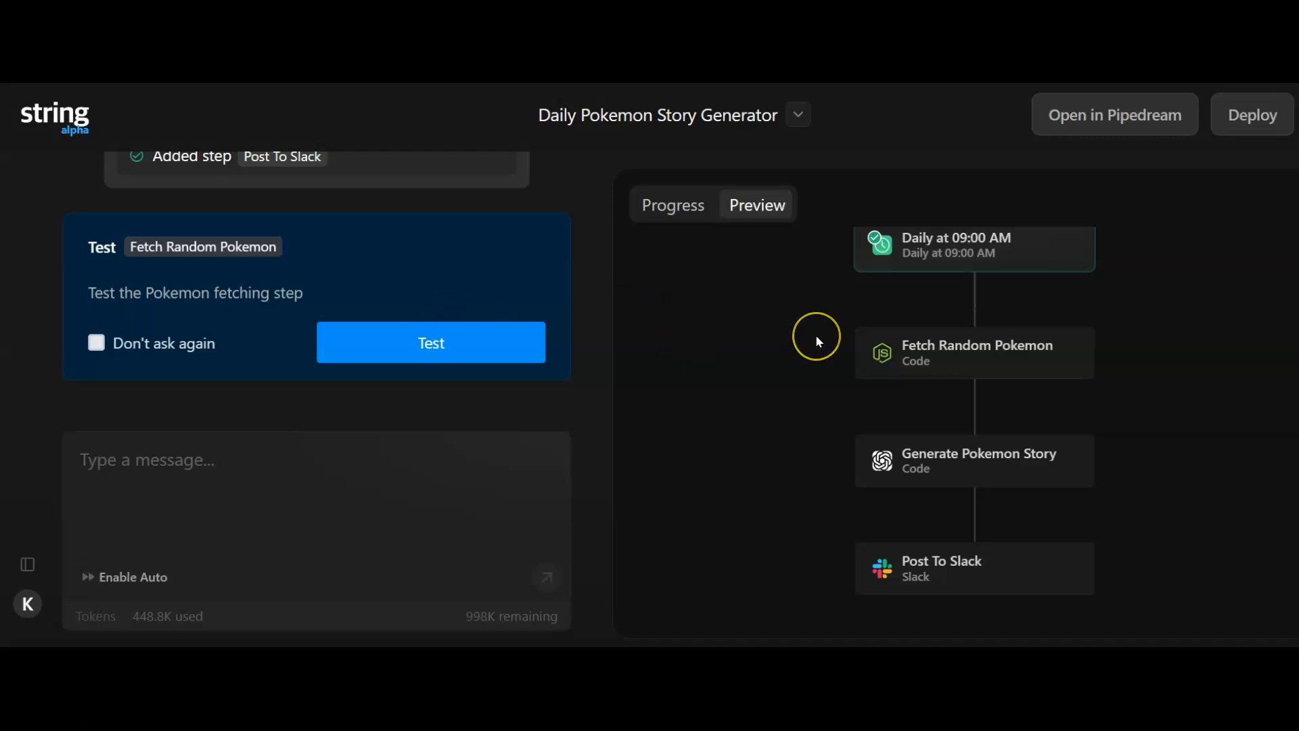
mouse_move(818, 341)
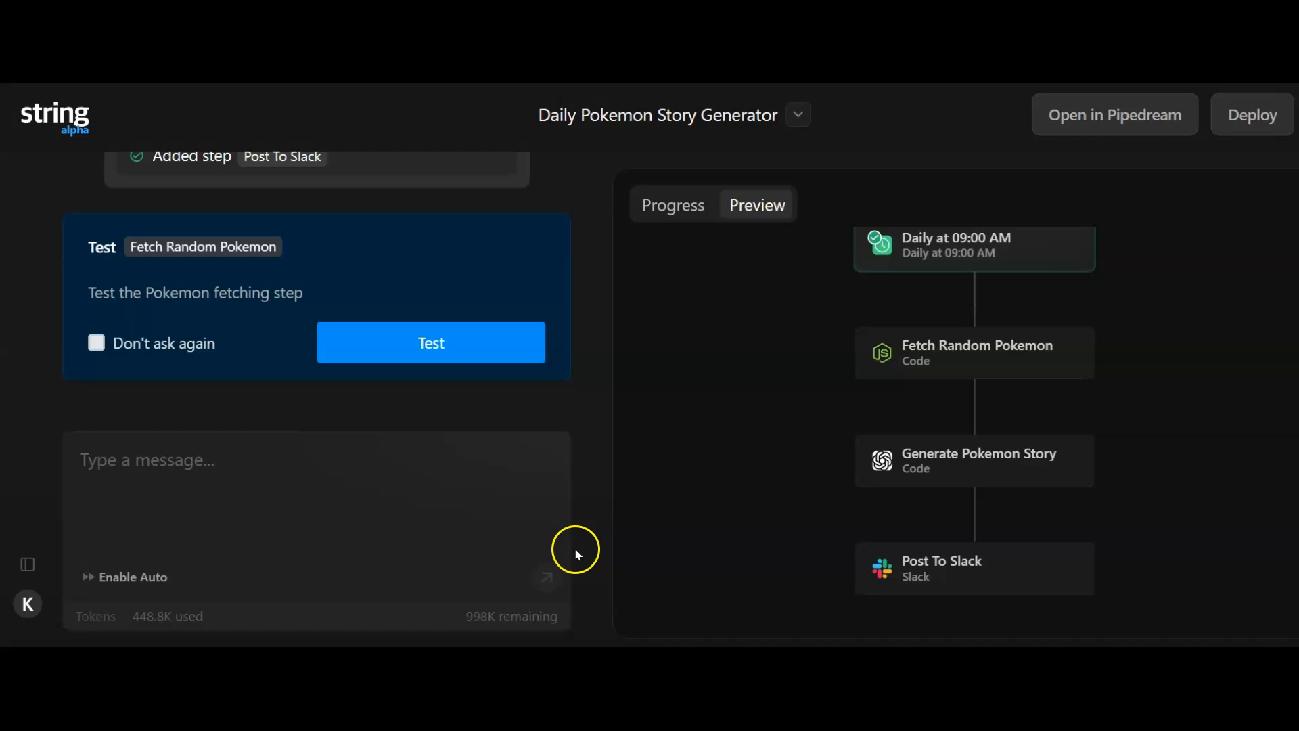
mouse_move(184, 609)
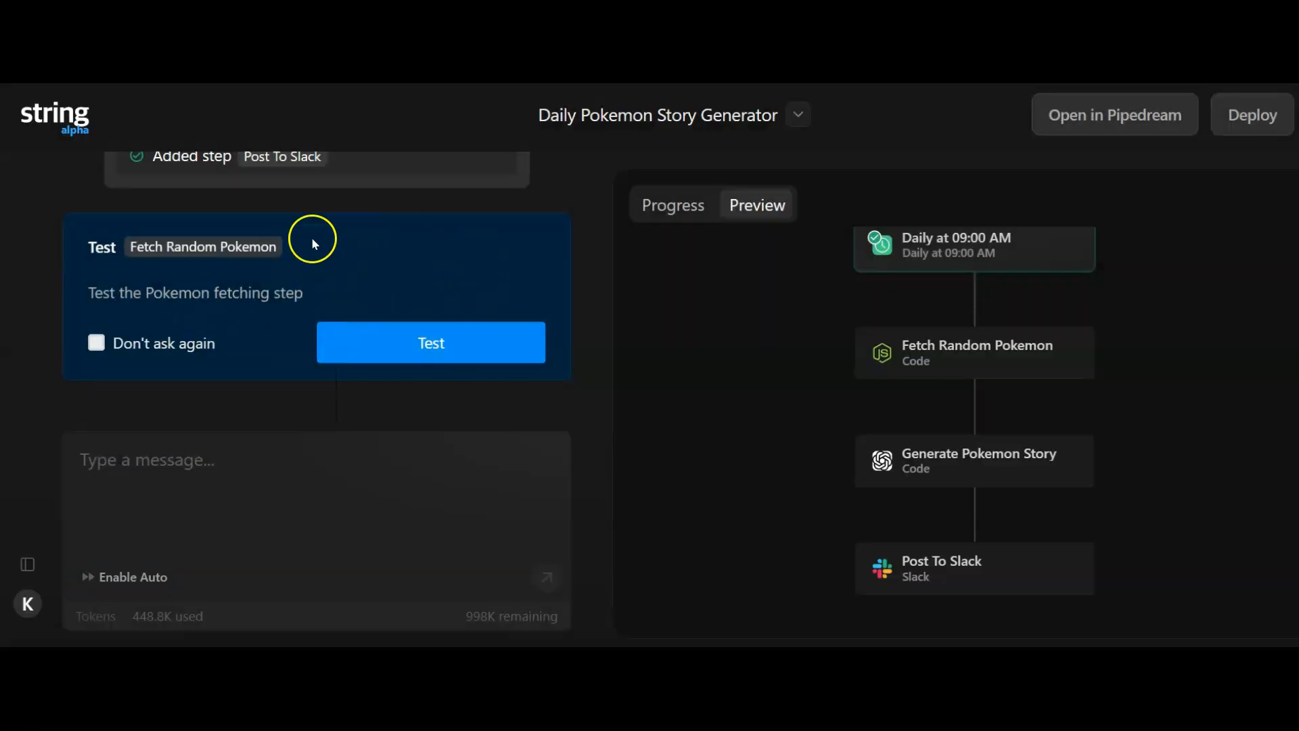
mouse_move(284, 271)
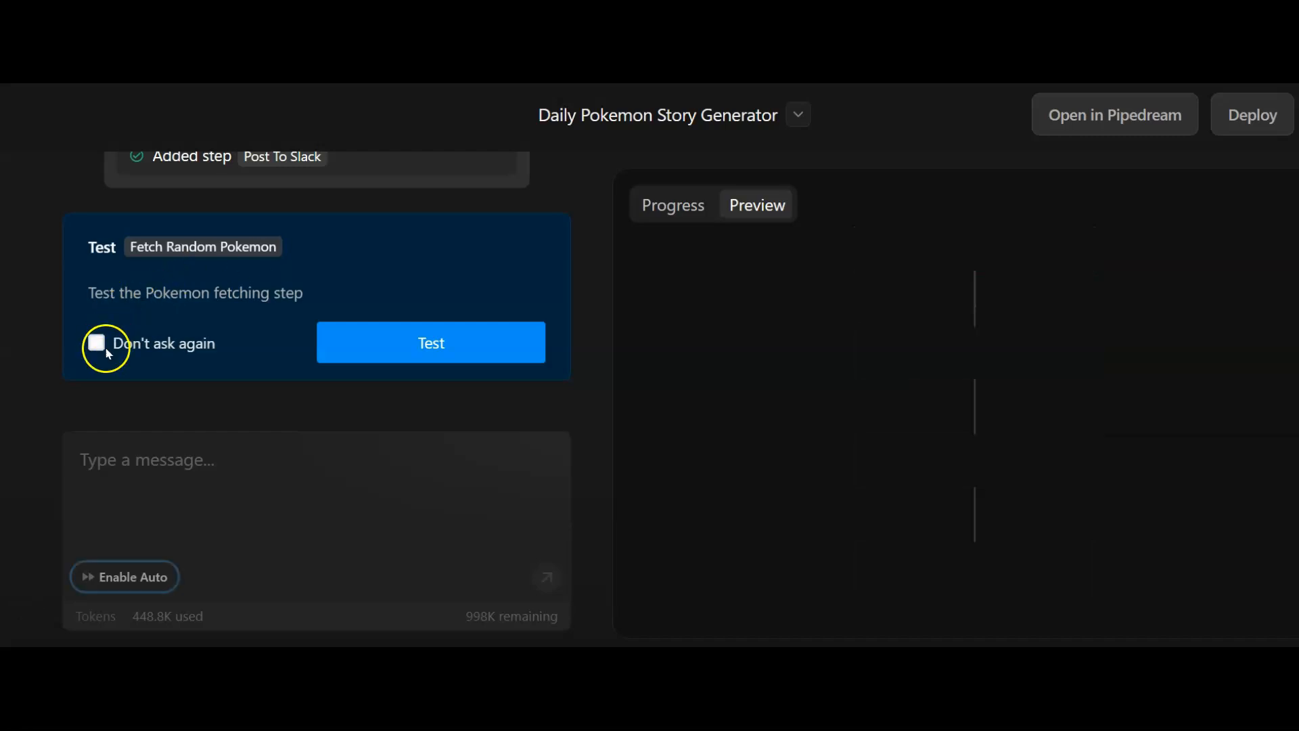
mouse_move(165, 356)
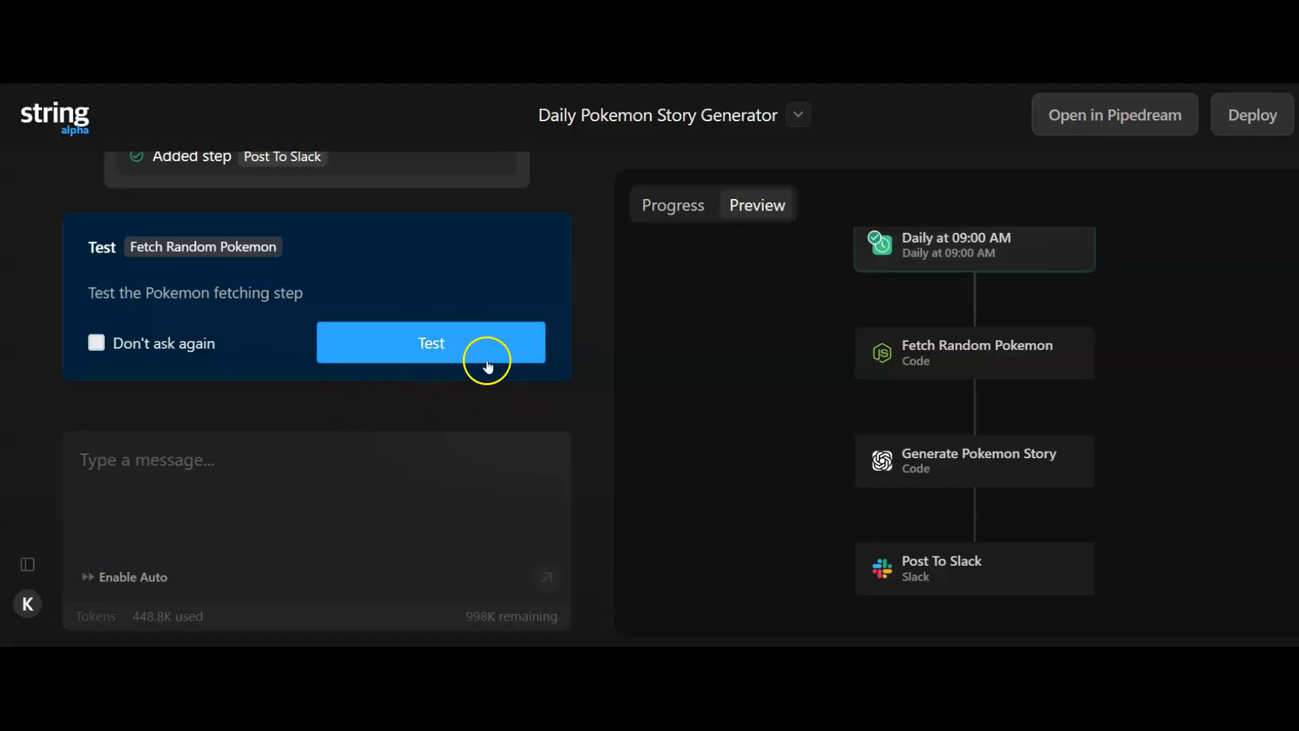
- Test the Fetch Random Pokemon step and reveal the story step's gpt-4.1 configuration and storyteller instructions
left_click(430, 342)
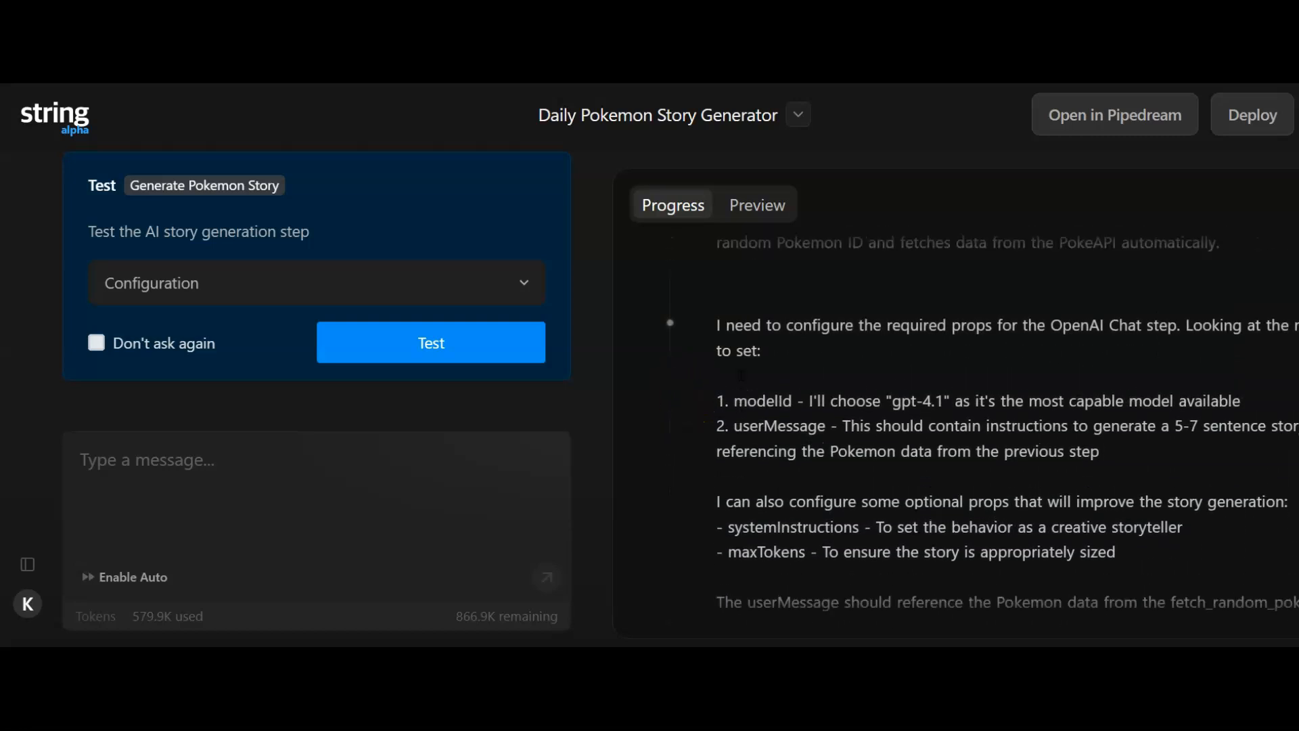
mouse_move(961, 371)
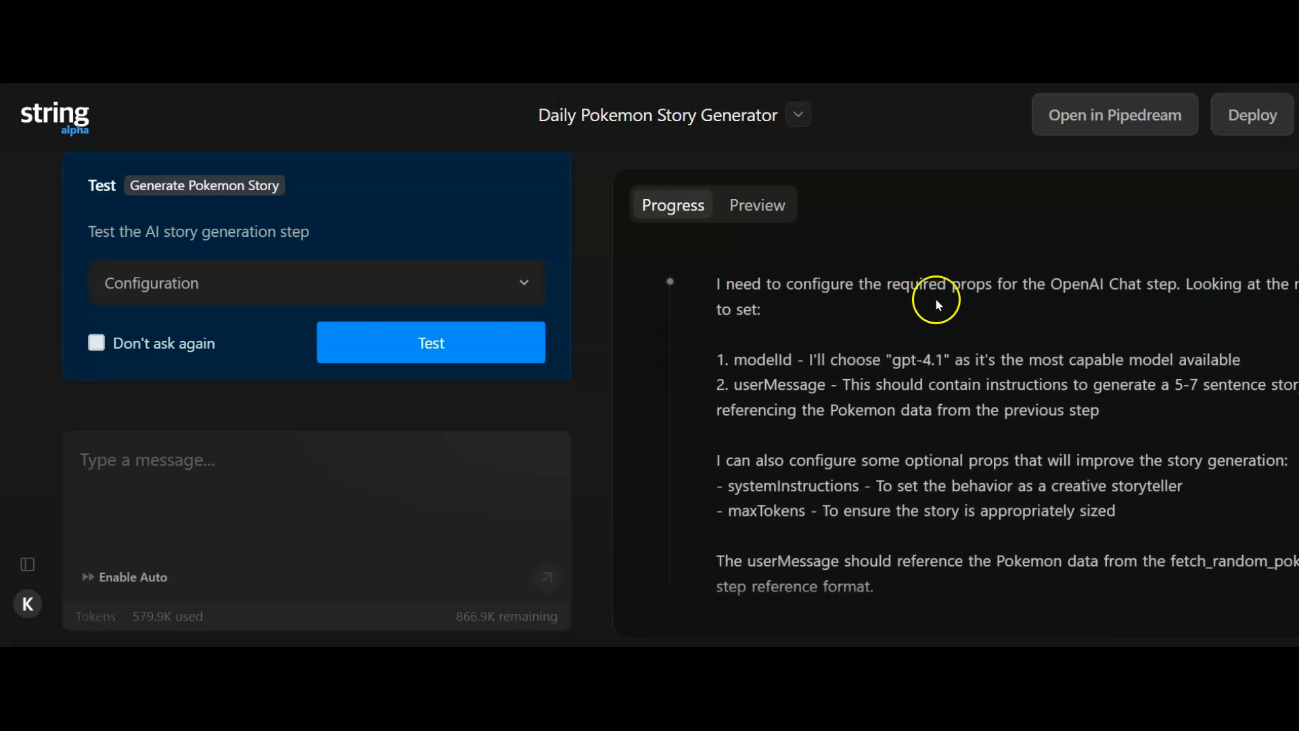
mouse_move(1095, 284)
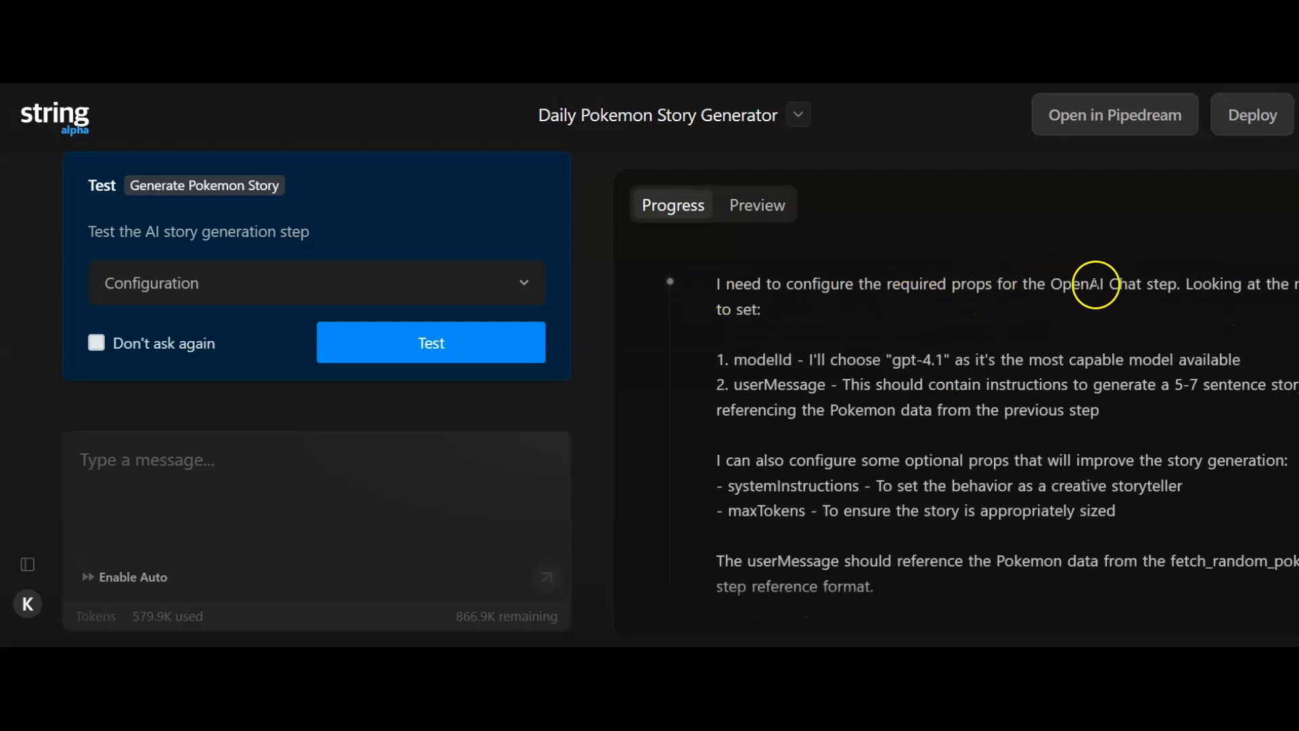
scroll("down", 3)
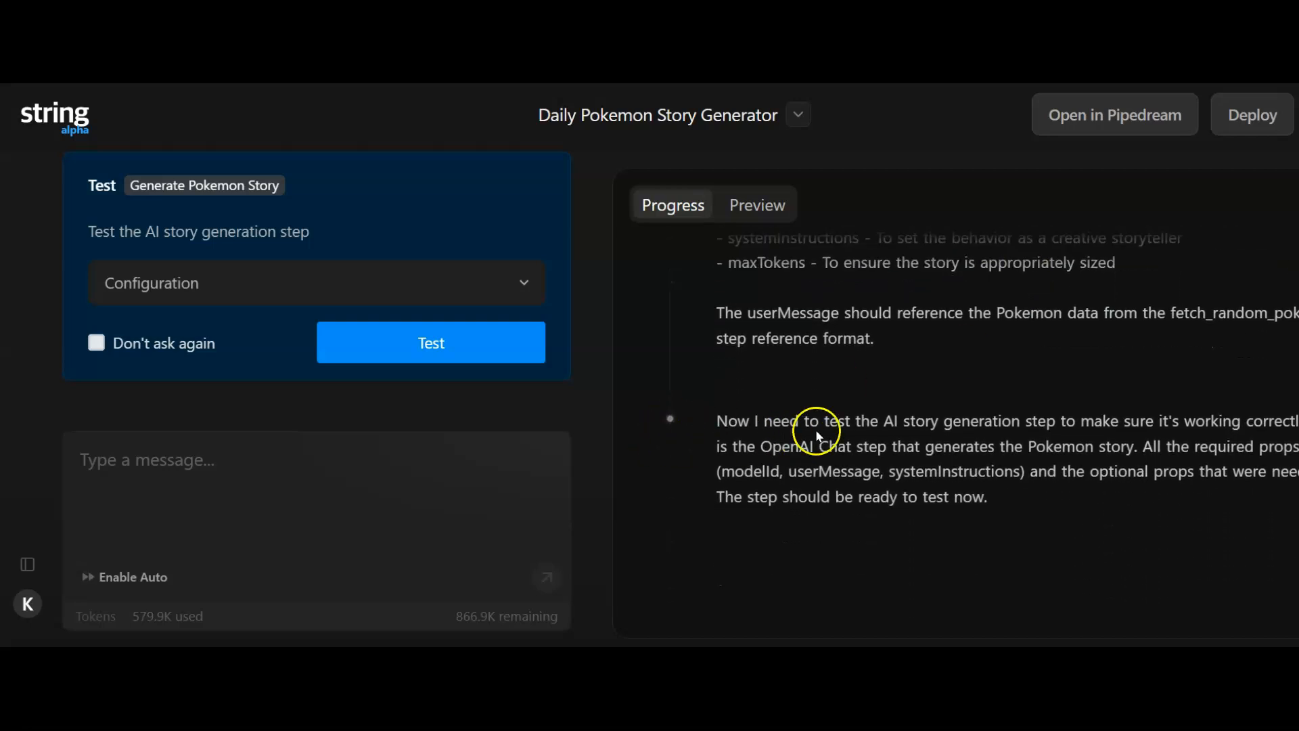
mouse_move(1114, 421)
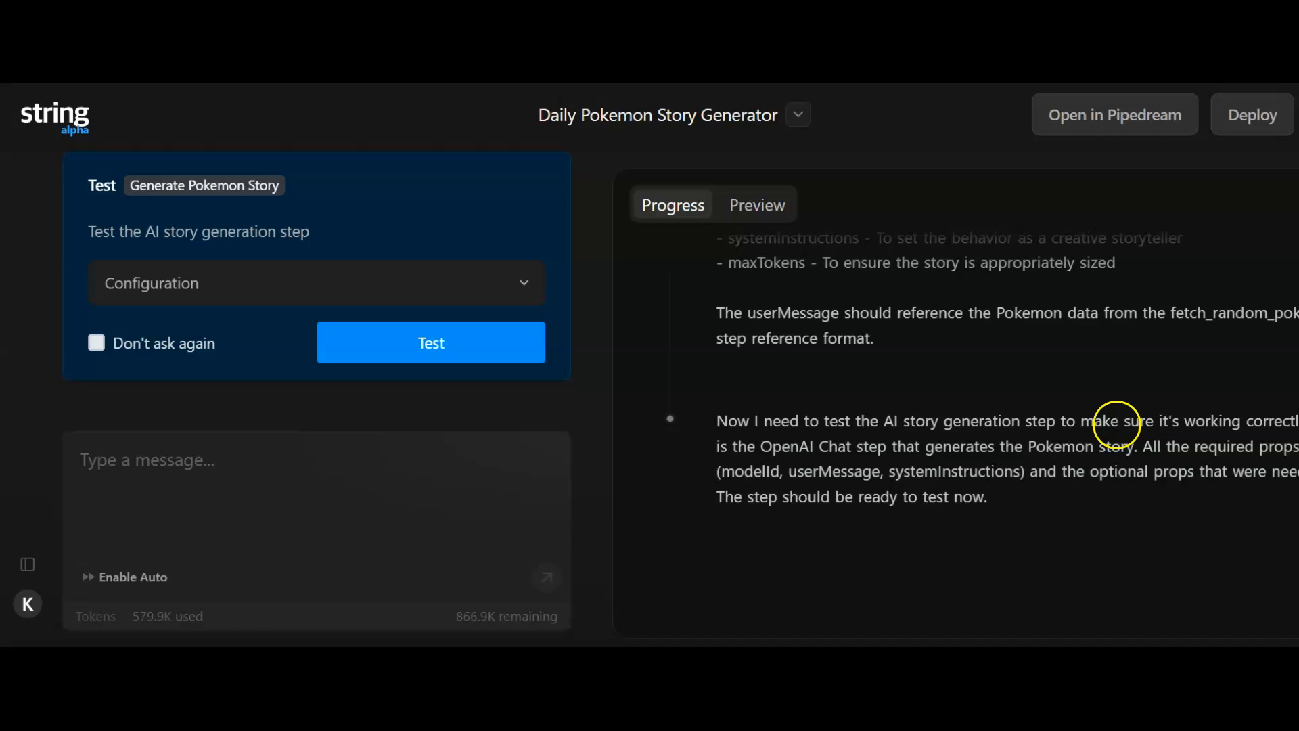
mouse_move(798, 487)
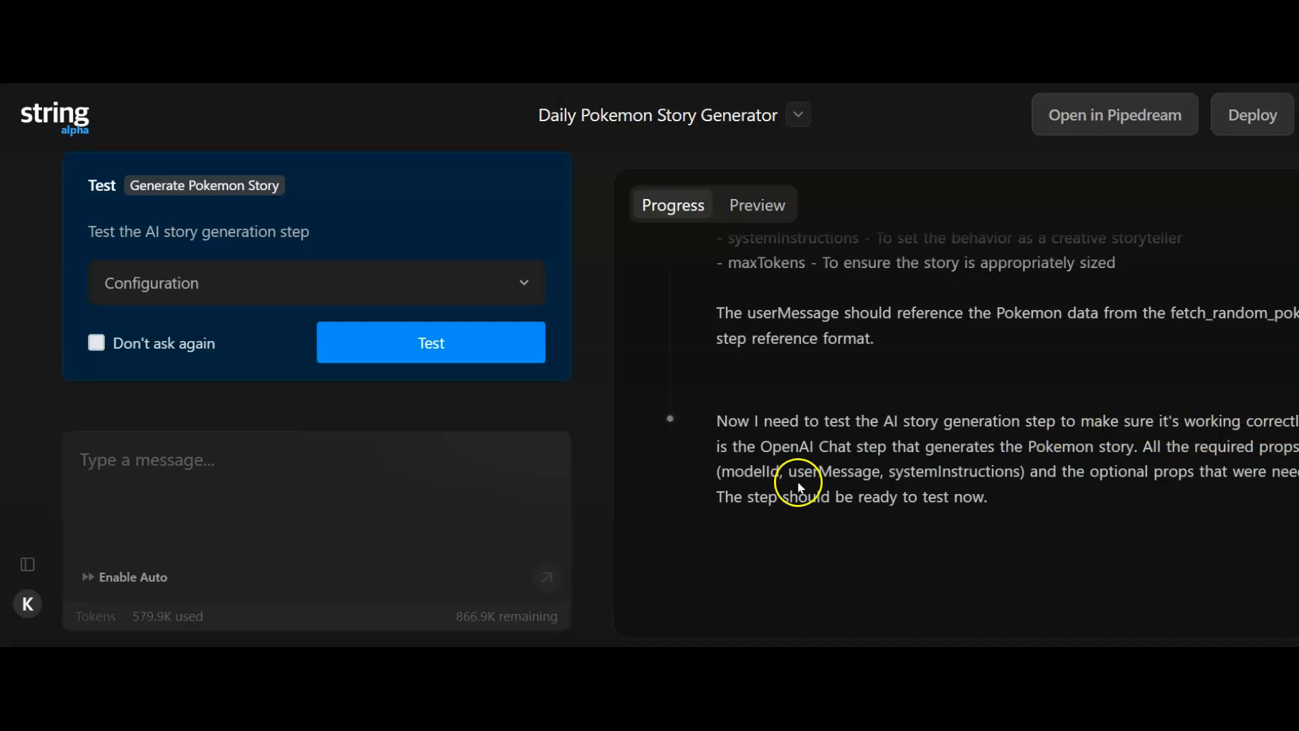
mouse_move(260, 255)
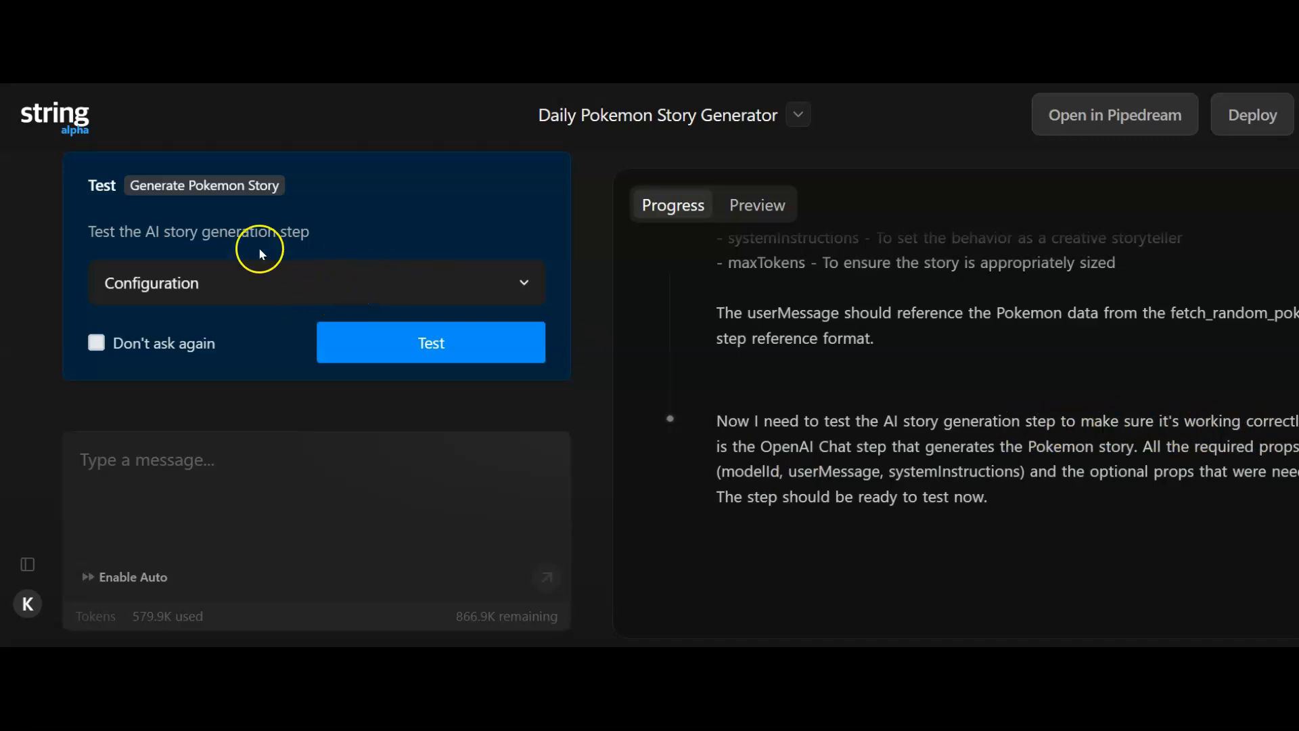
left_click(314, 283)
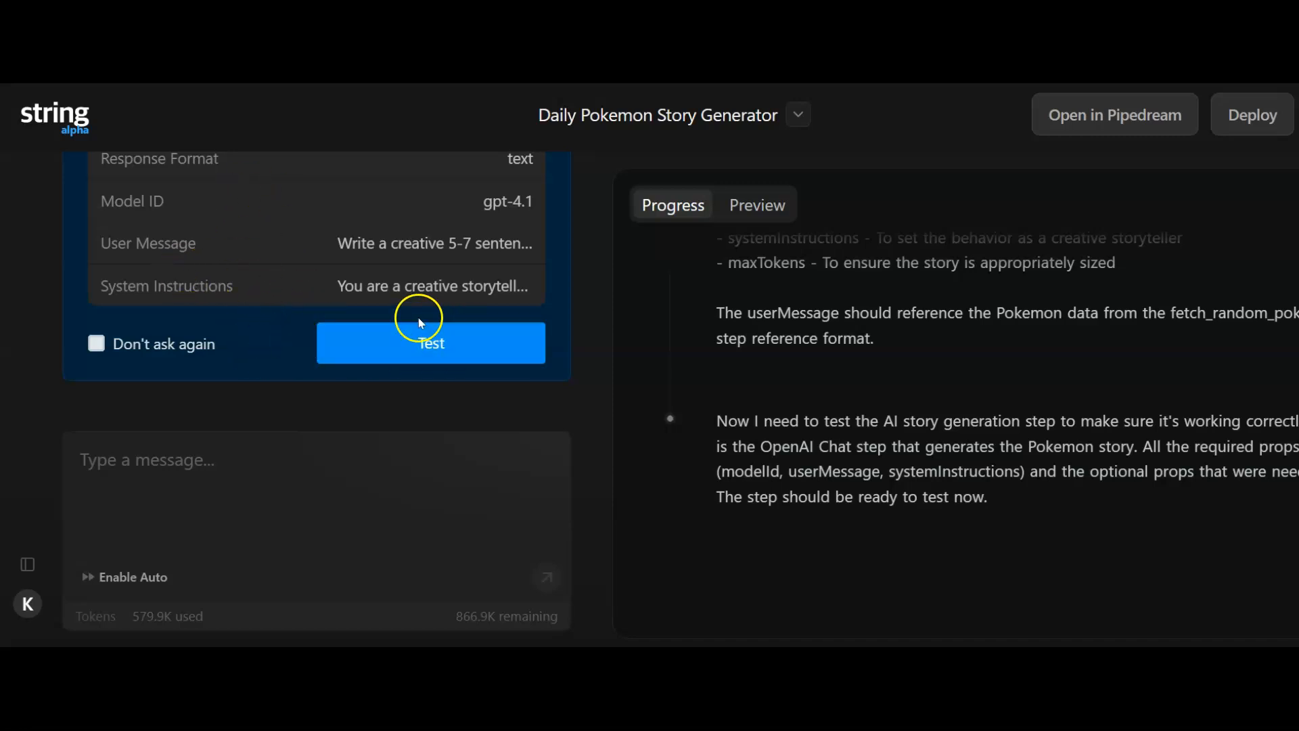
- Test the Generate Pokemon Story step successfully and jump to the Slack account connection request
left_click(430, 343)
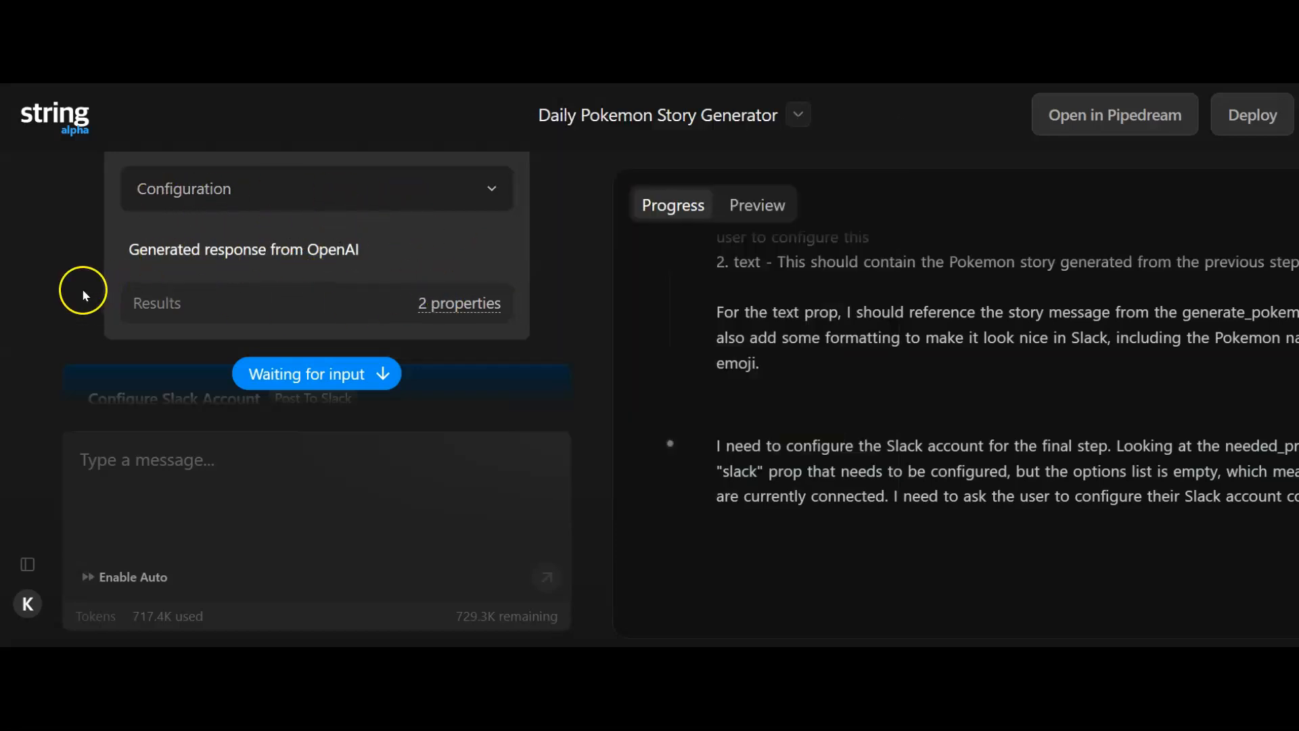
scroll("down", 3)
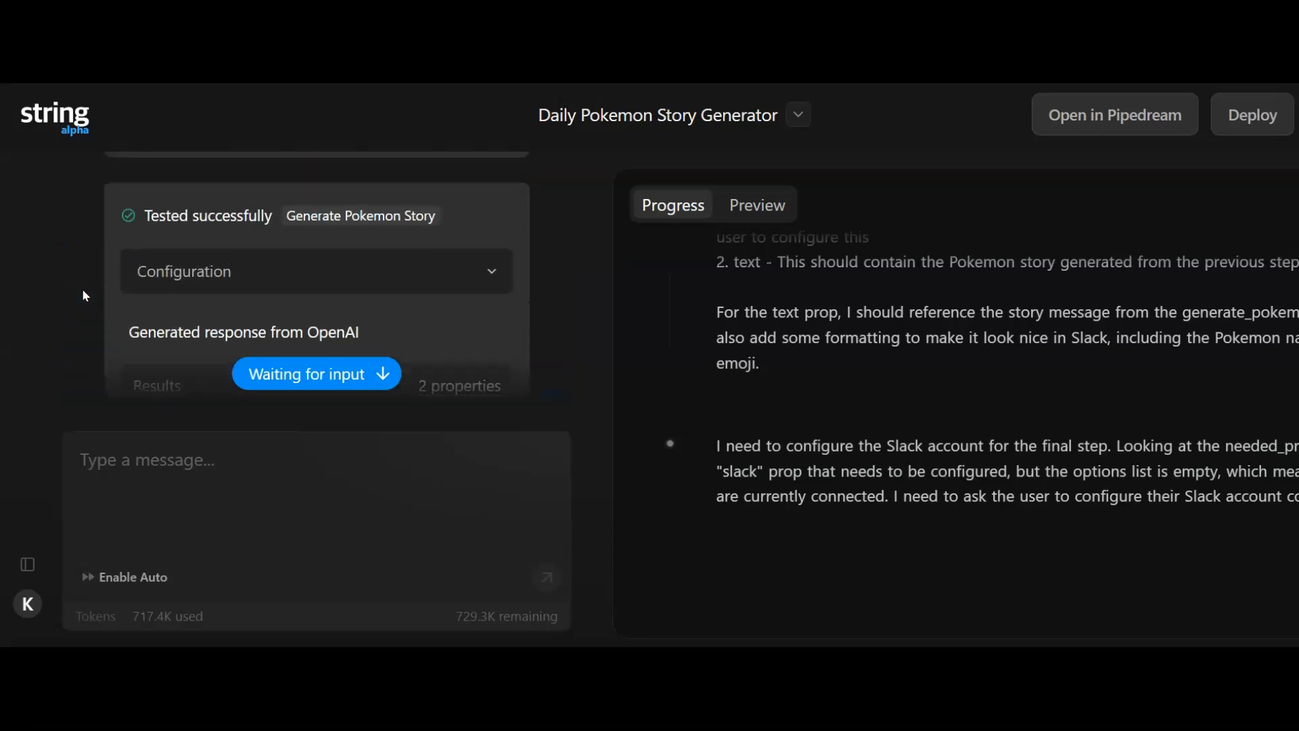
left_click(757, 206)
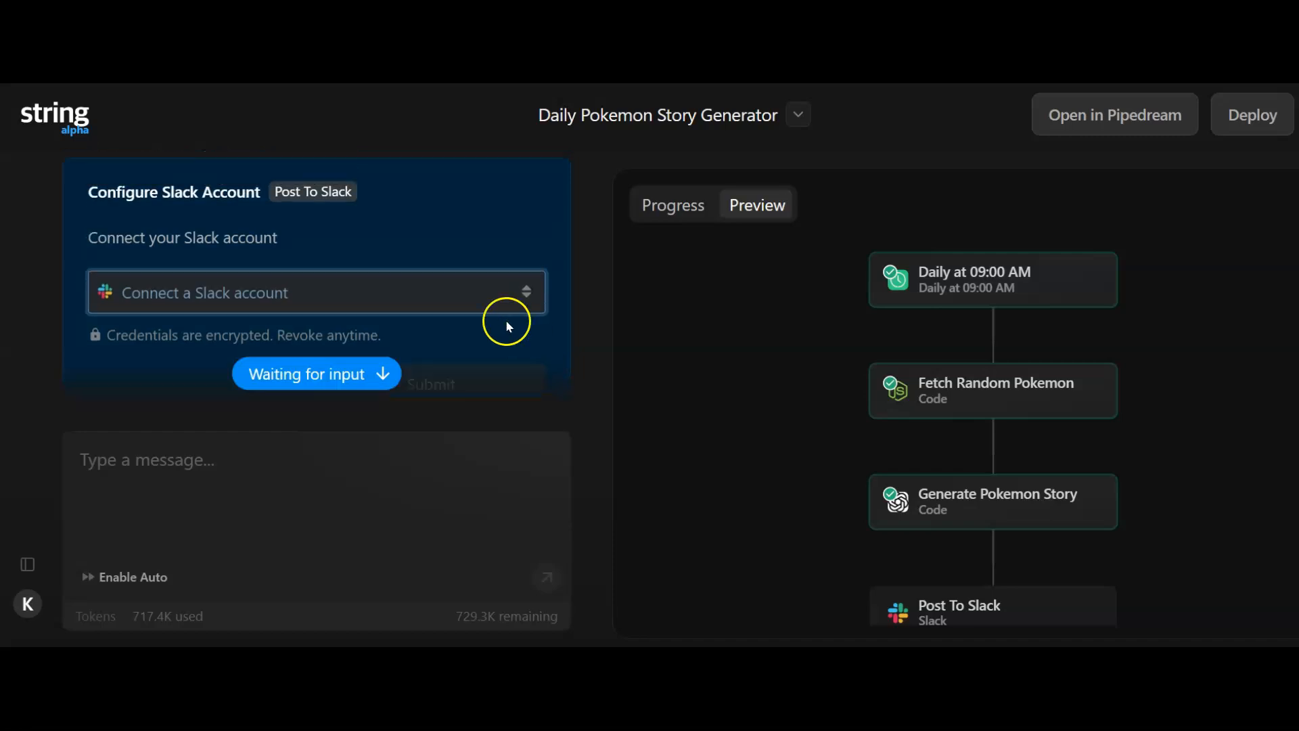
mouse_move(495, 303)
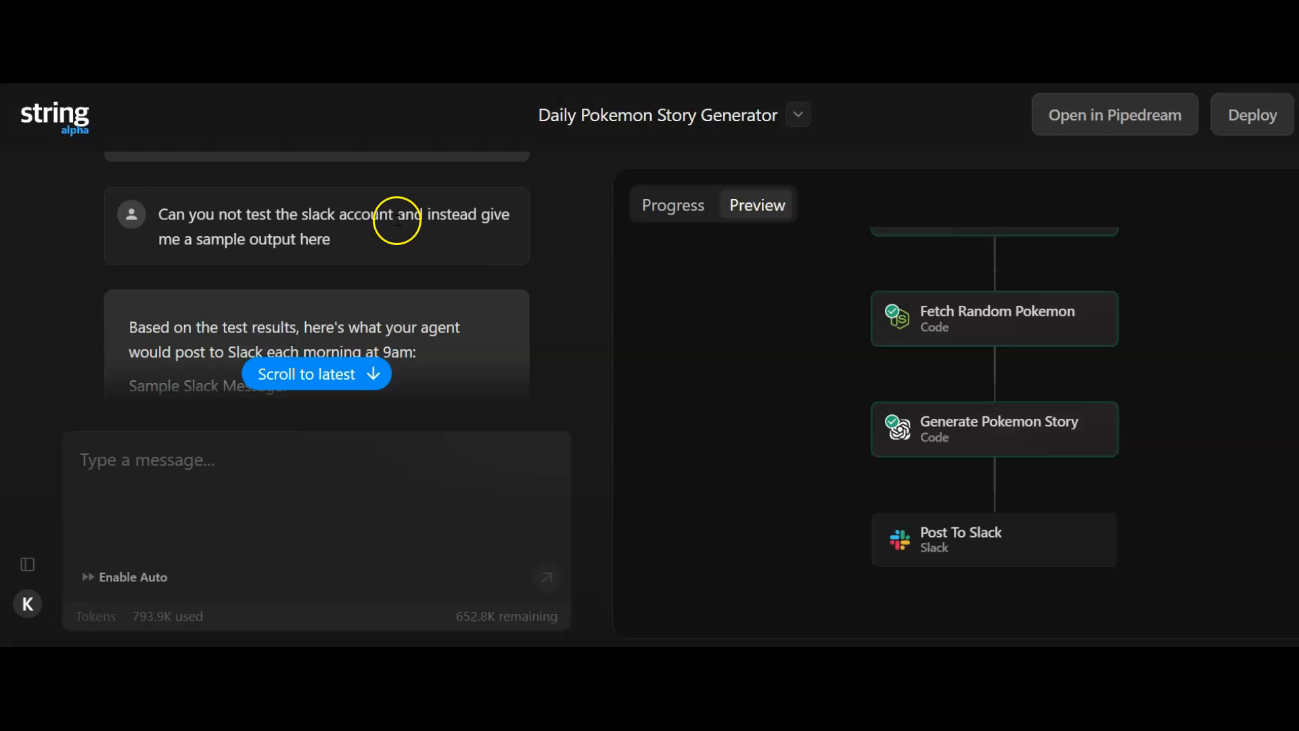
mouse_move(455, 311)
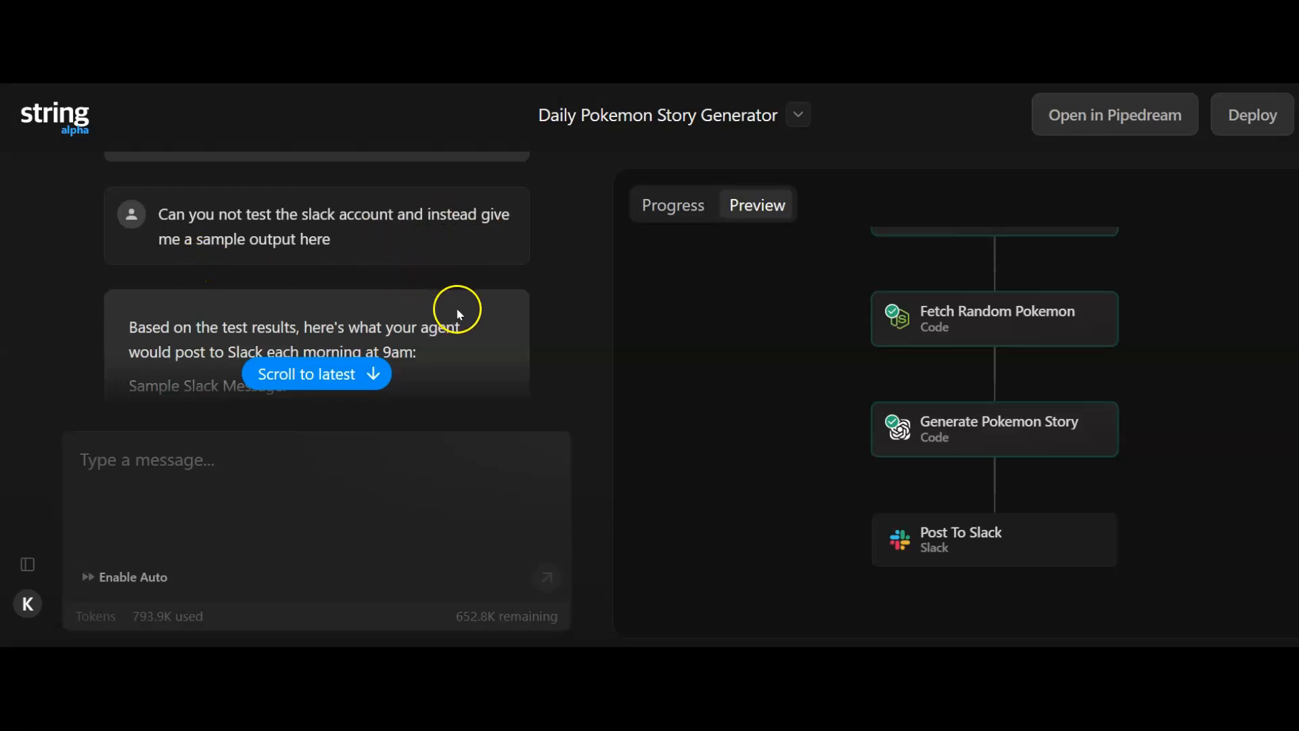
- Read the sample Eiscue-Ice Slack story message and the list of suggested additional features
scroll("down", 3)
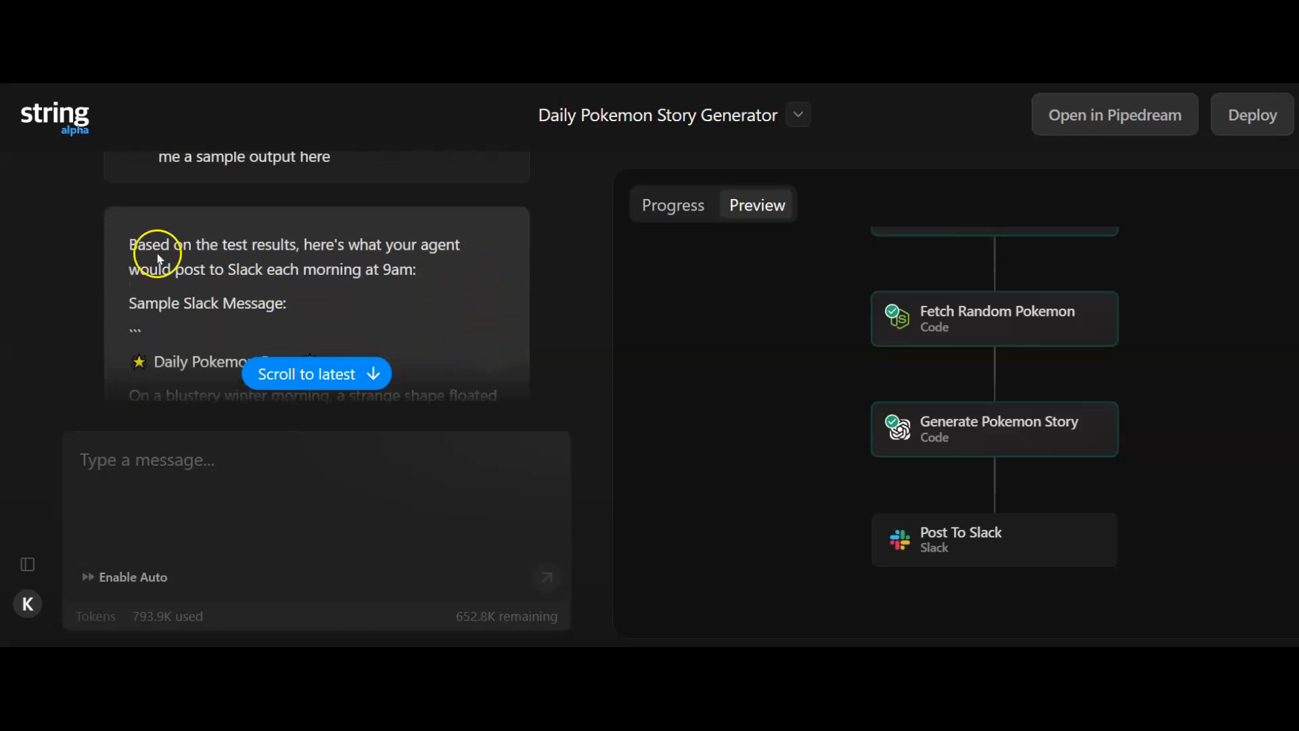
mouse_move(208, 286)
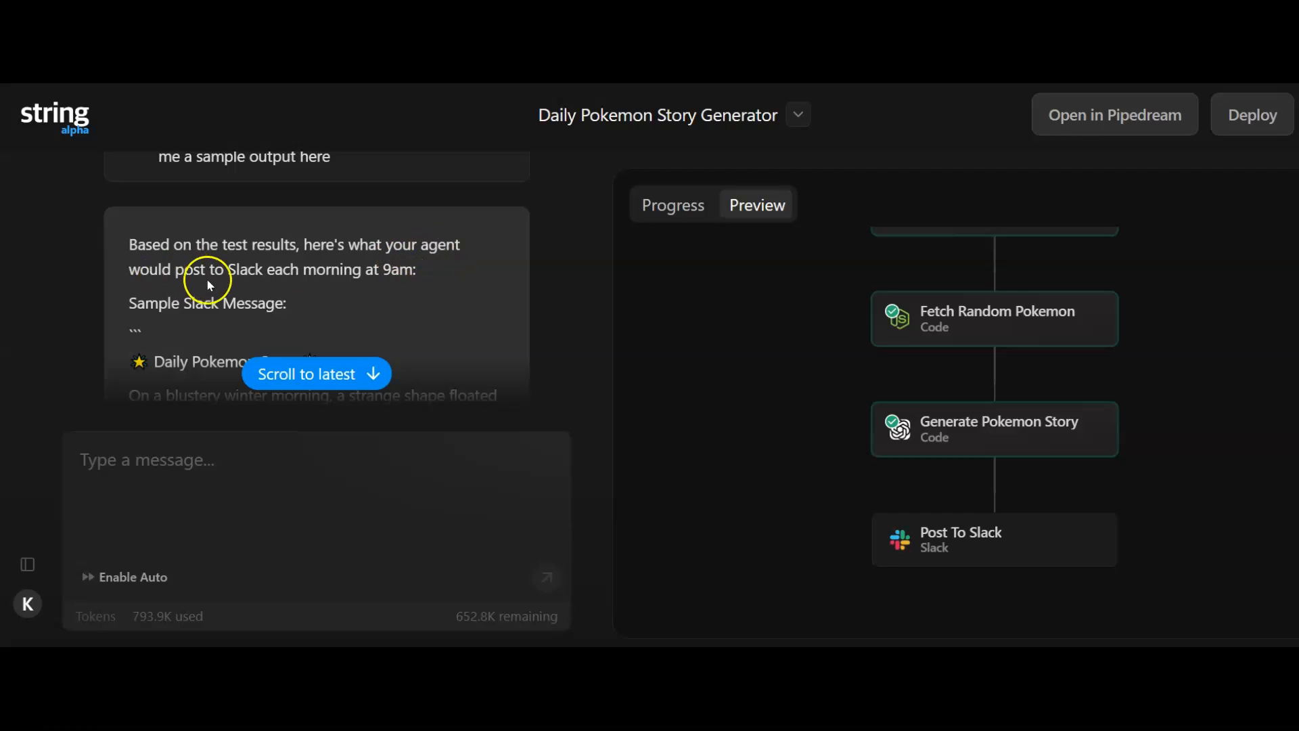
mouse_move(407, 291)
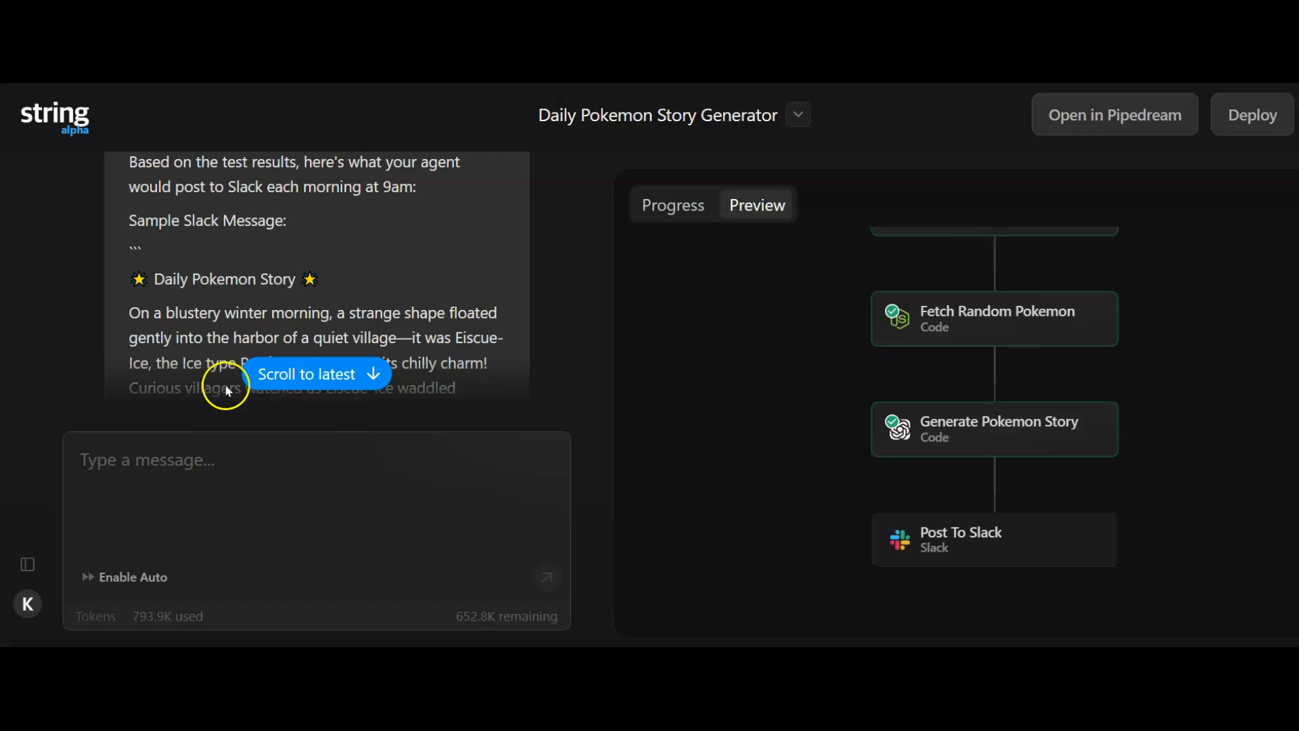
scroll("down", 3)
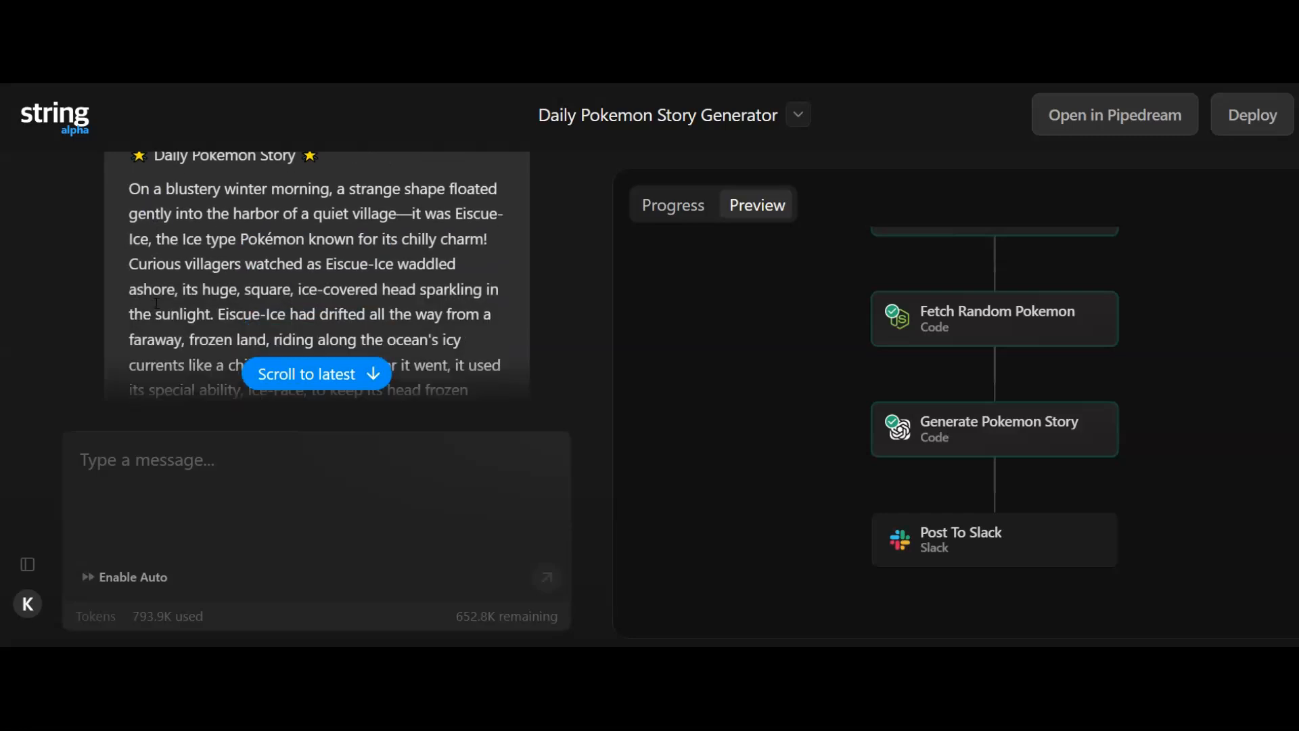
scroll("down", 3)
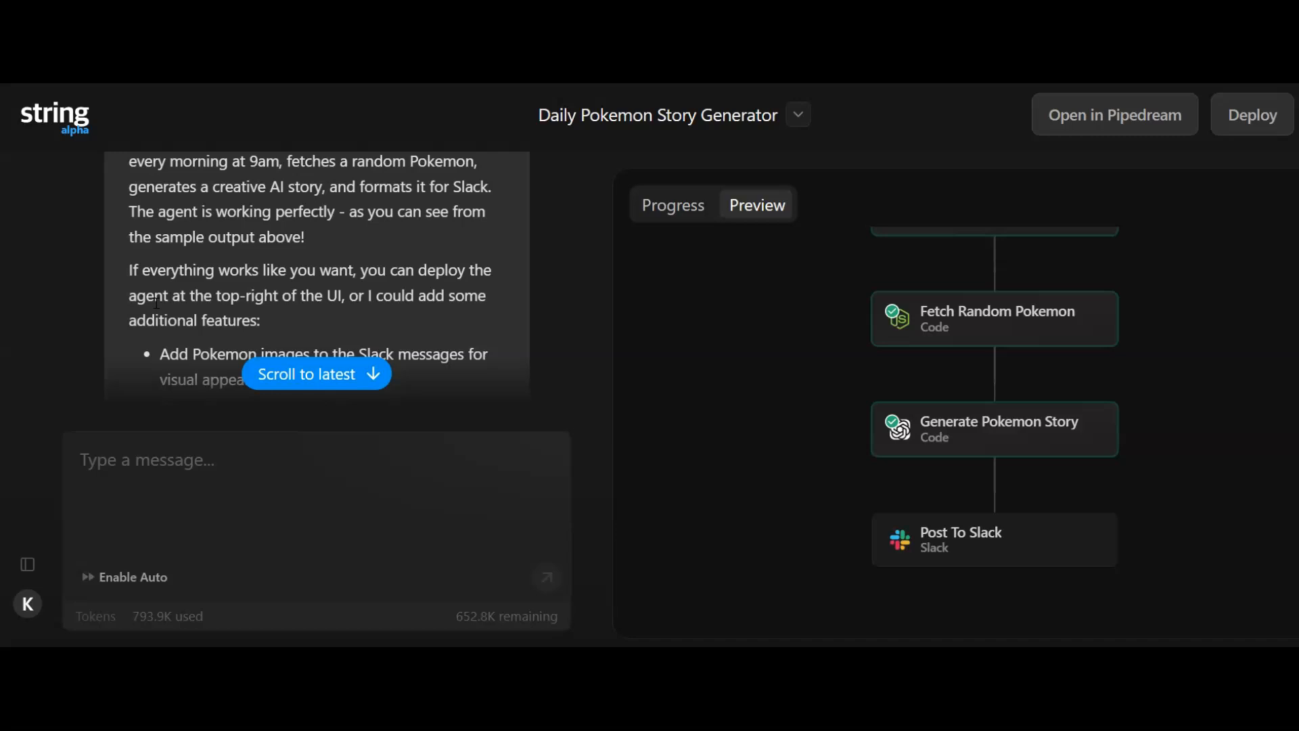
scroll("down", 3)
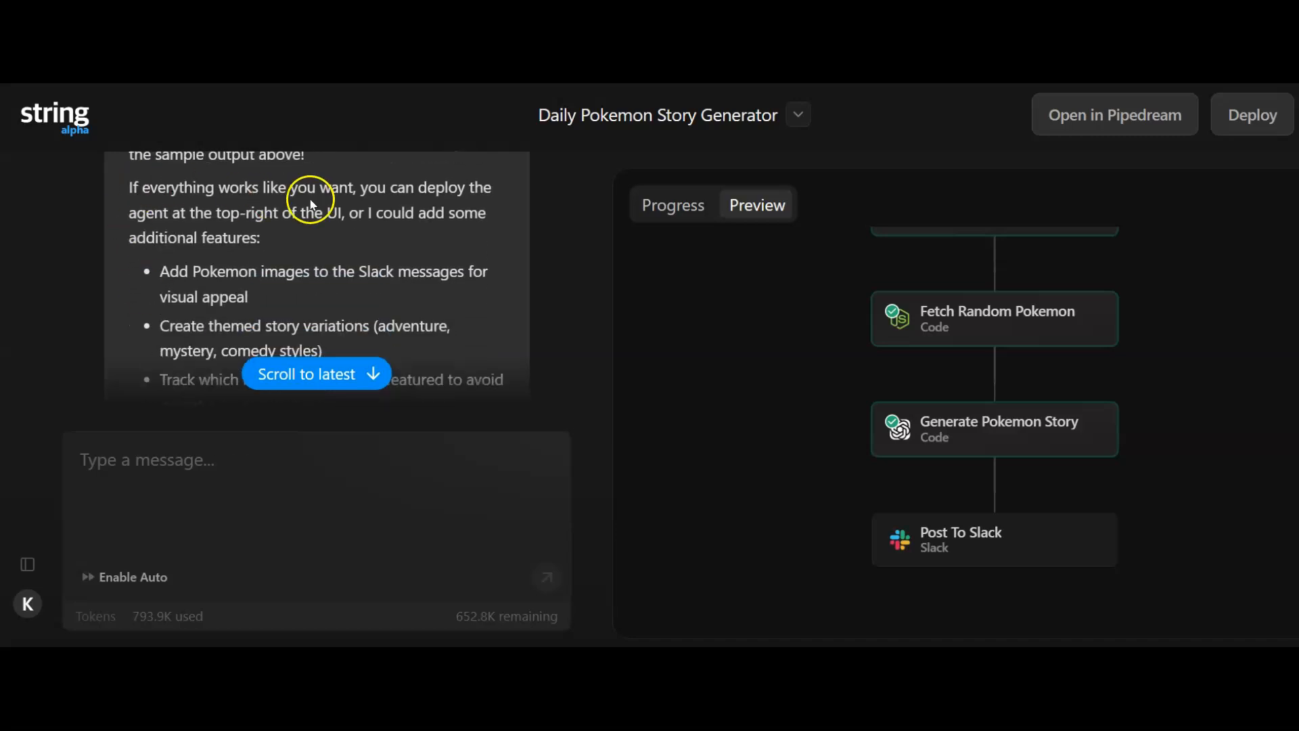
mouse_move(146, 227)
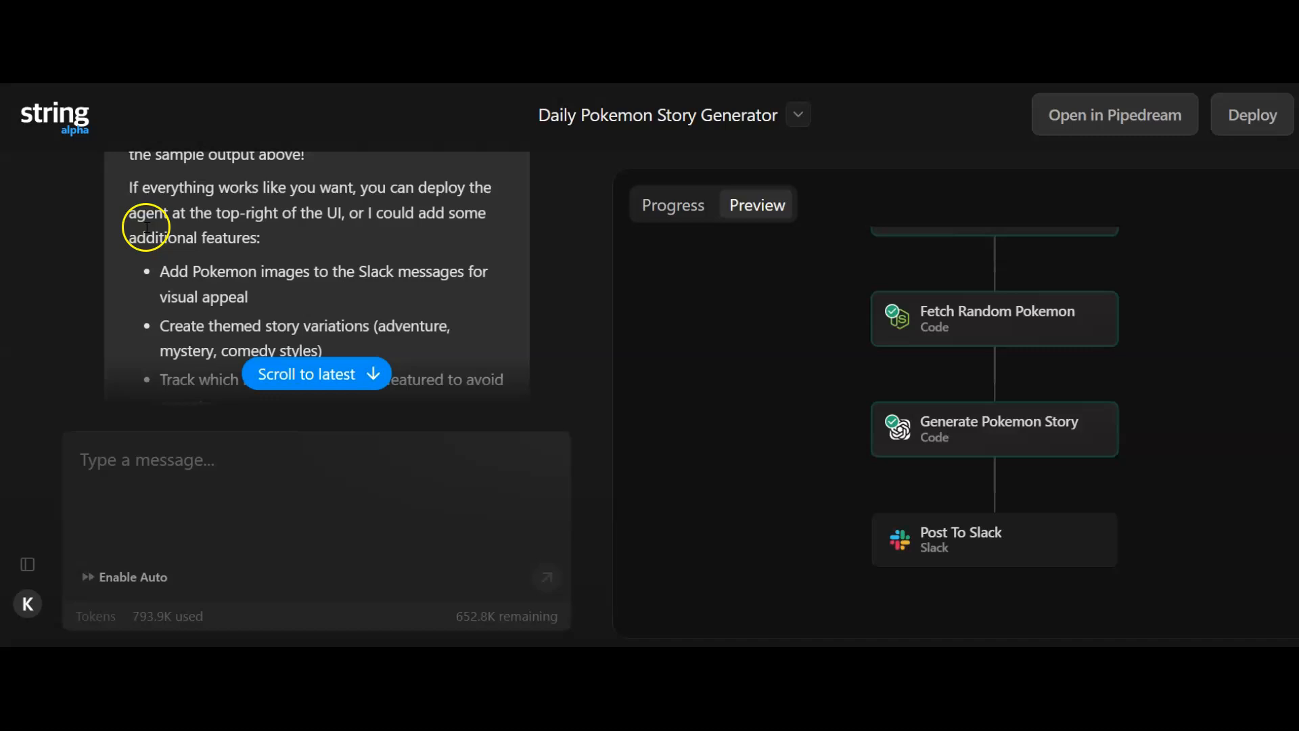
mouse_move(372, 247)
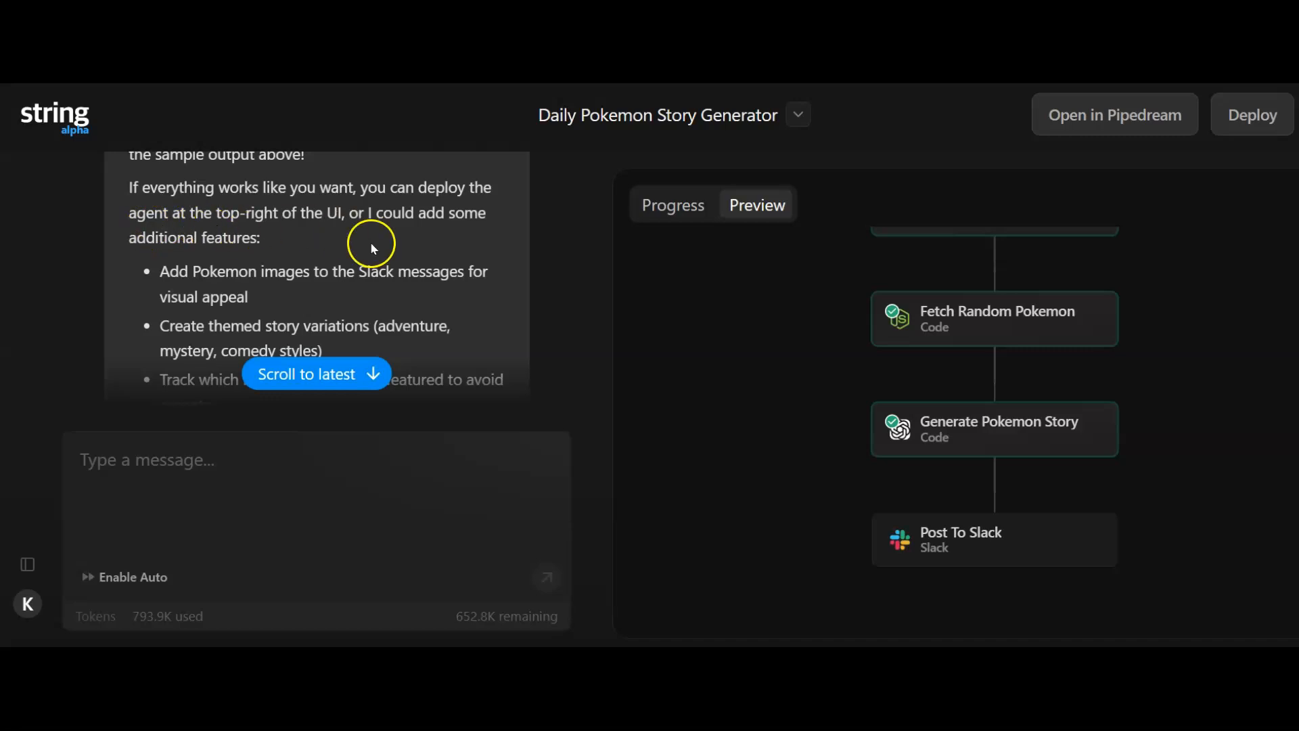
mouse_move(476, 214)
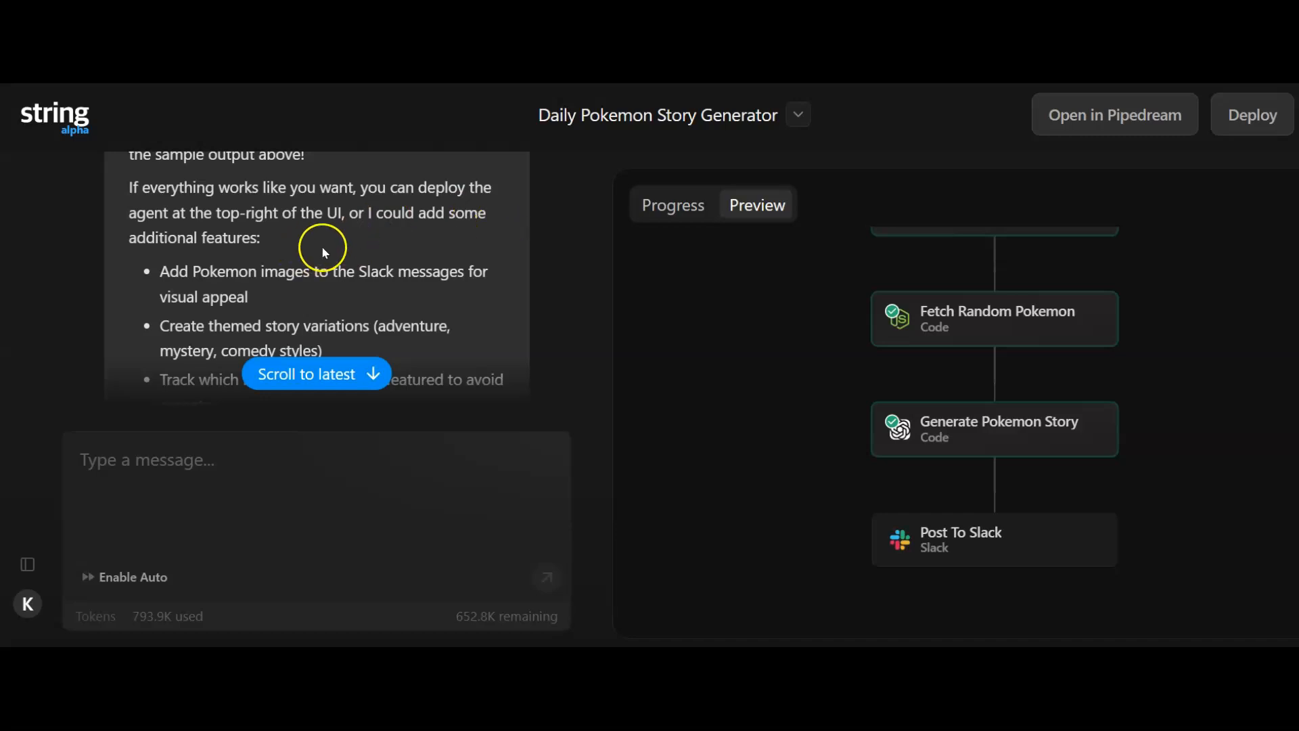
mouse_move(218, 277)
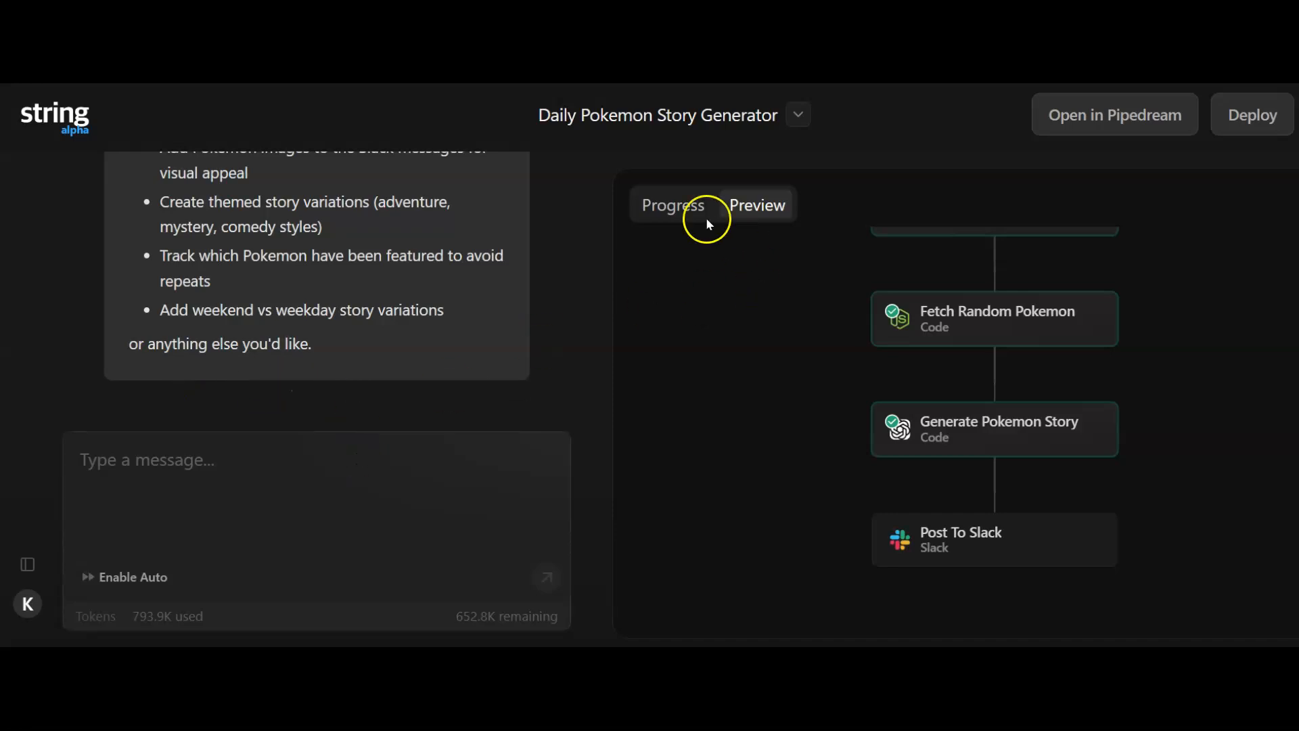
- Confirm the build summary shows all steps working, then deploy the Daily Pokemon Story Generator agent
left_click(673, 205)
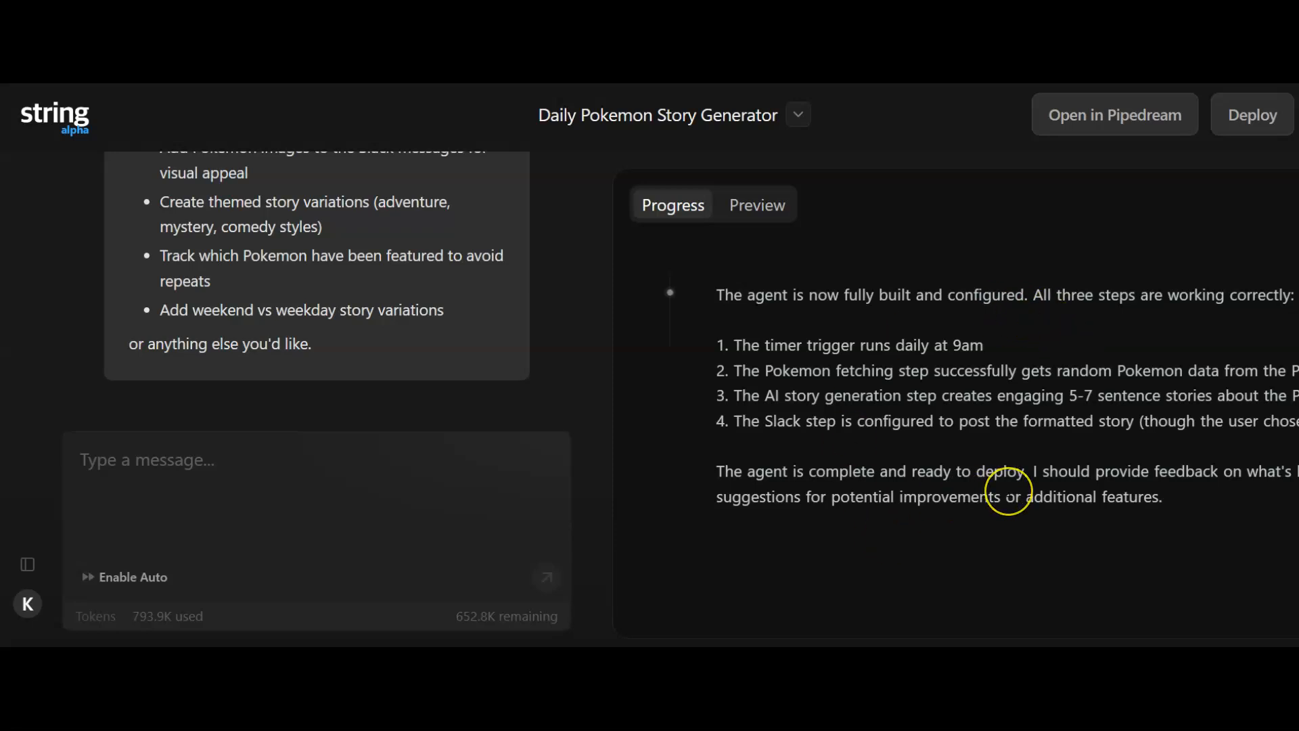
left_click(758, 206)
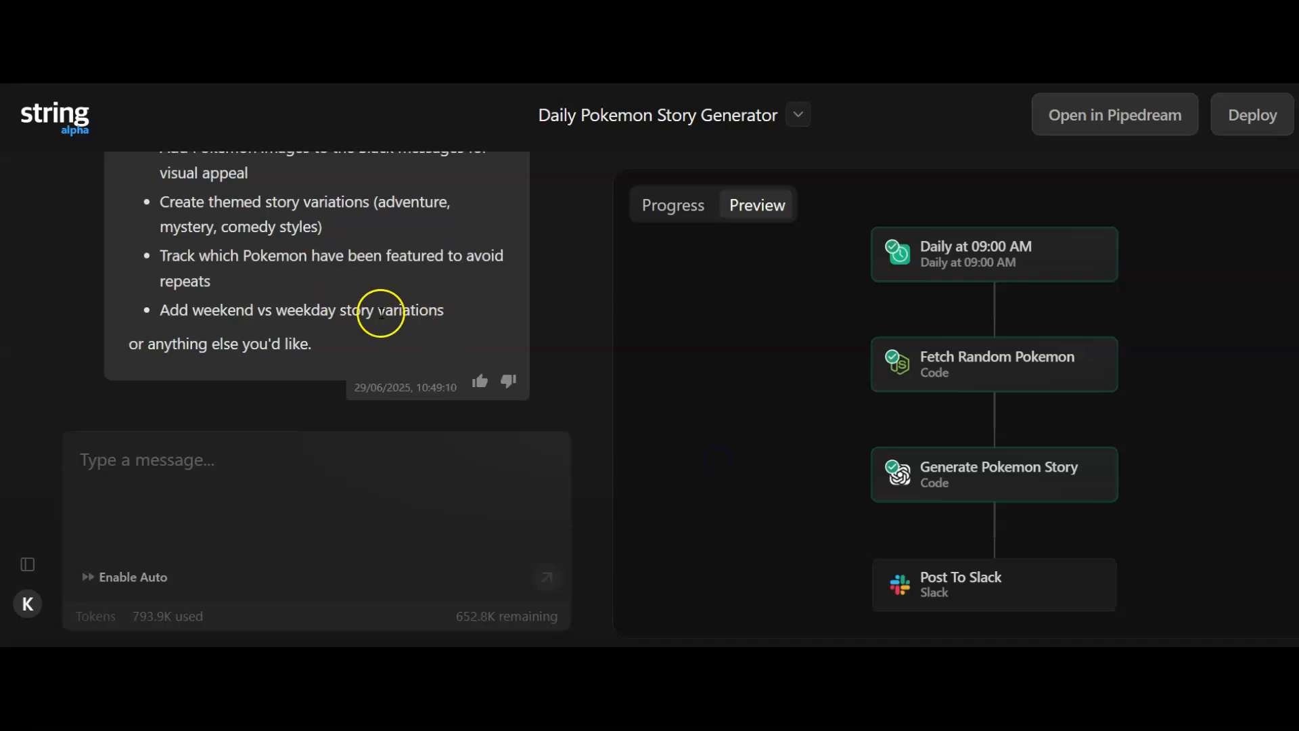
mouse_move(712, 318)
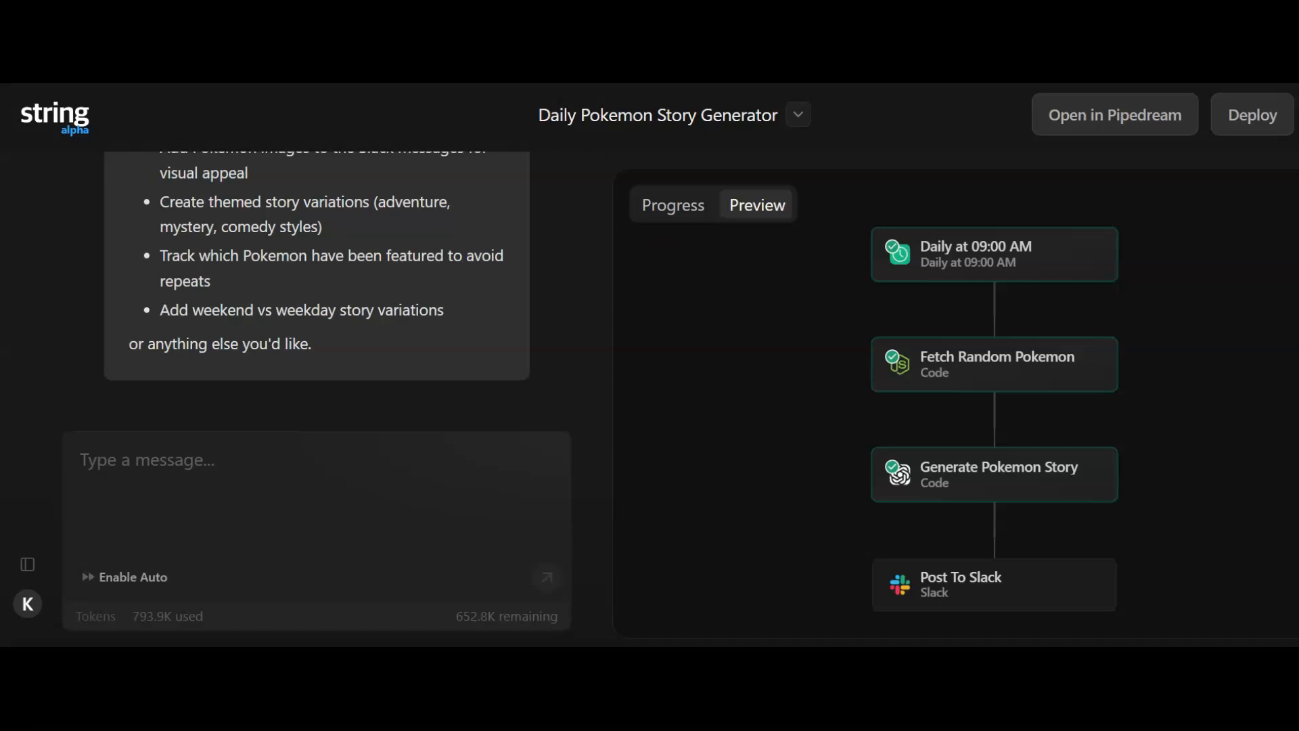
left_click(1252, 113)
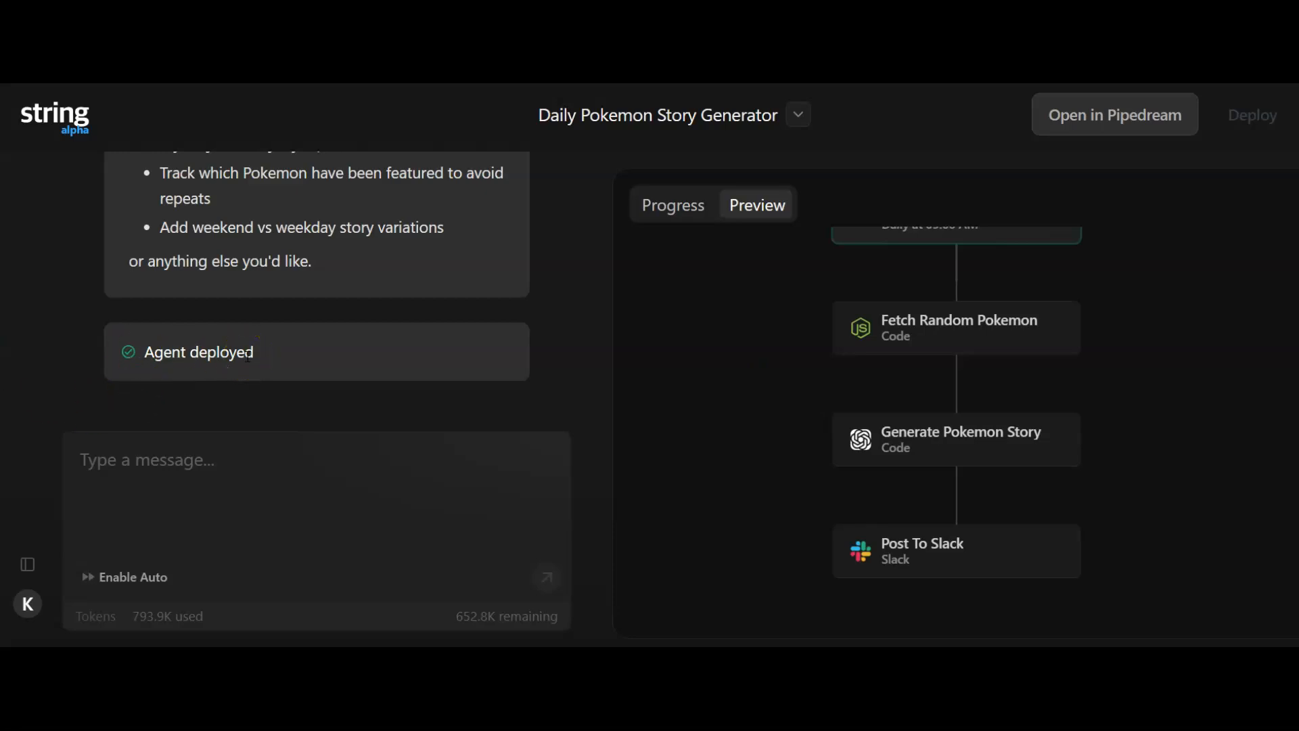
mouse_move(479, 586)
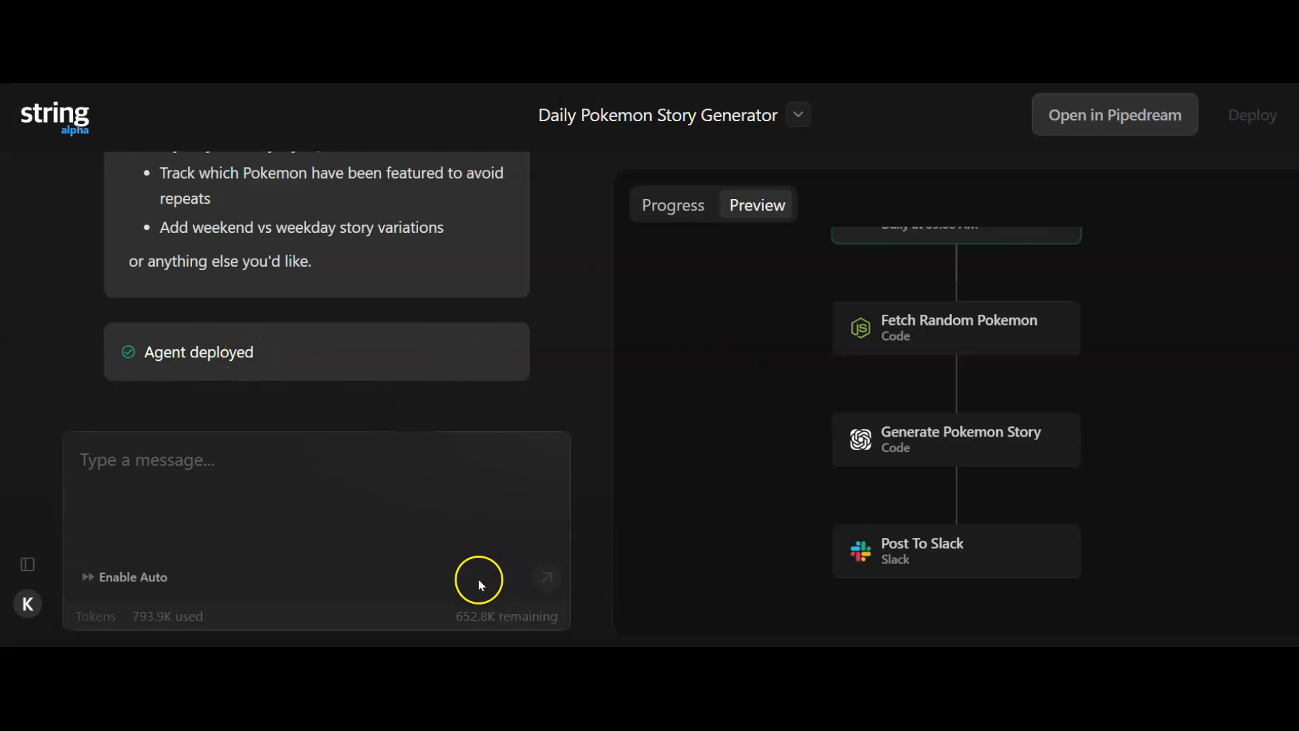
mouse_move(1060, 184)
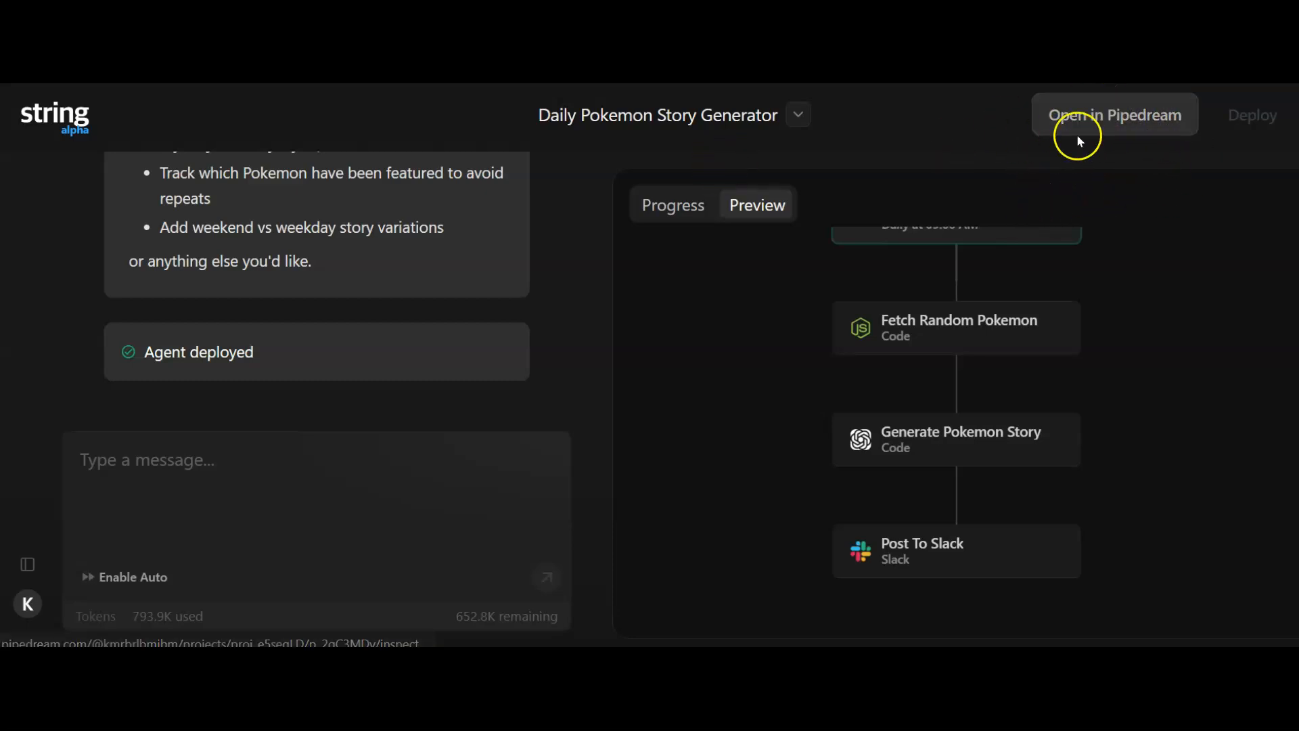
left_click(1115, 113)
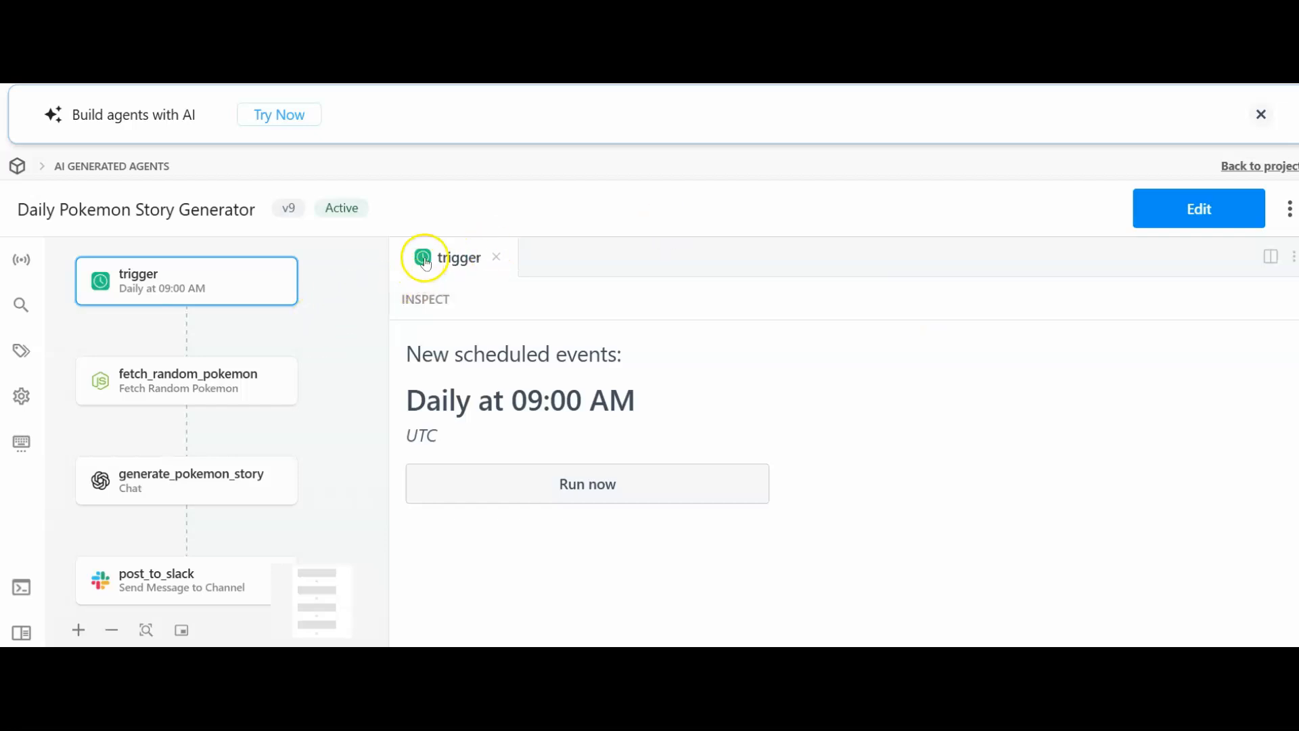
mouse_move(601, 498)
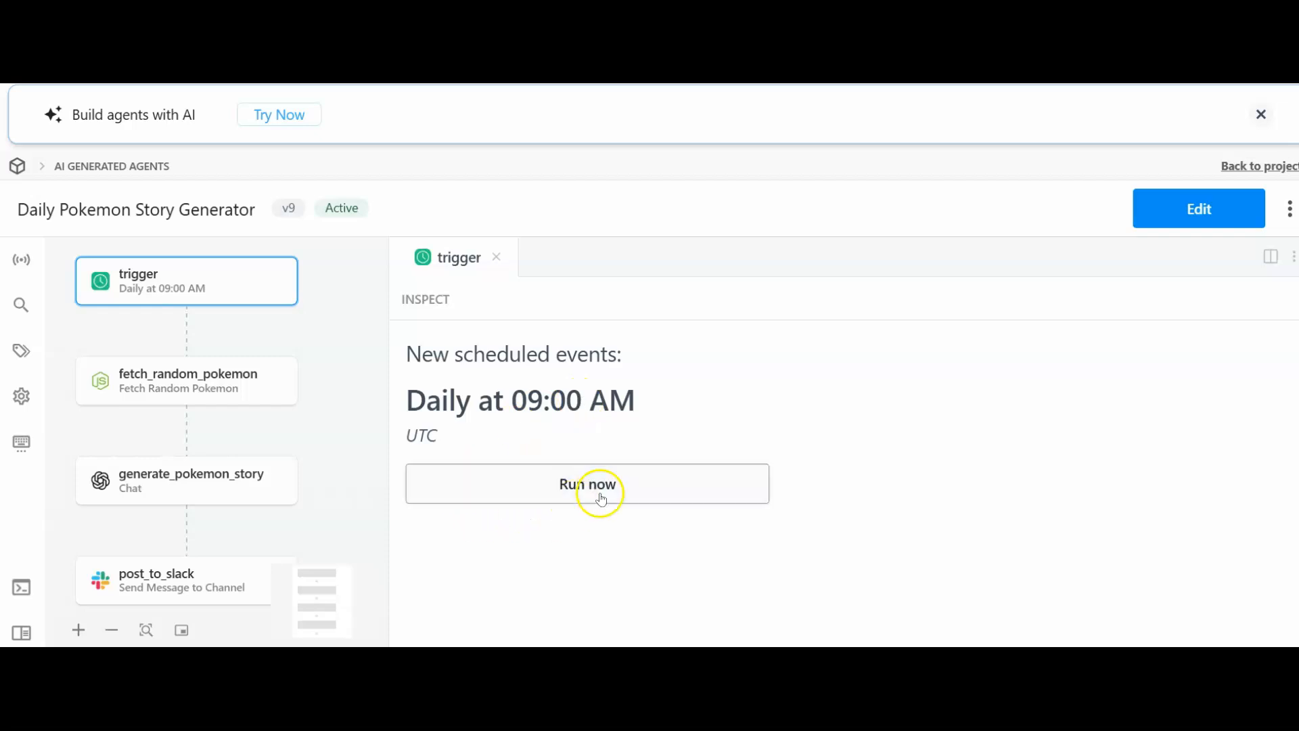
mouse_move(664, 393)
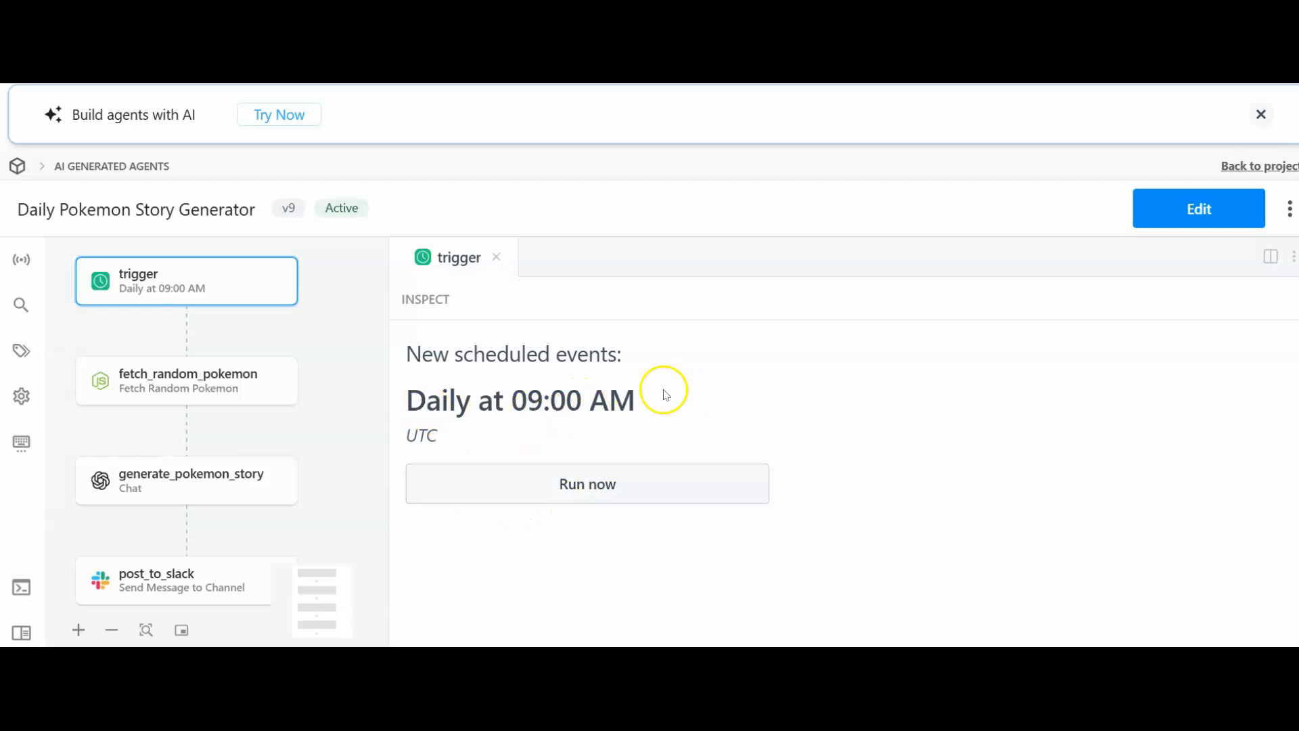
mouse_move(224, 325)
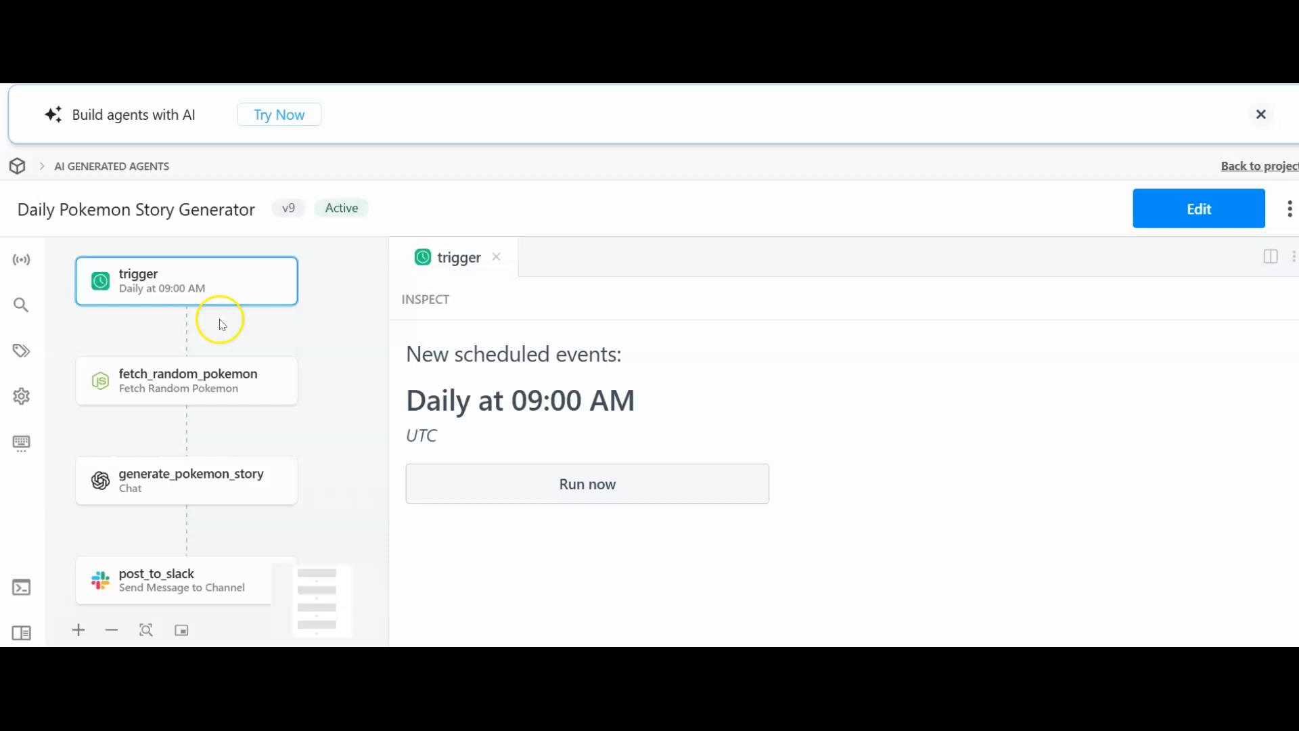
mouse_move(249, 280)
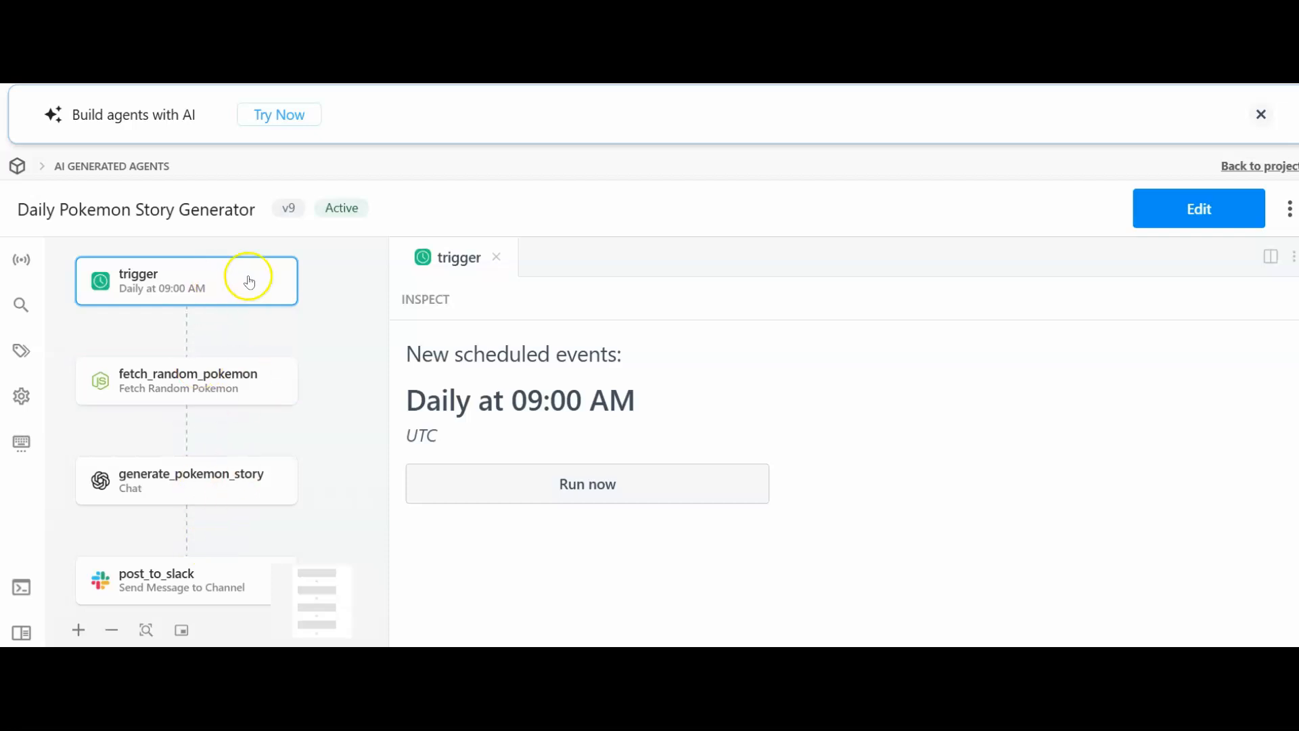
mouse_move(1288, 208)
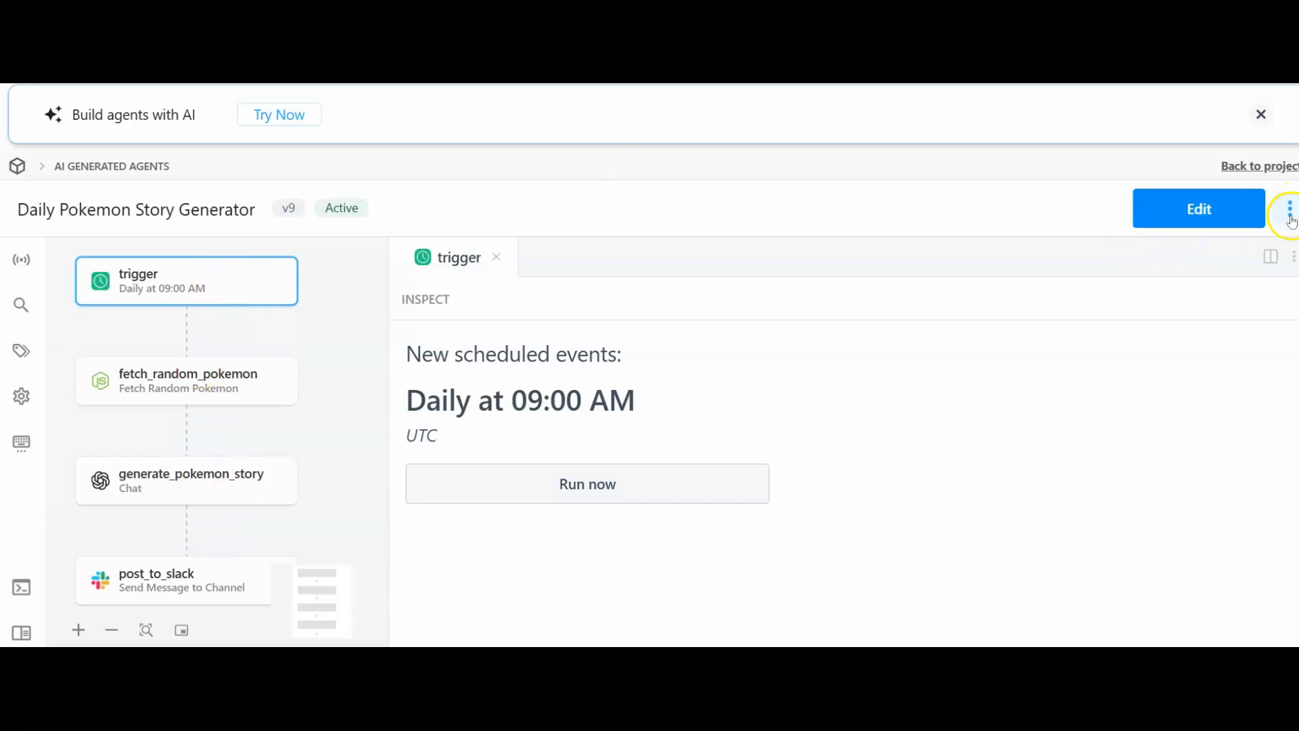
left_click(1288, 208)
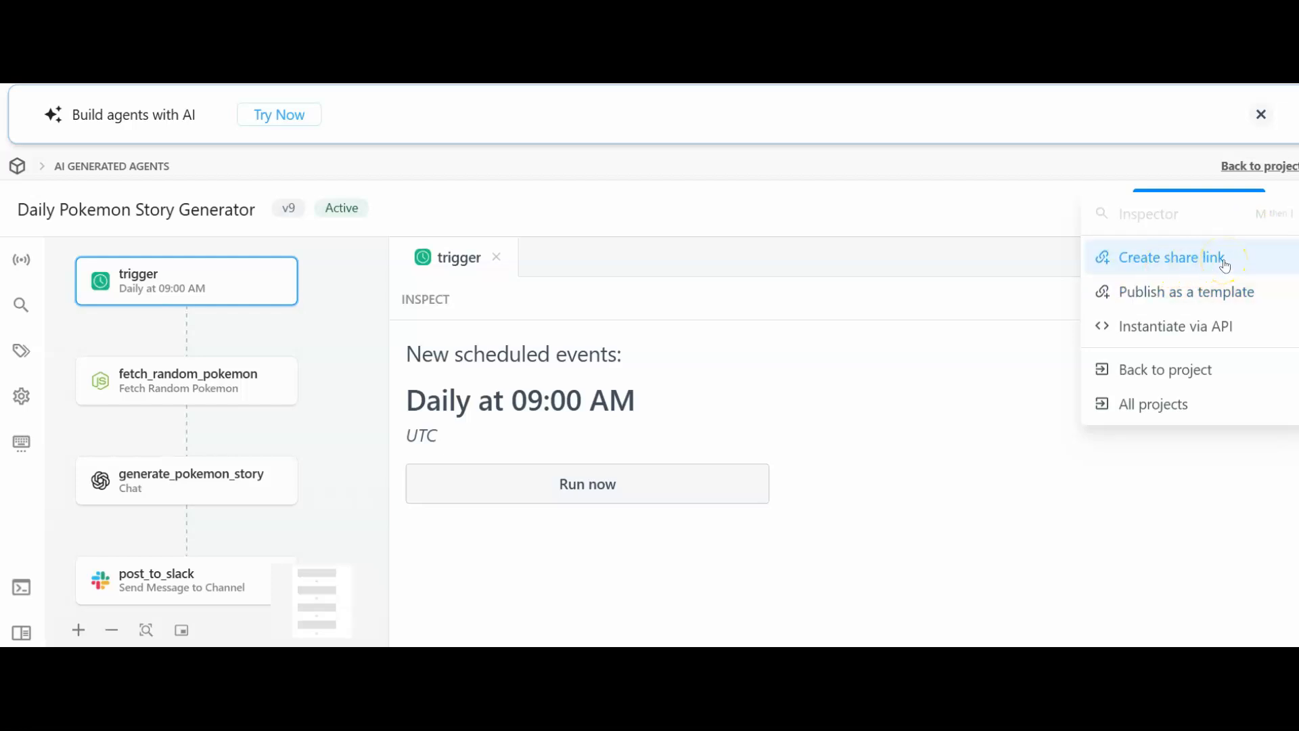
mouse_move(1194, 289)
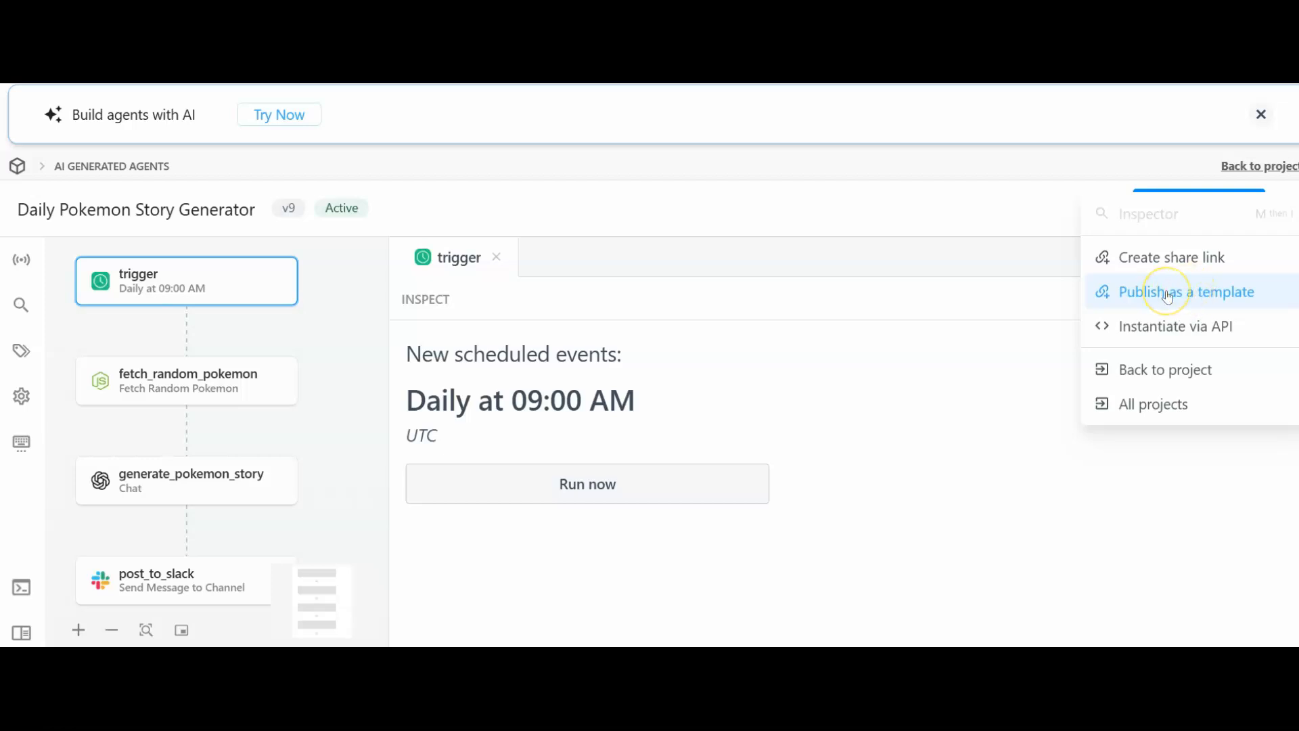
mouse_move(912, 254)
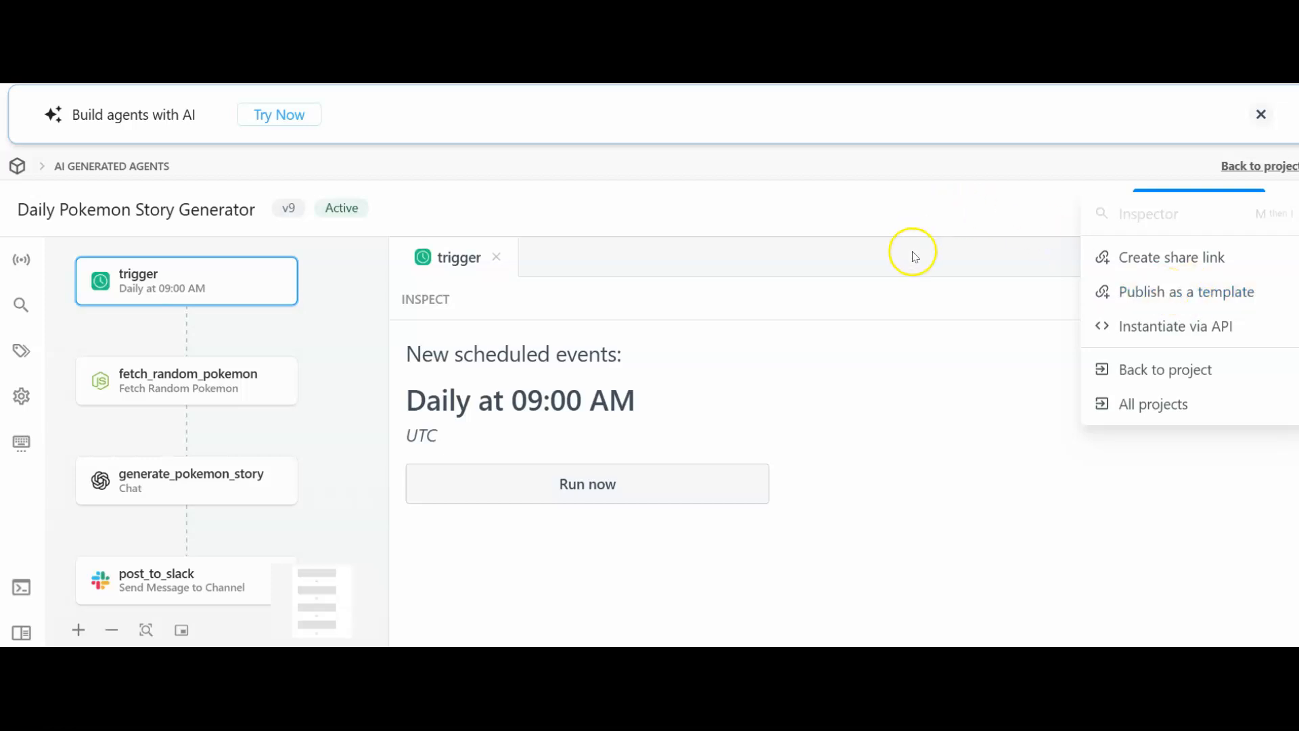
mouse_move(1203, 328)
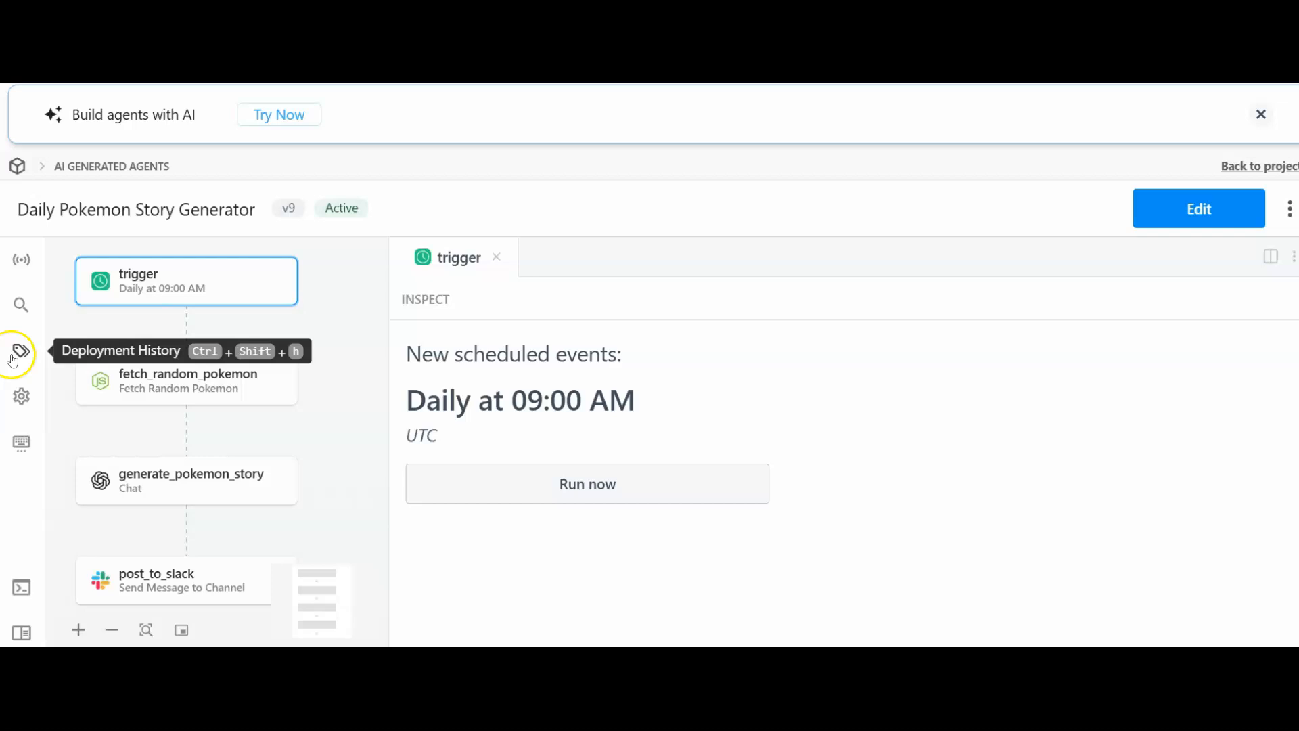
mouse_move(20, 413)
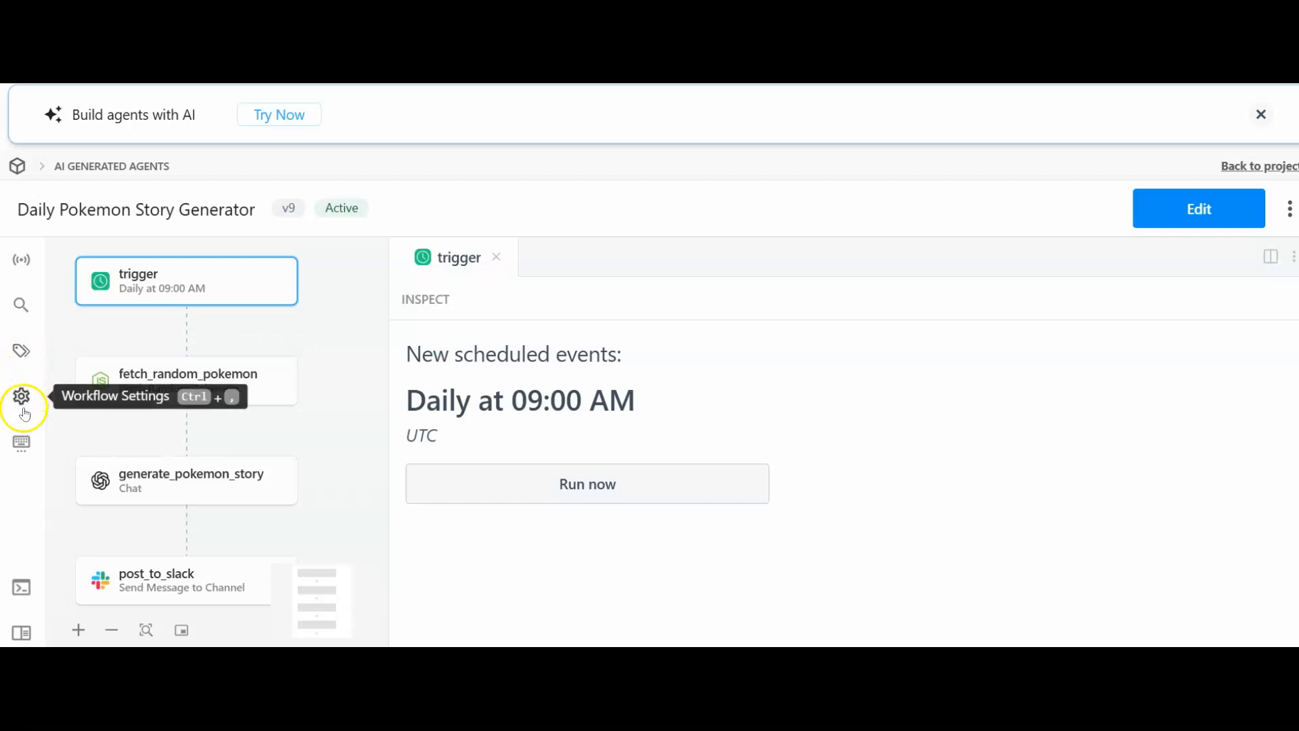
mouse_move(19, 530)
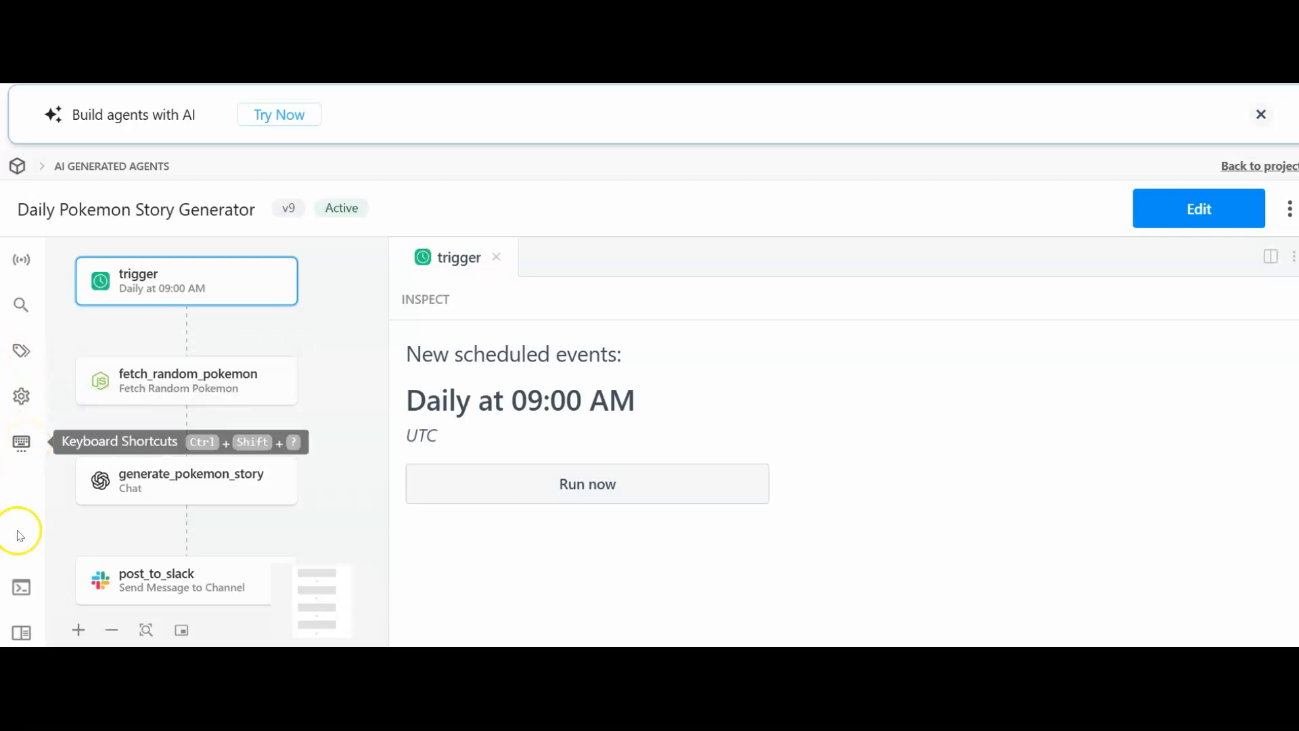
mouse_move(22, 593)
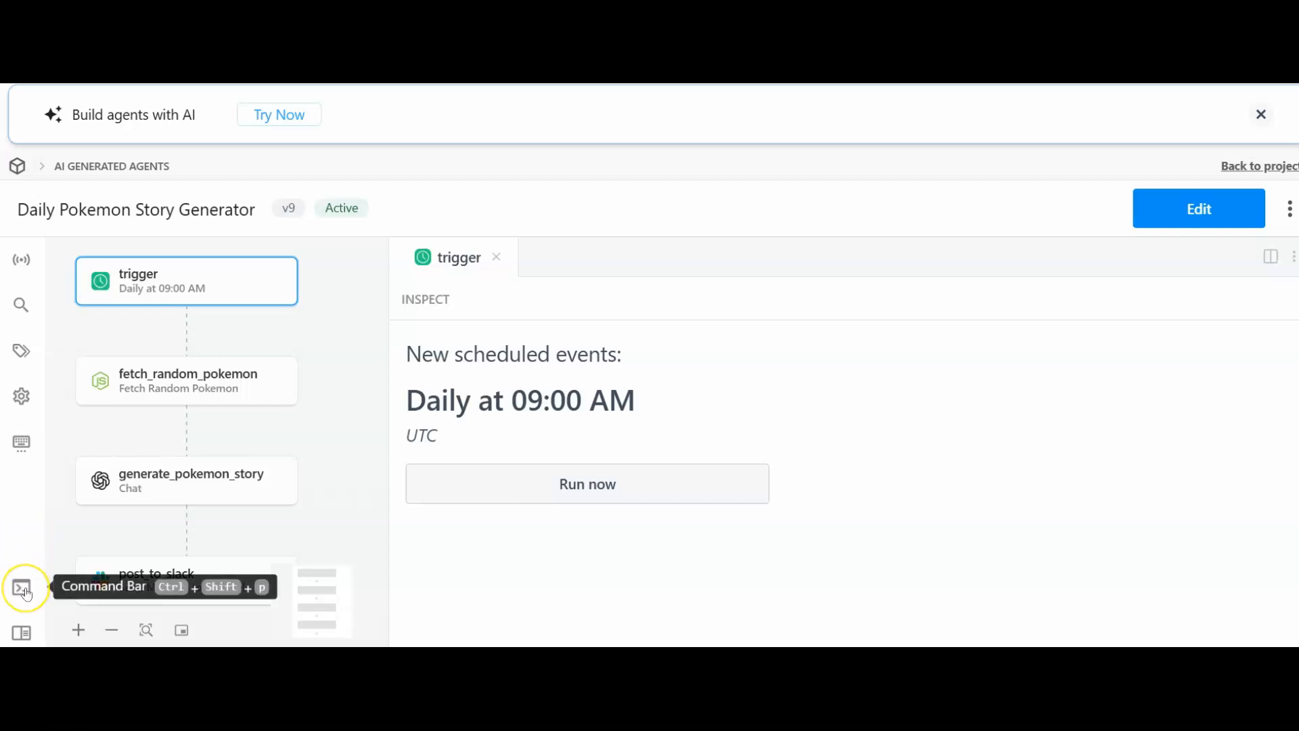
mouse_move(38, 625)
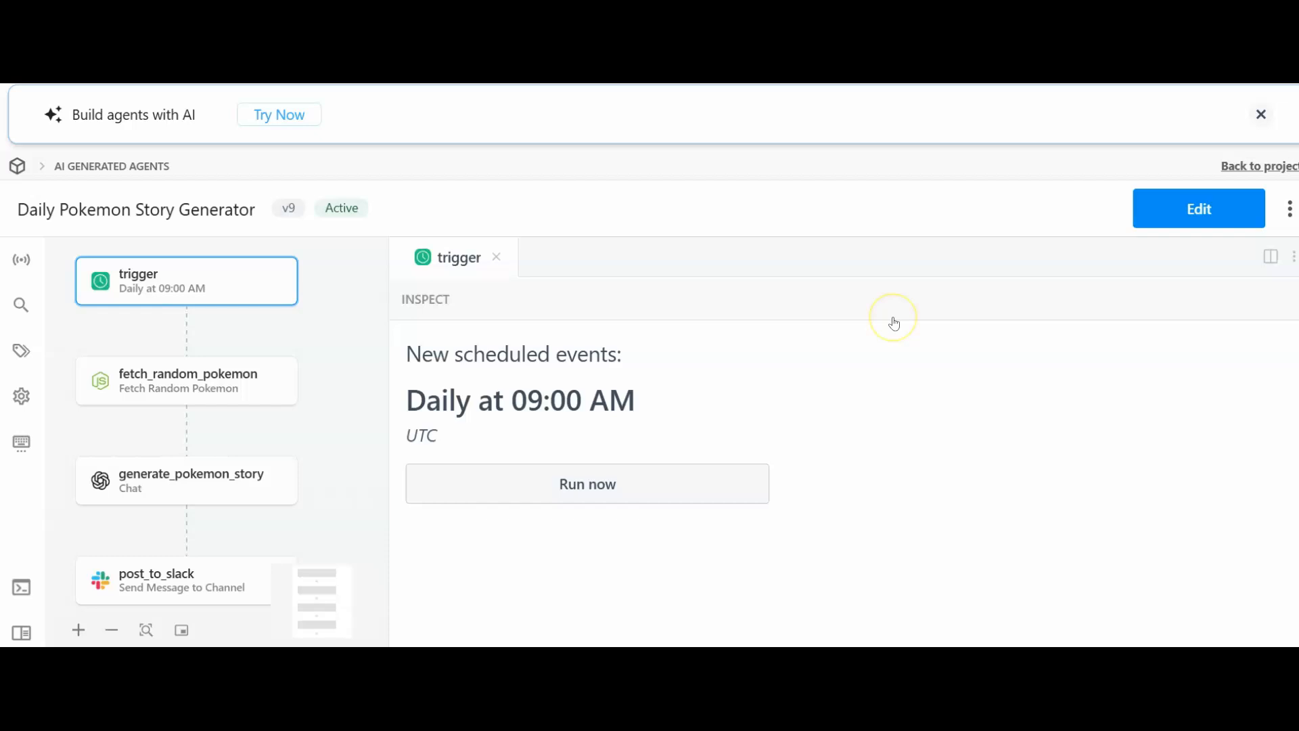
- Start publishing the workflow as a template and follow the link to the templates gallery
left_click(1288, 208)
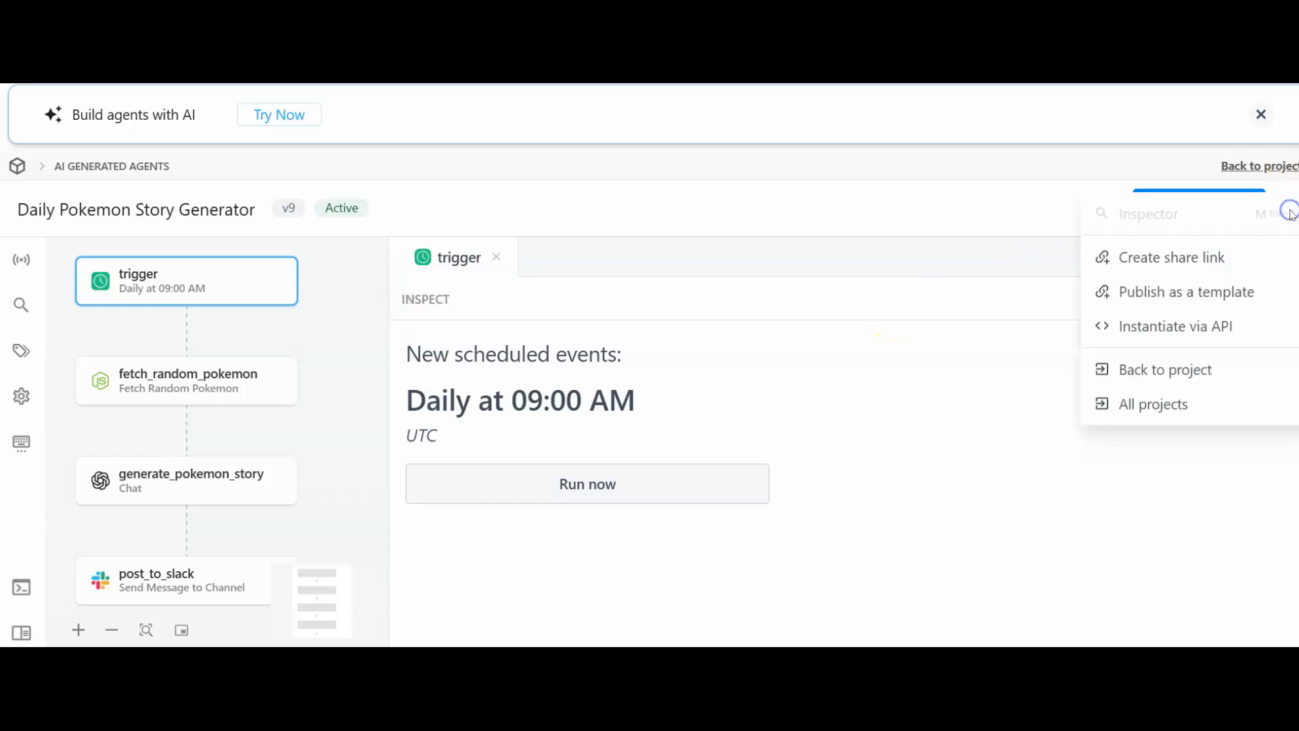
mouse_move(1264, 165)
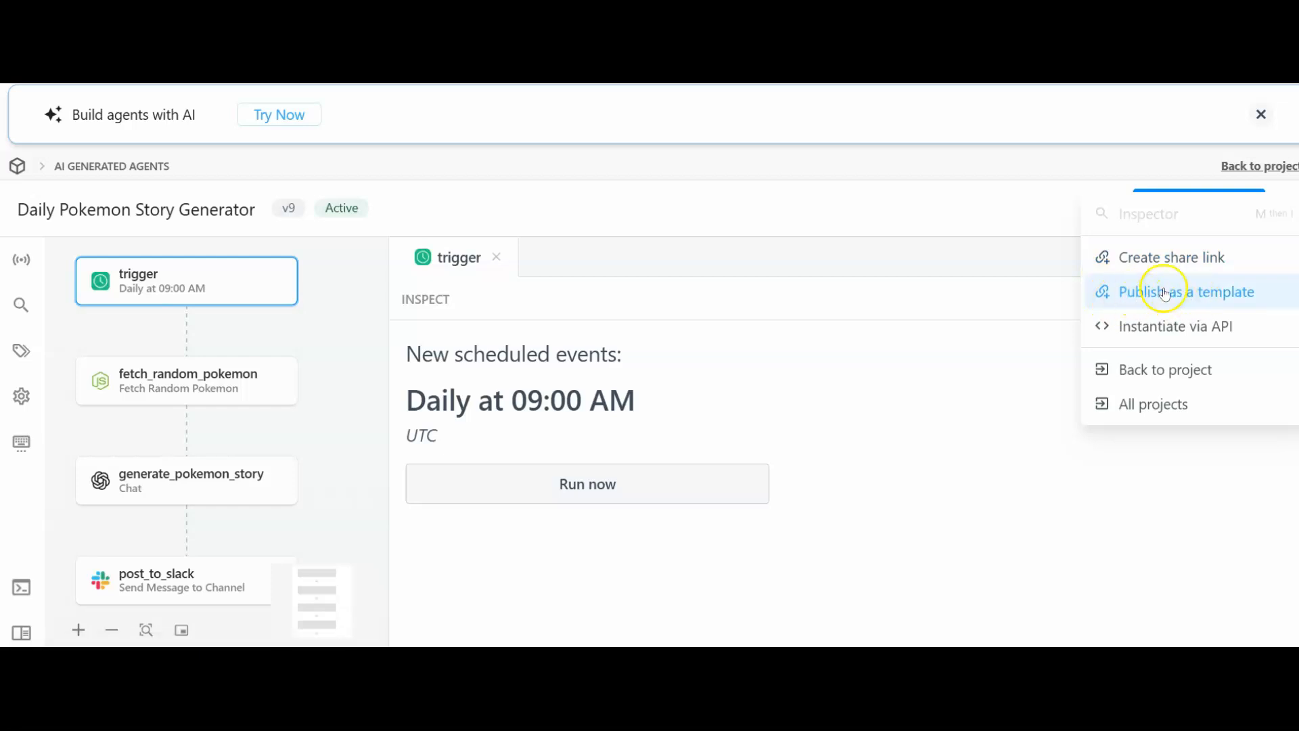
mouse_move(1261, 170)
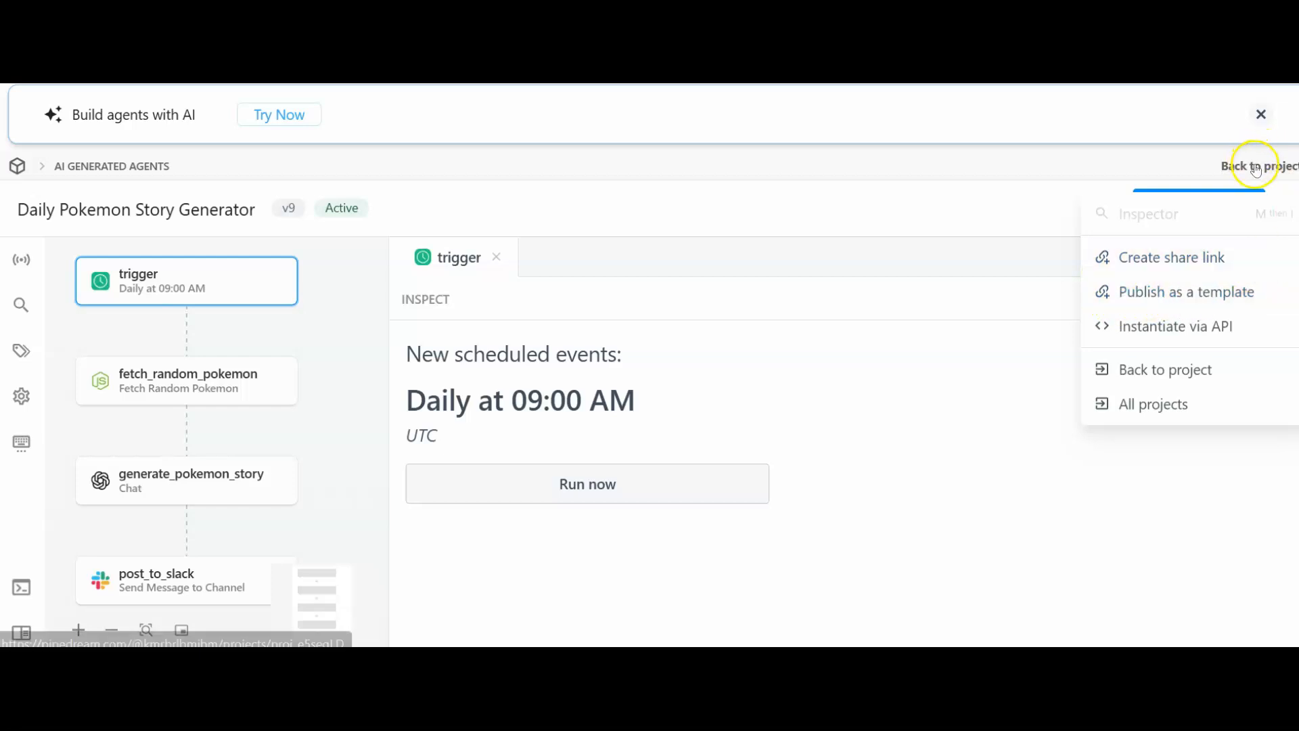
mouse_move(991, 379)
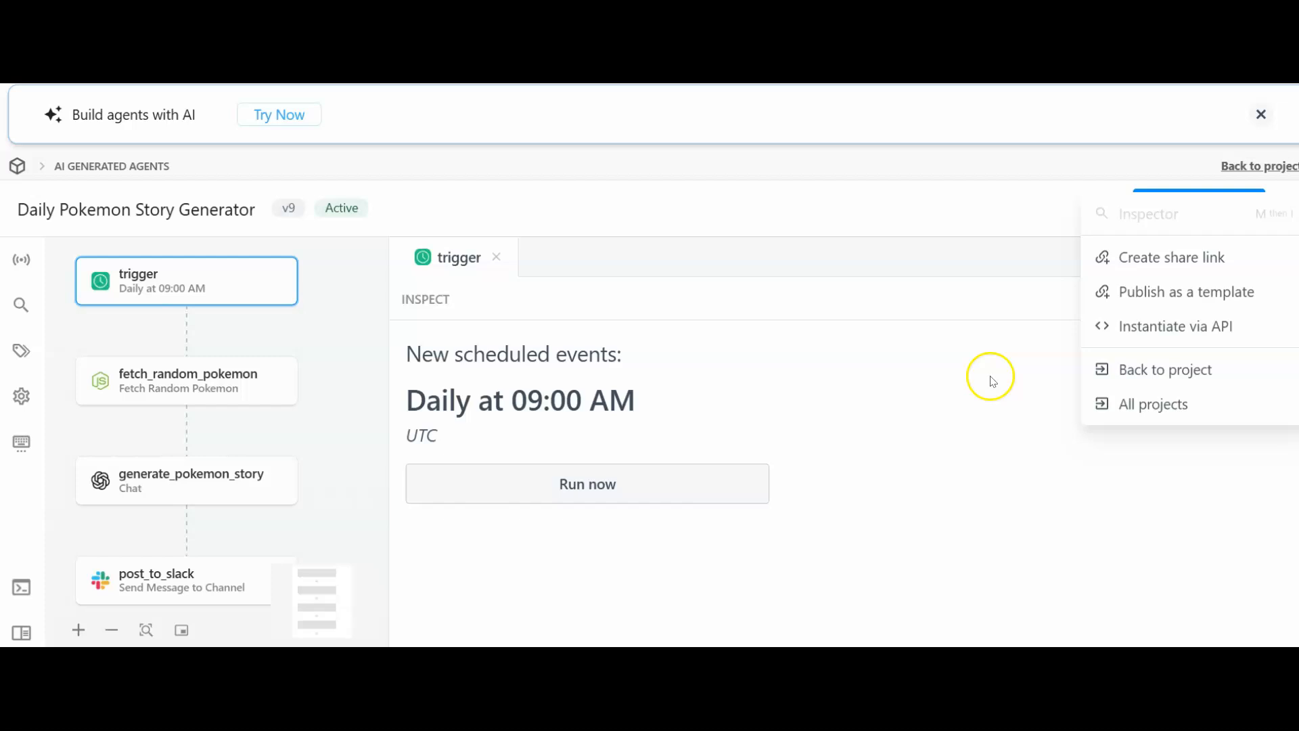
mouse_move(1126, 292)
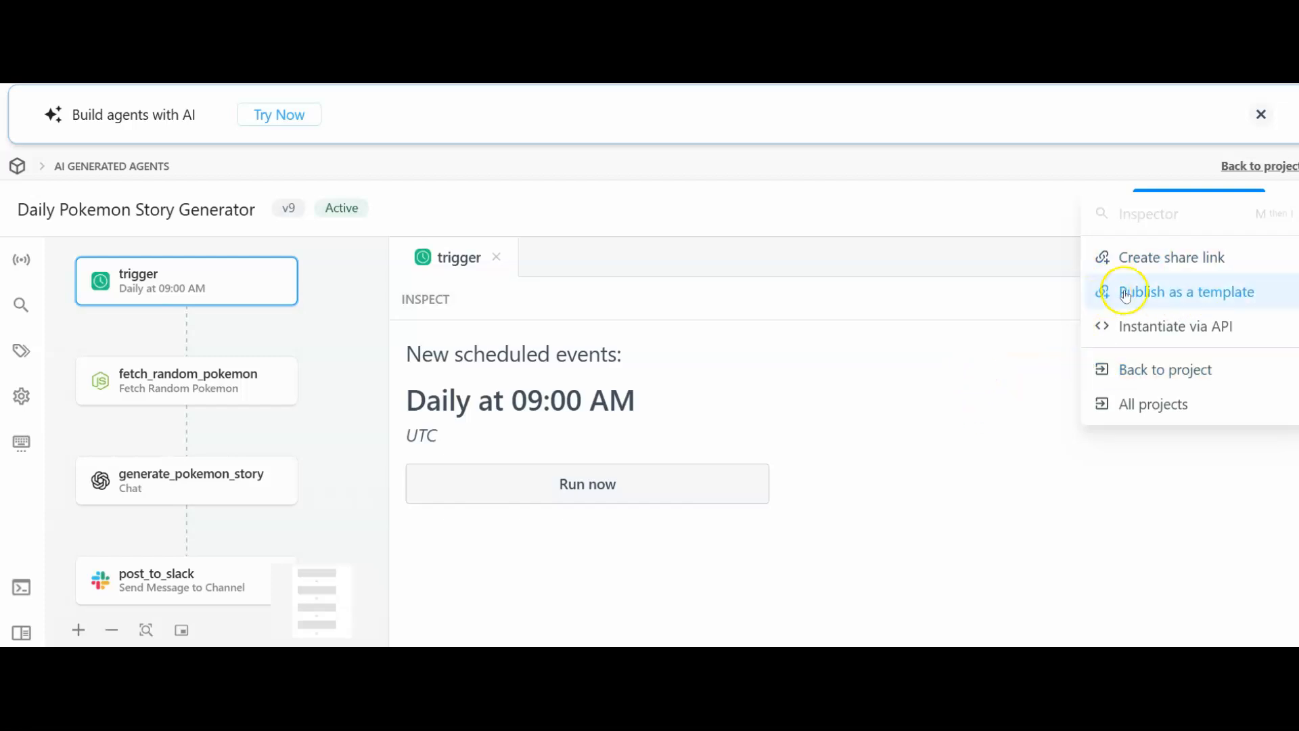
left_click(1186, 292)
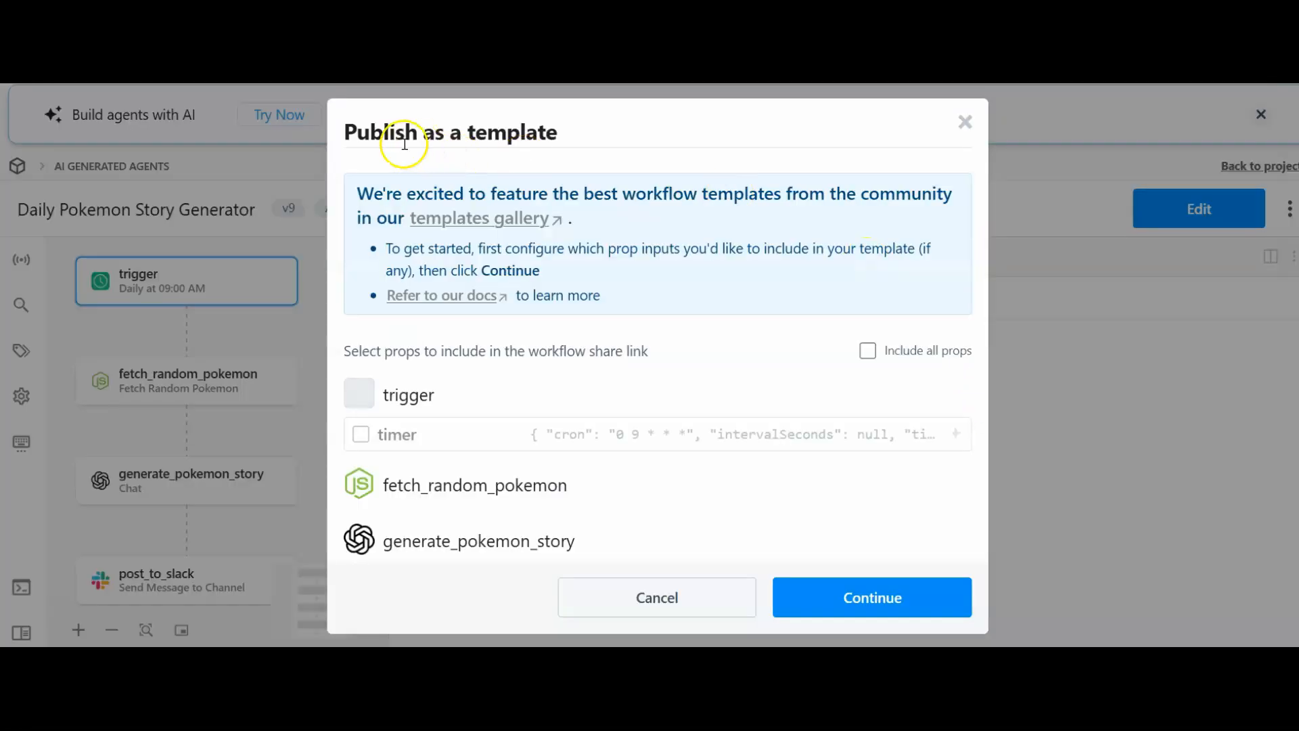
mouse_move(462, 197)
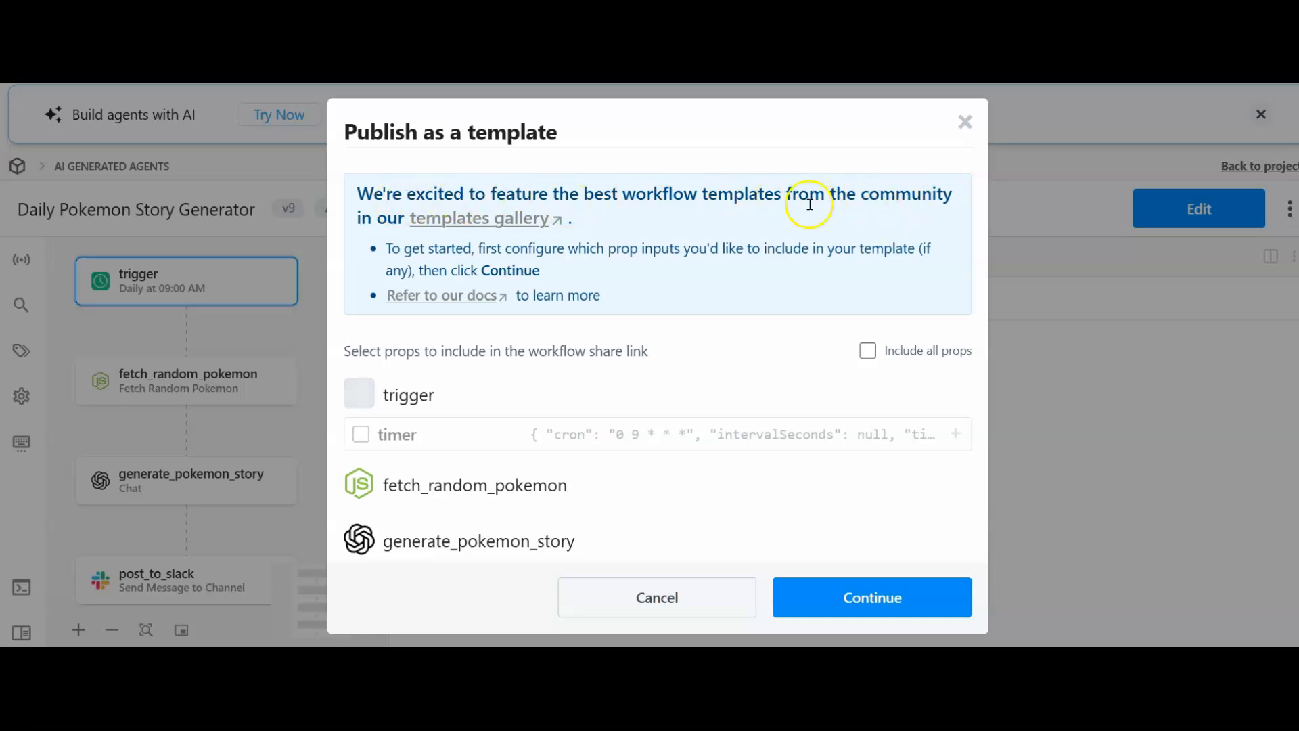
mouse_move(520, 222)
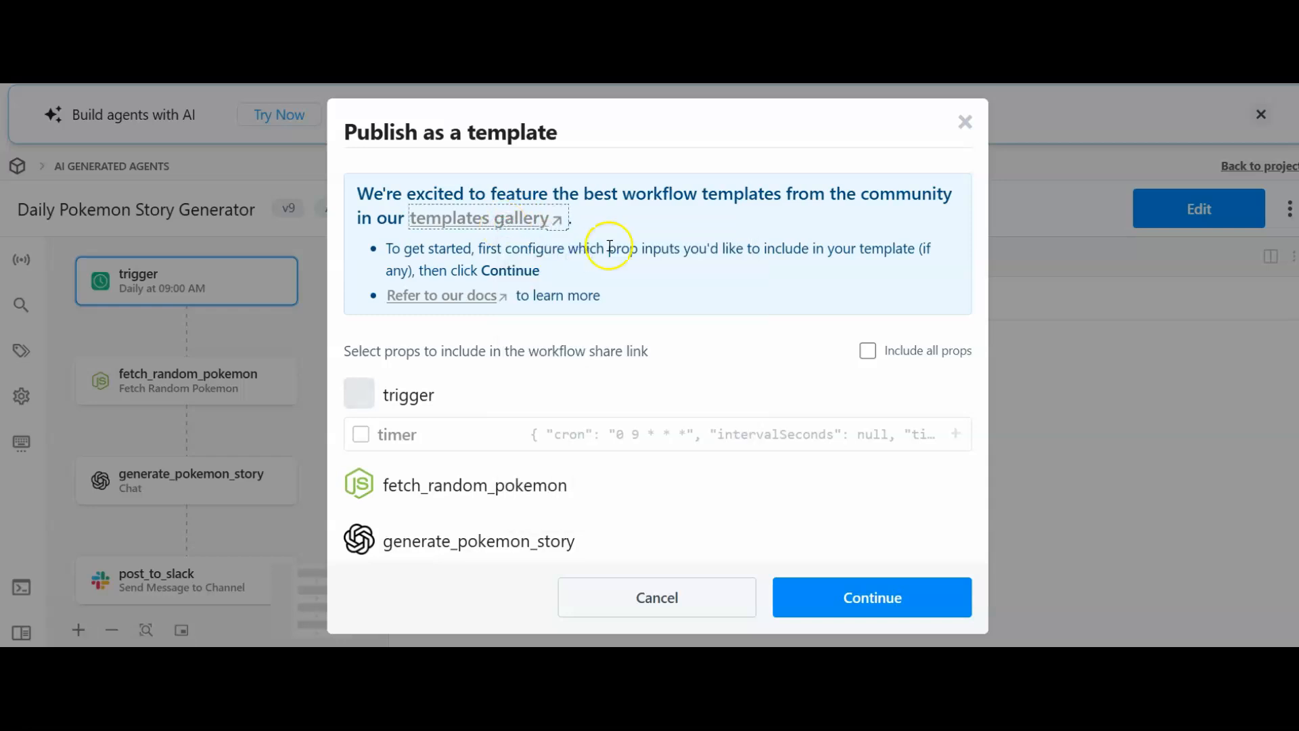
mouse_move(677, 623)
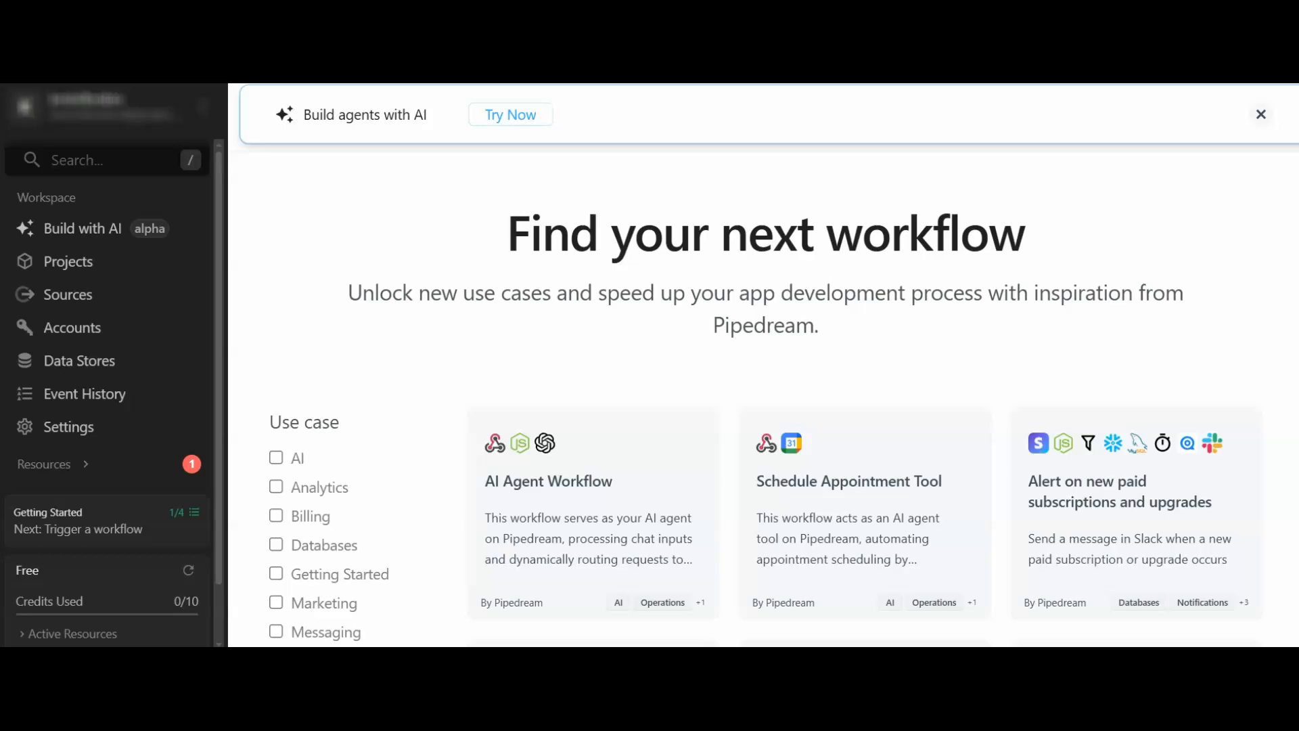
scroll("down", 3)
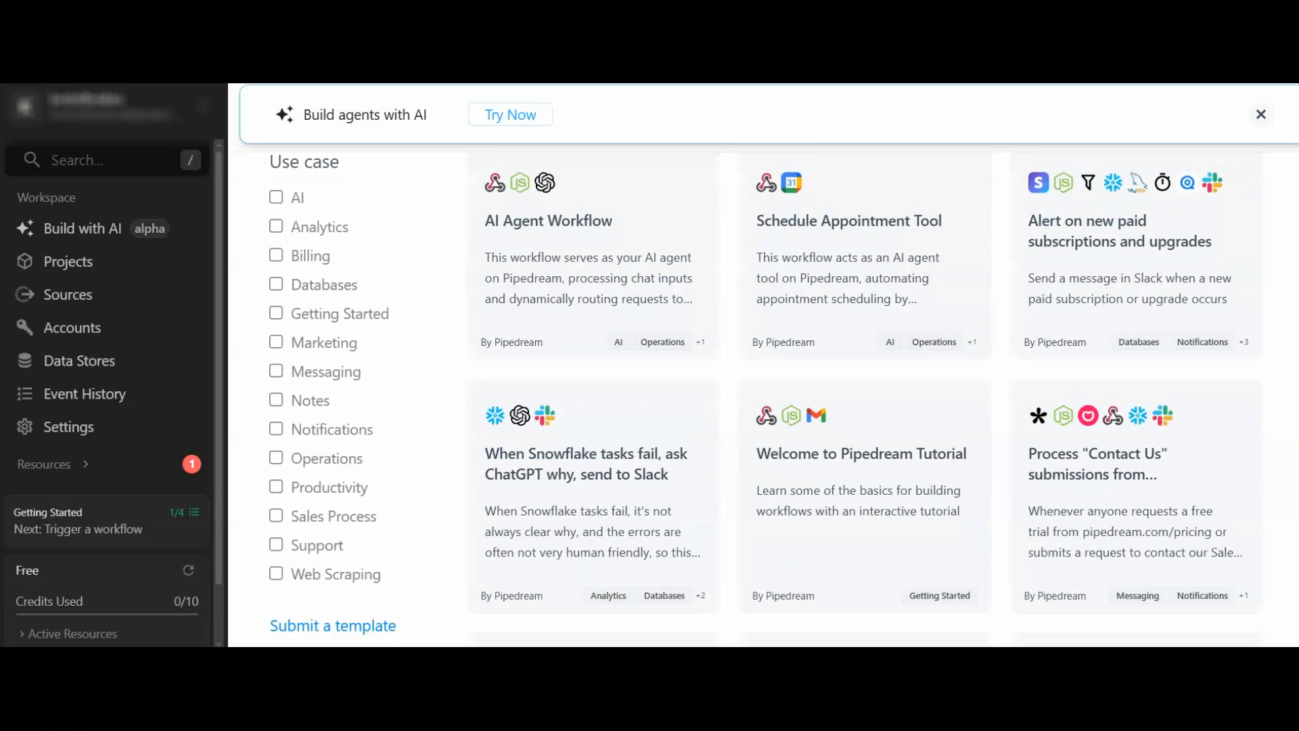
scroll("down", 3)
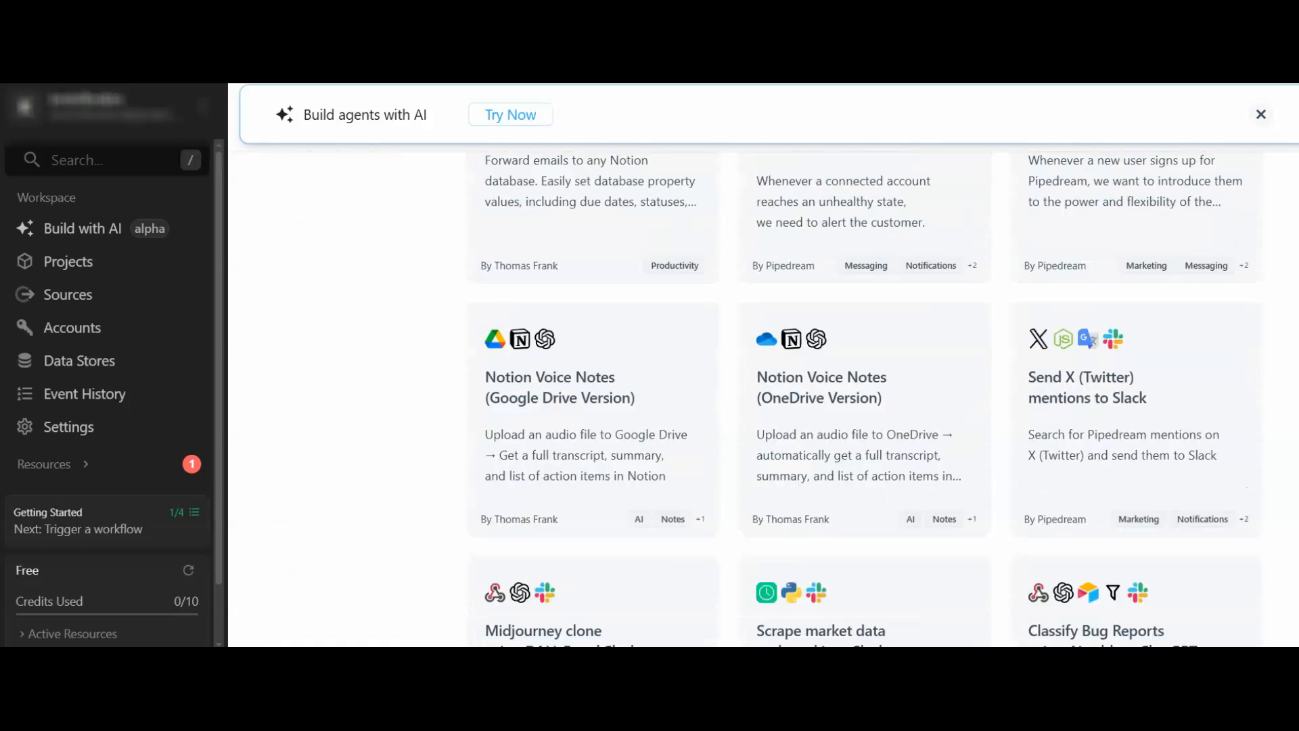
scroll("down", 3)
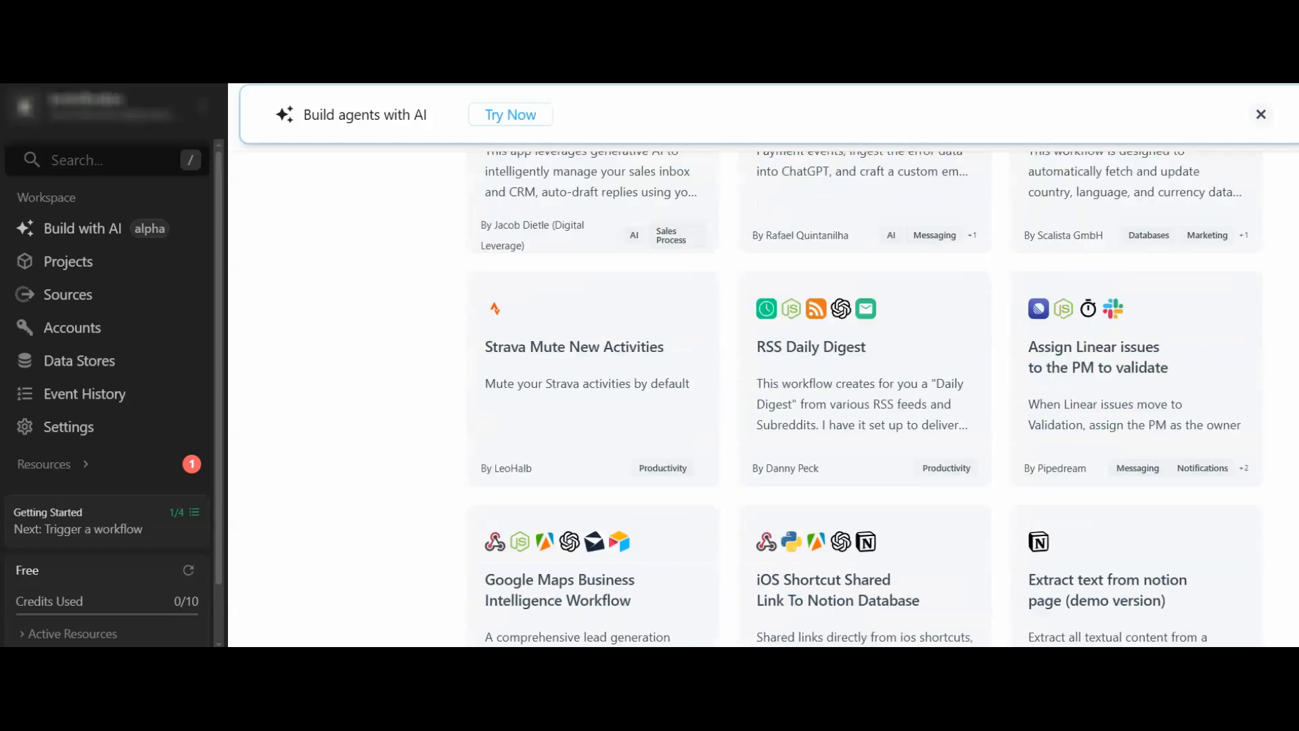
scroll("down", 3)
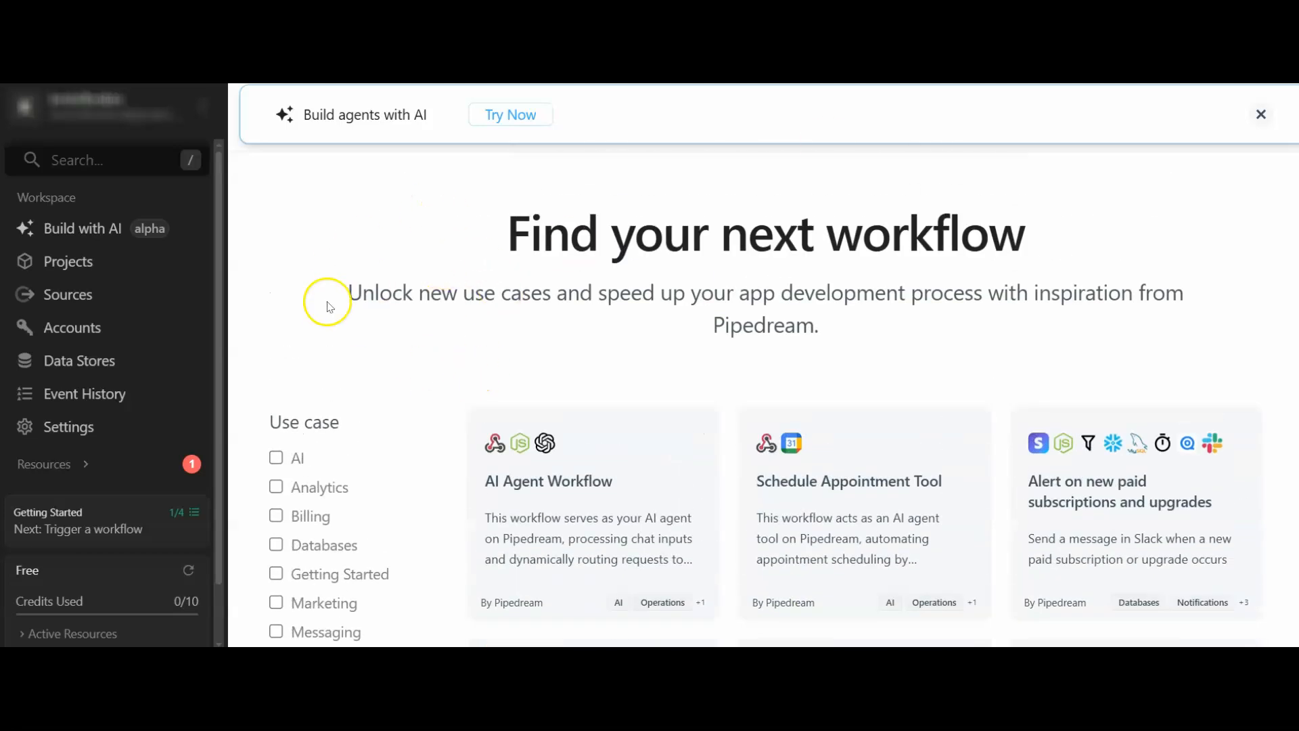
mouse_move(327, 306)
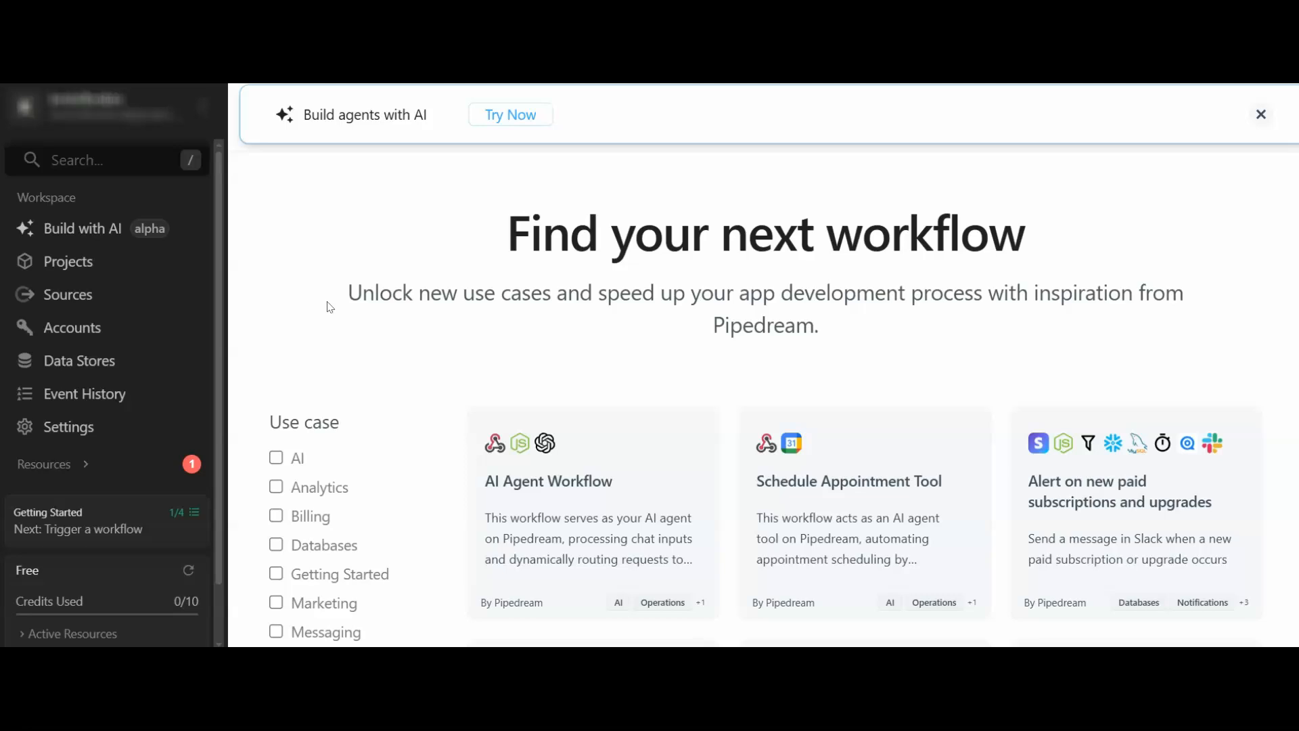
mouse_move(715, 331)
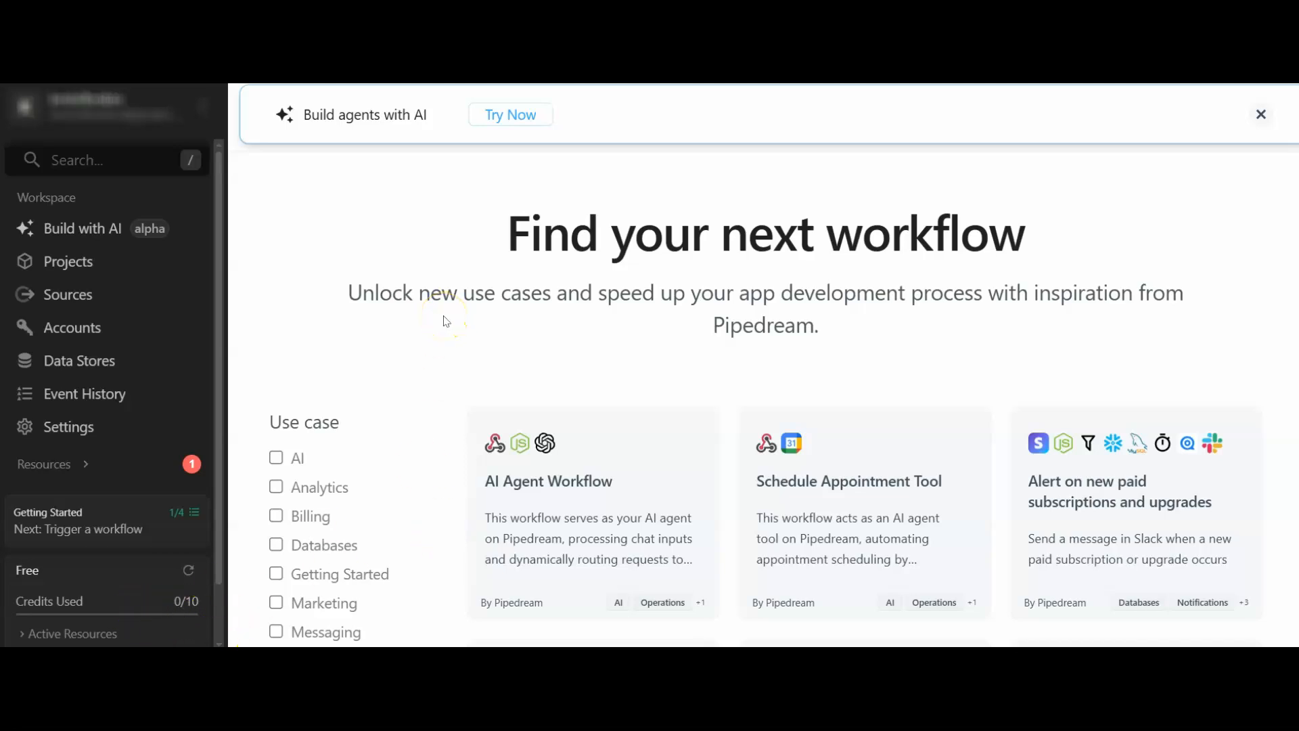
mouse_move(358, 188)
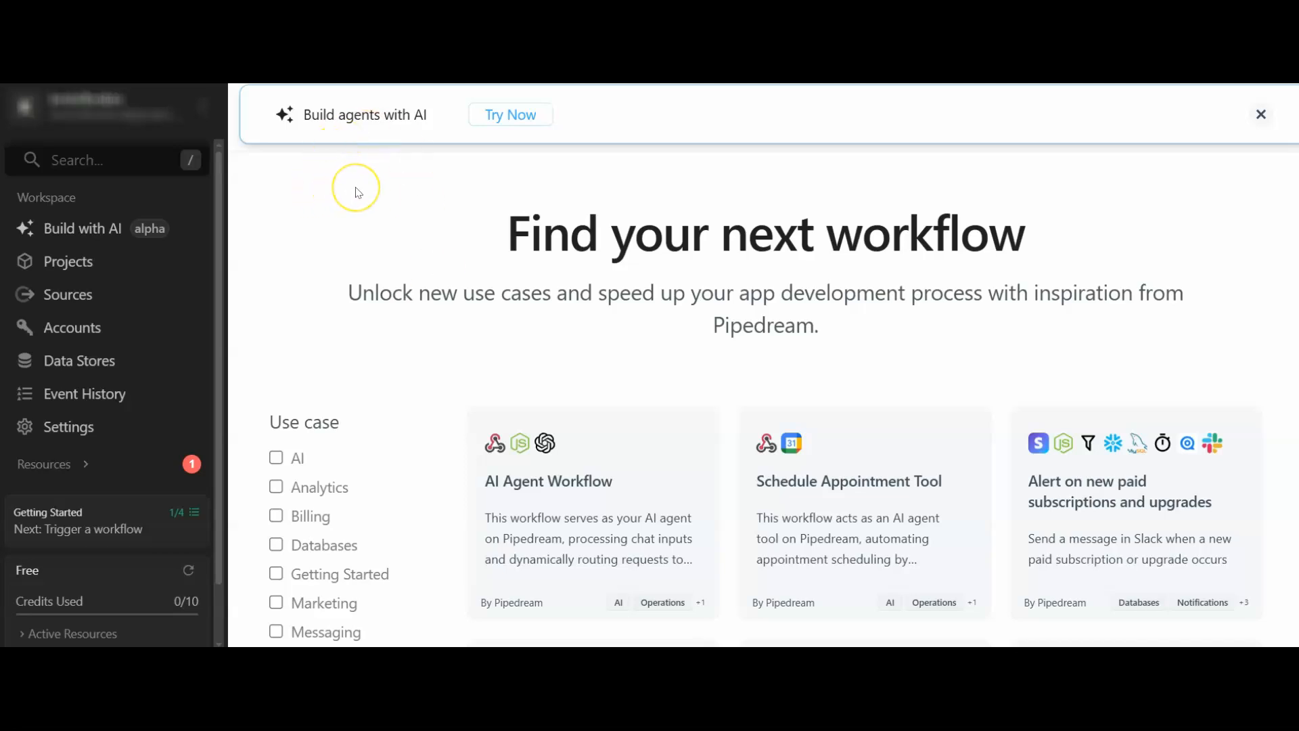
mouse_move(356, 192)
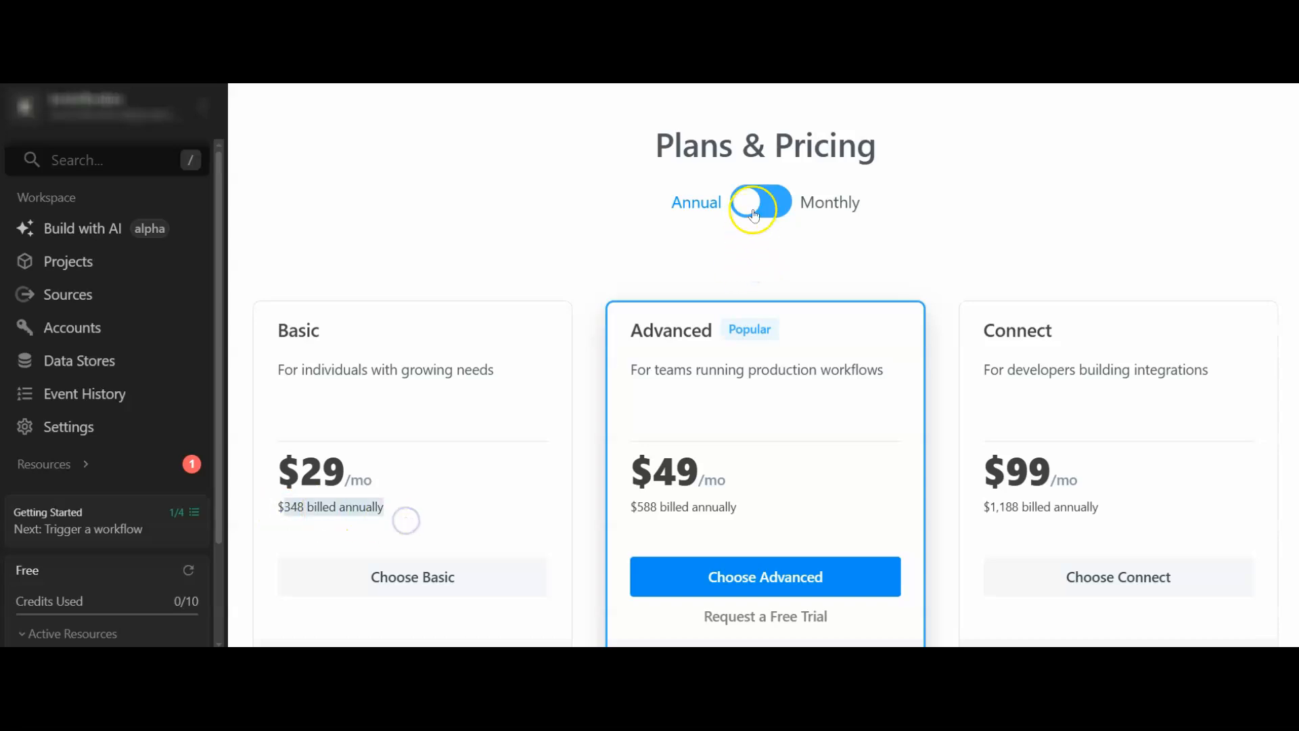
- Toggle monthly and annual billing to see Basic, Advanced and Connect at $29, $49 and $99 yearly
left_click(763, 203)
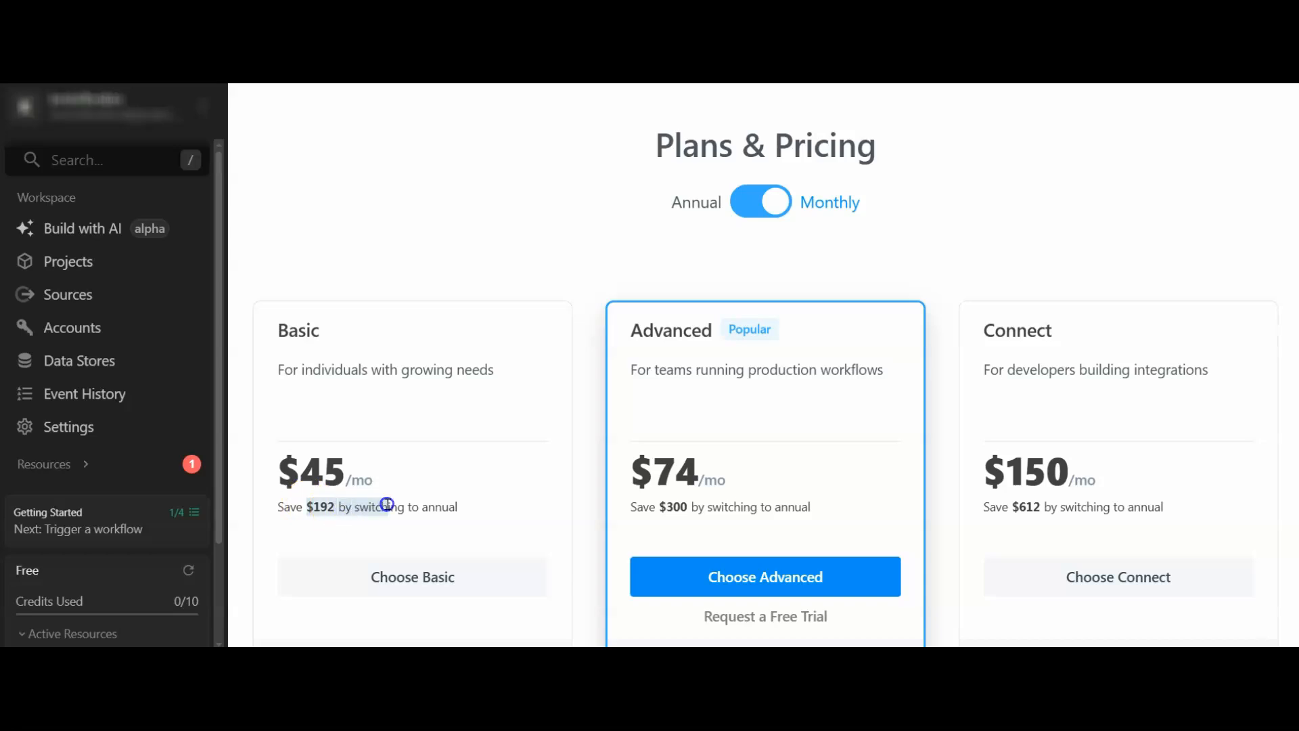
left_click(761, 202)
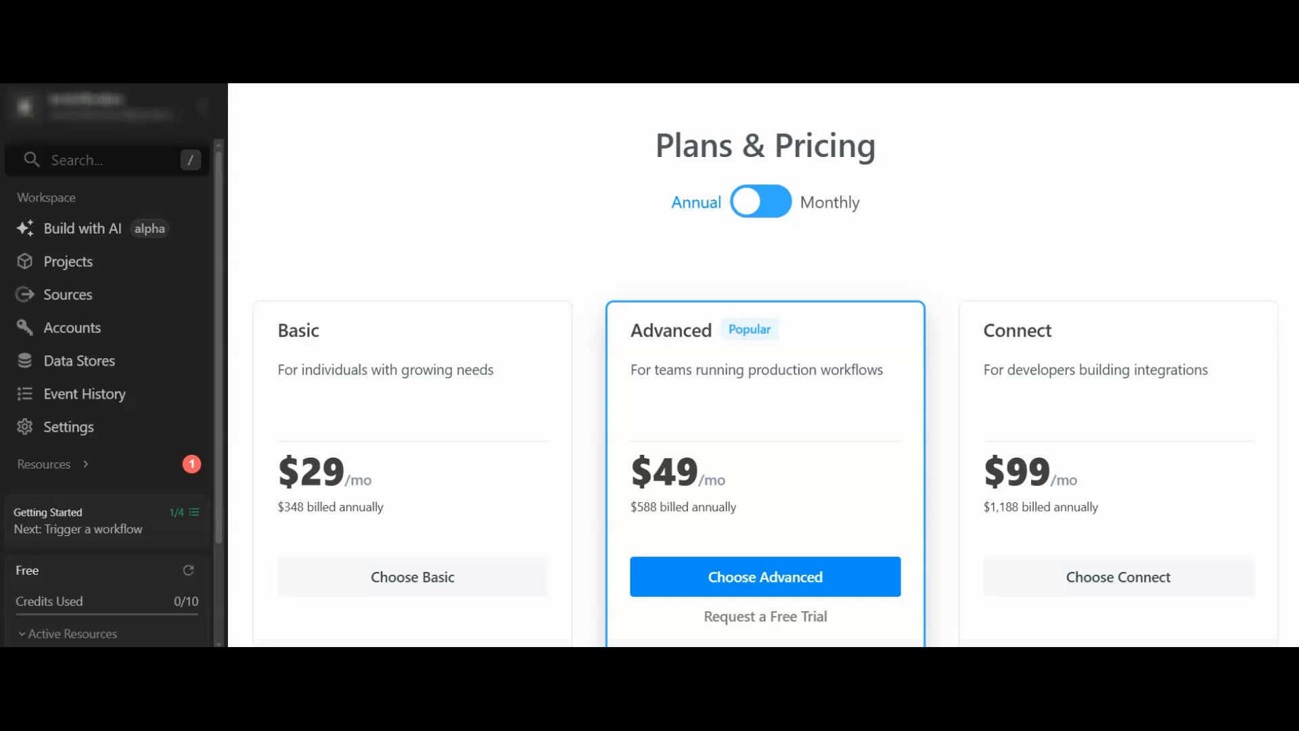
mouse_move(468, 360)
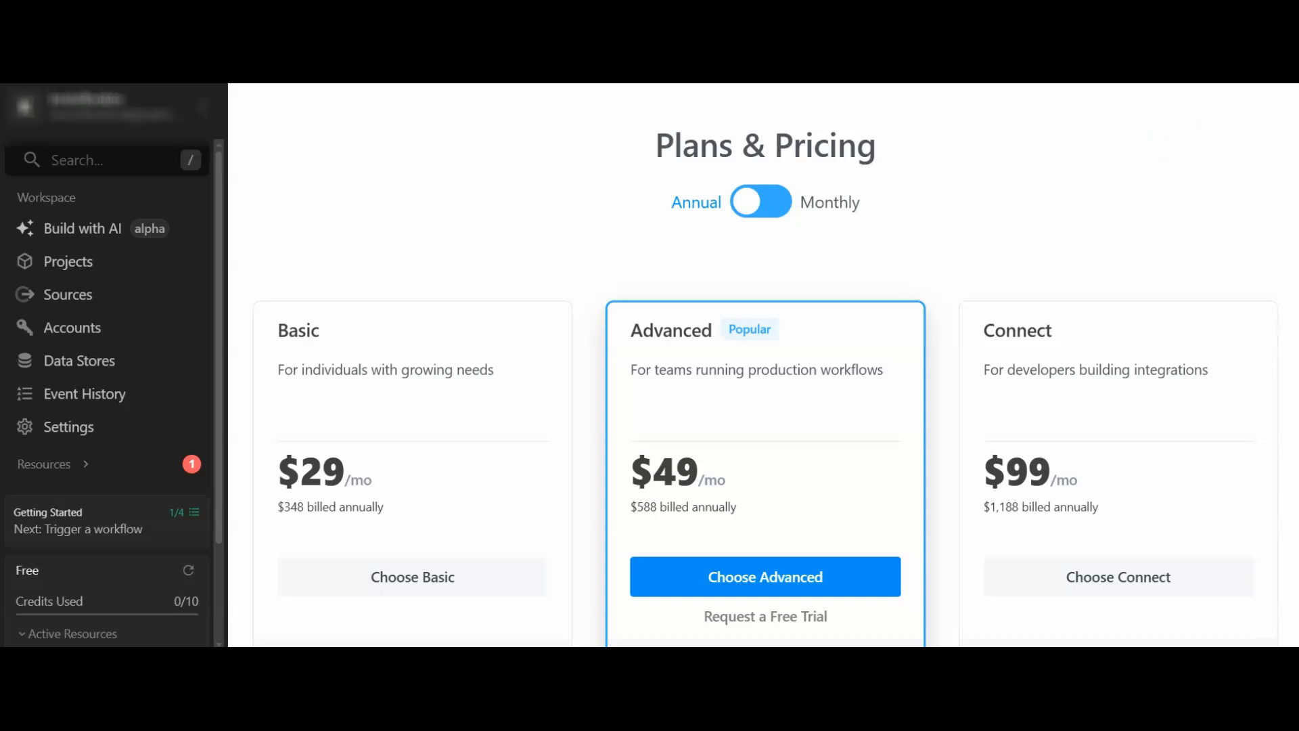
scroll("down", 3)
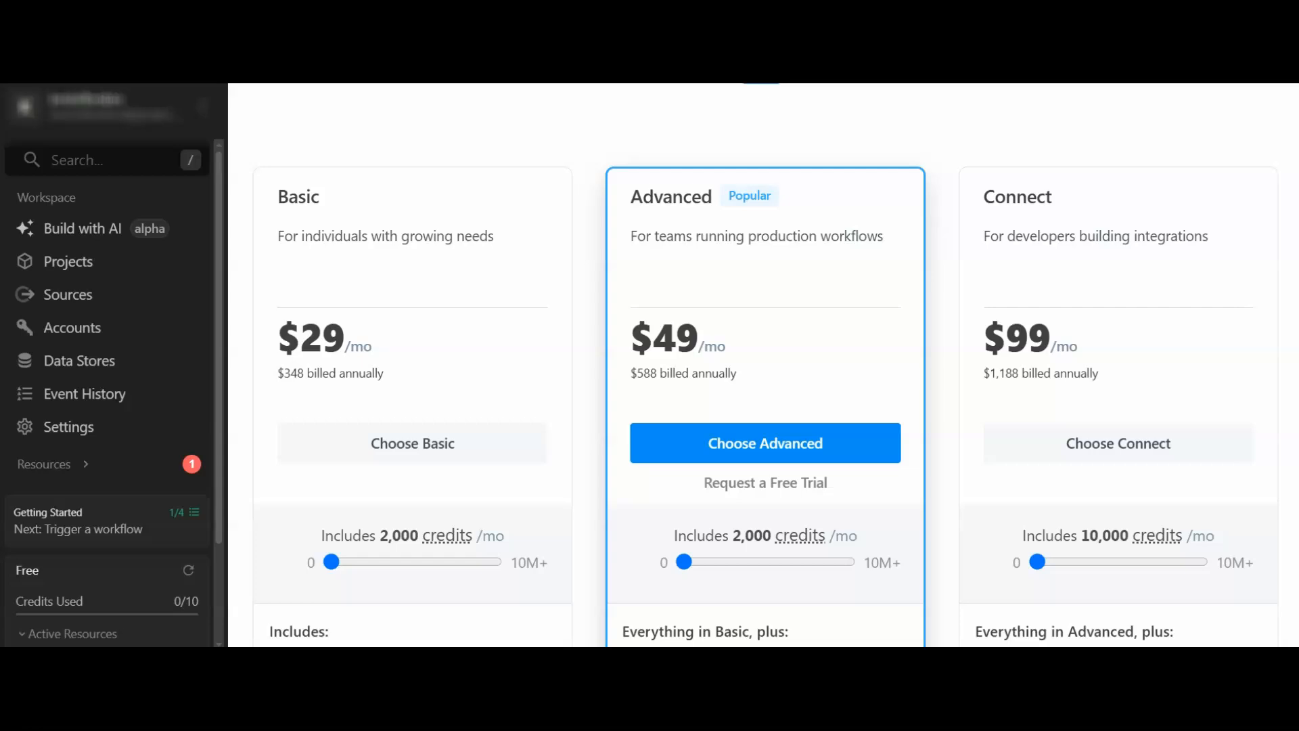
- Scroll past the plan feature lists to the comparison table of credits, AI tokens, workflows and accounts
scroll("down", 3)
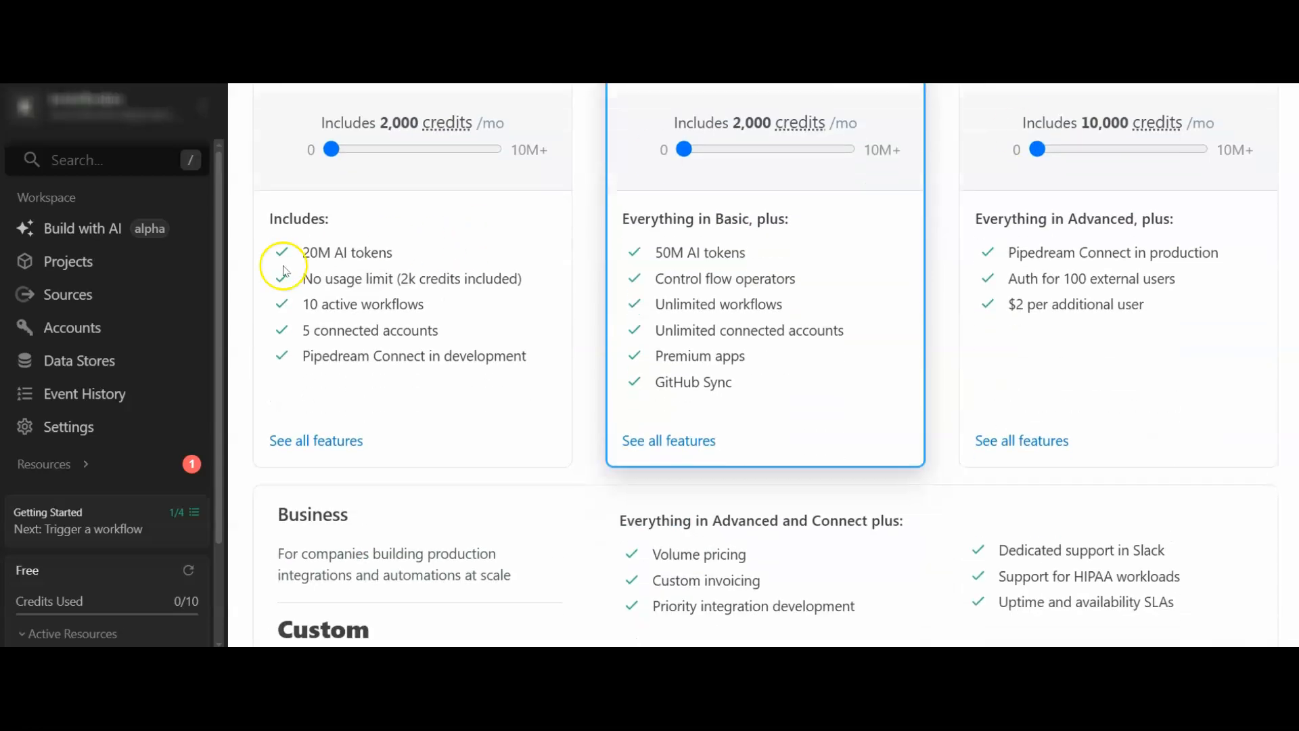
mouse_move(357, 271)
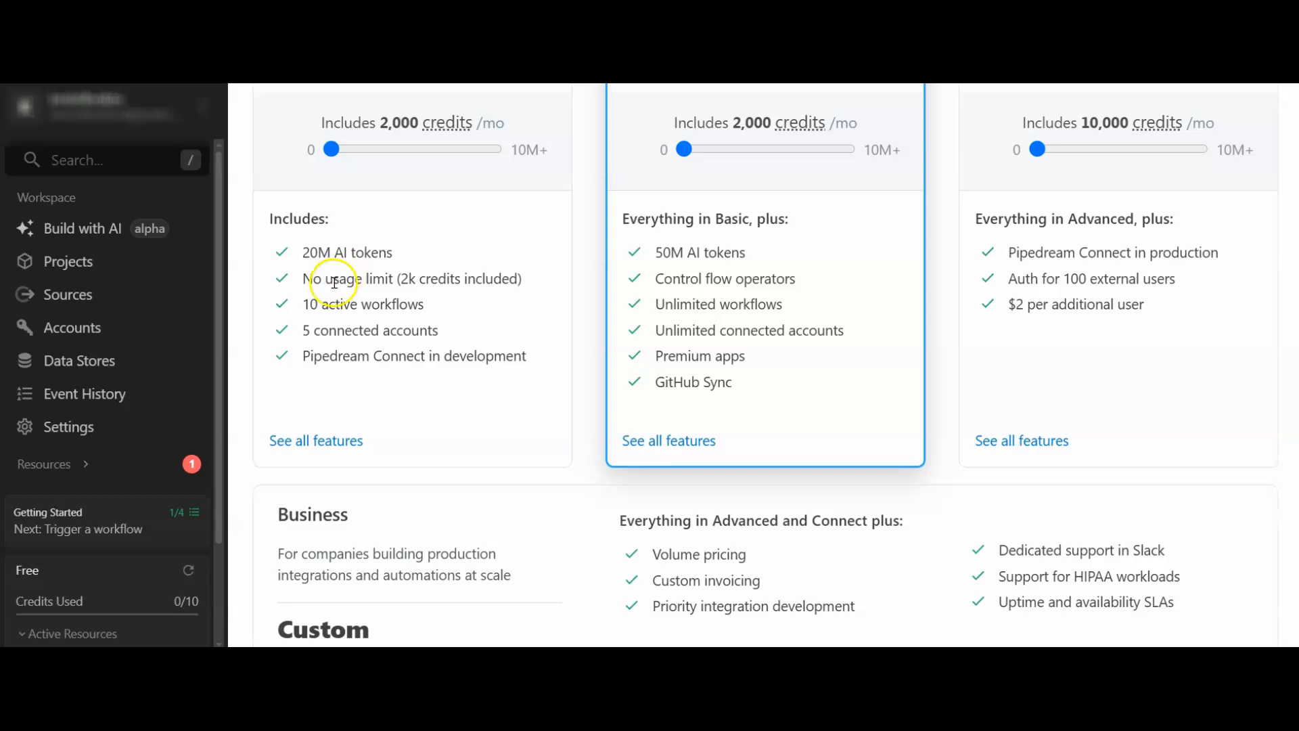
mouse_move(410, 295)
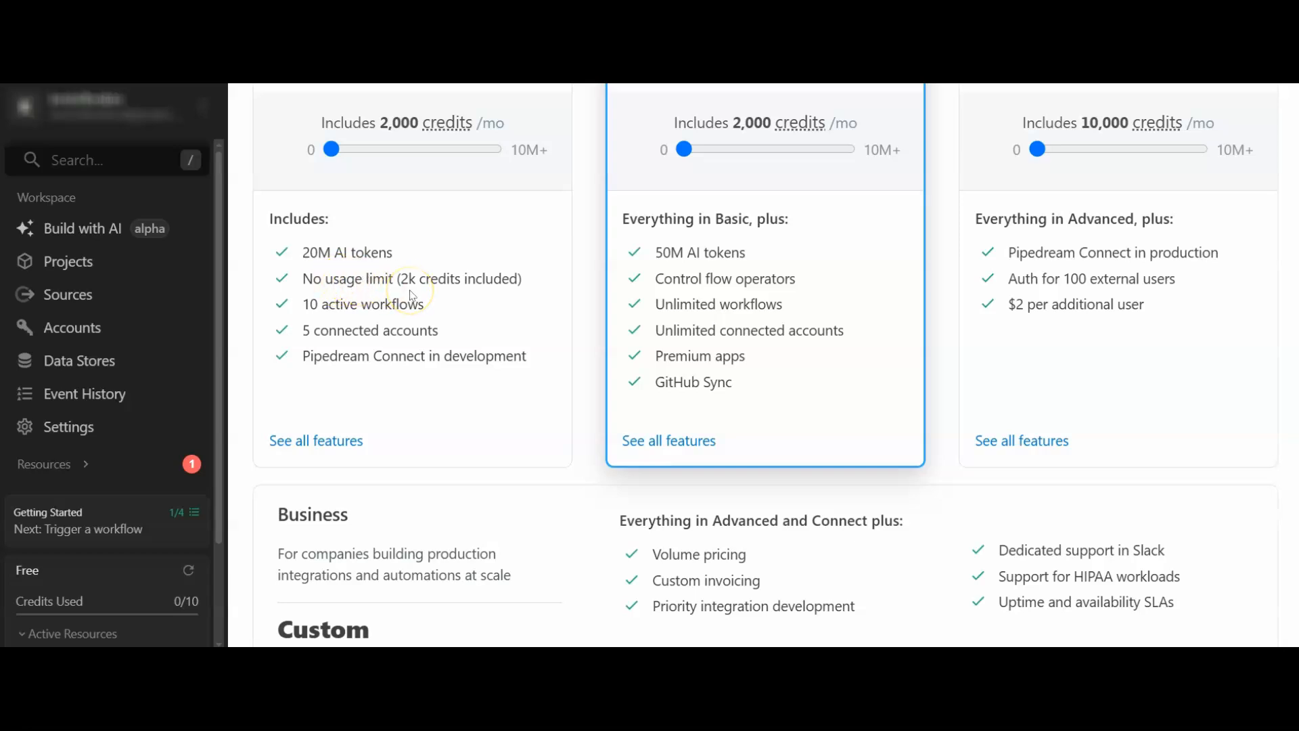
mouse_move(423, 311)
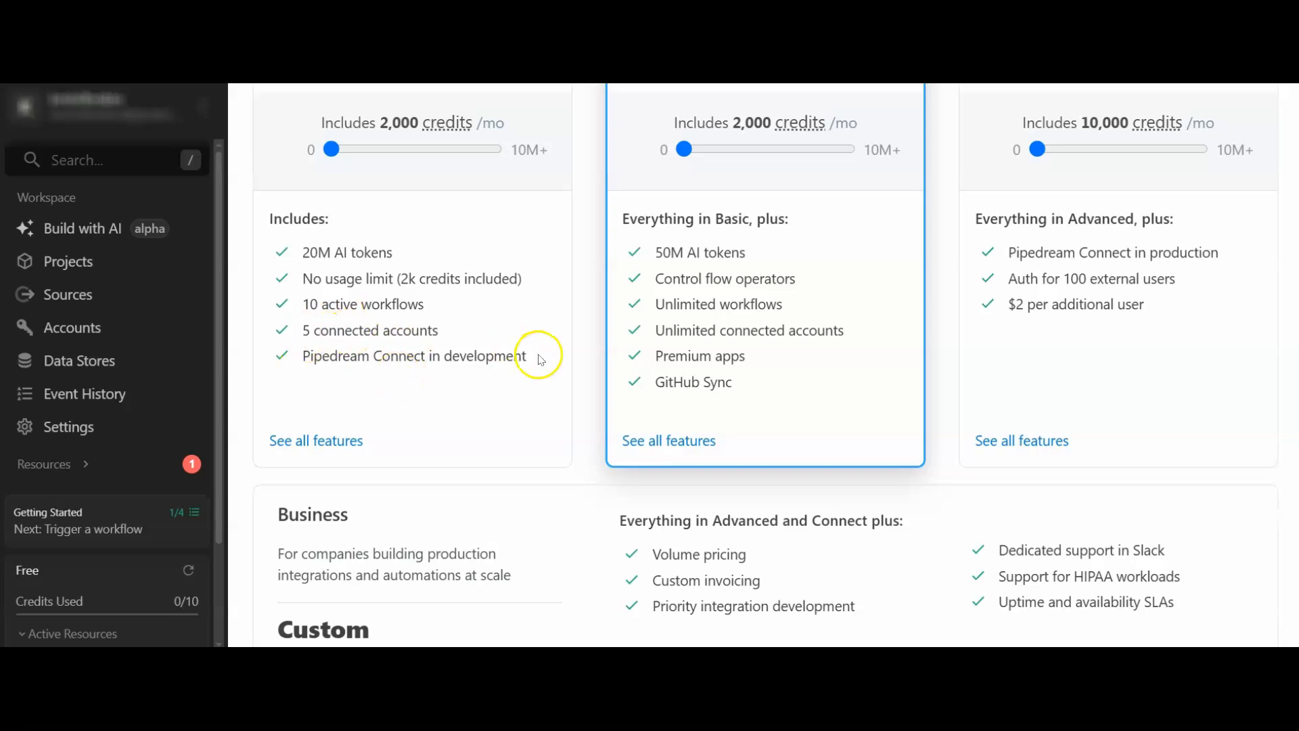
scroll("down", 3)
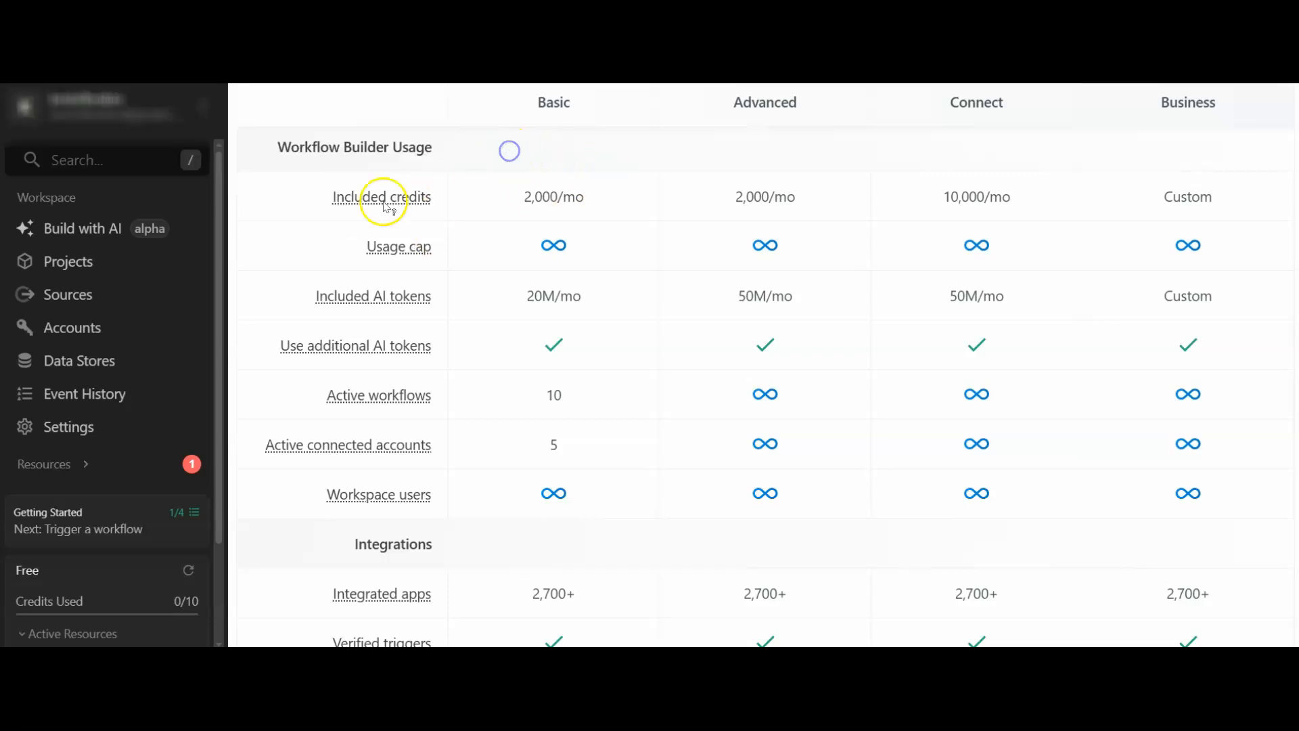
mouse_move(382, 197)
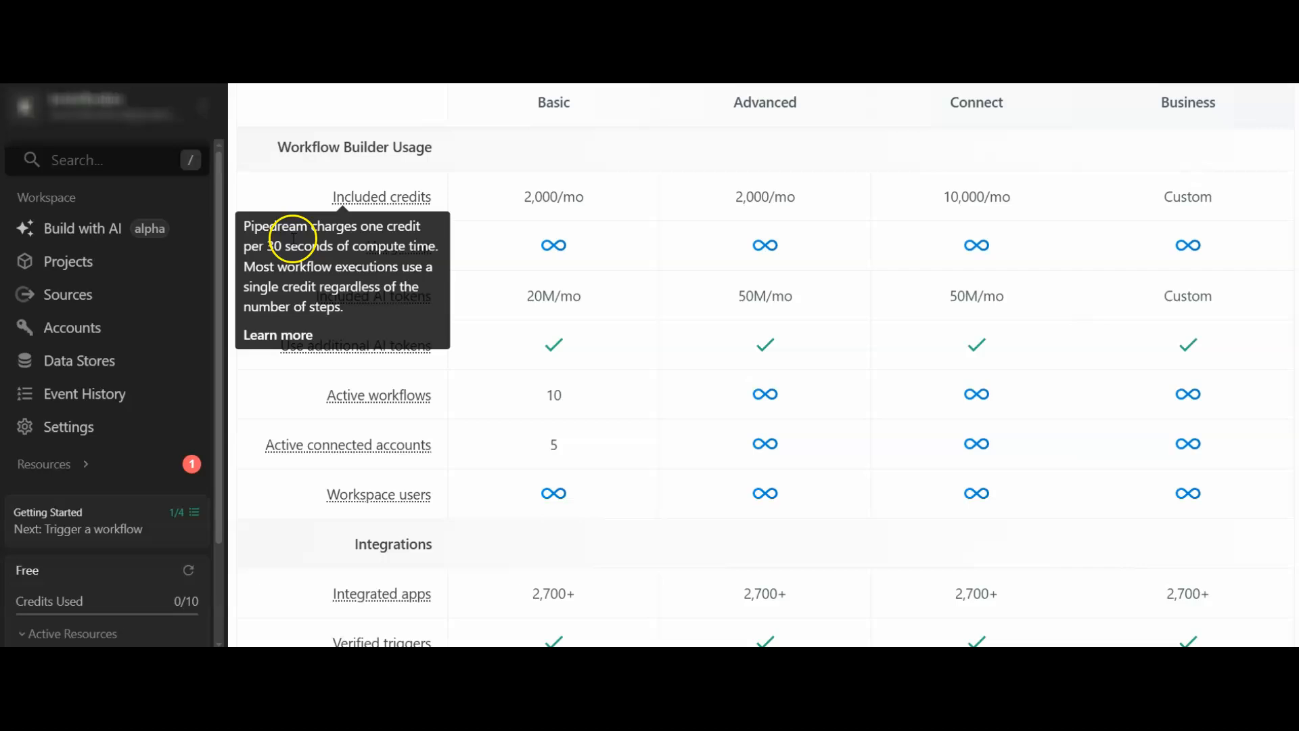
mouse_move(404, 233)
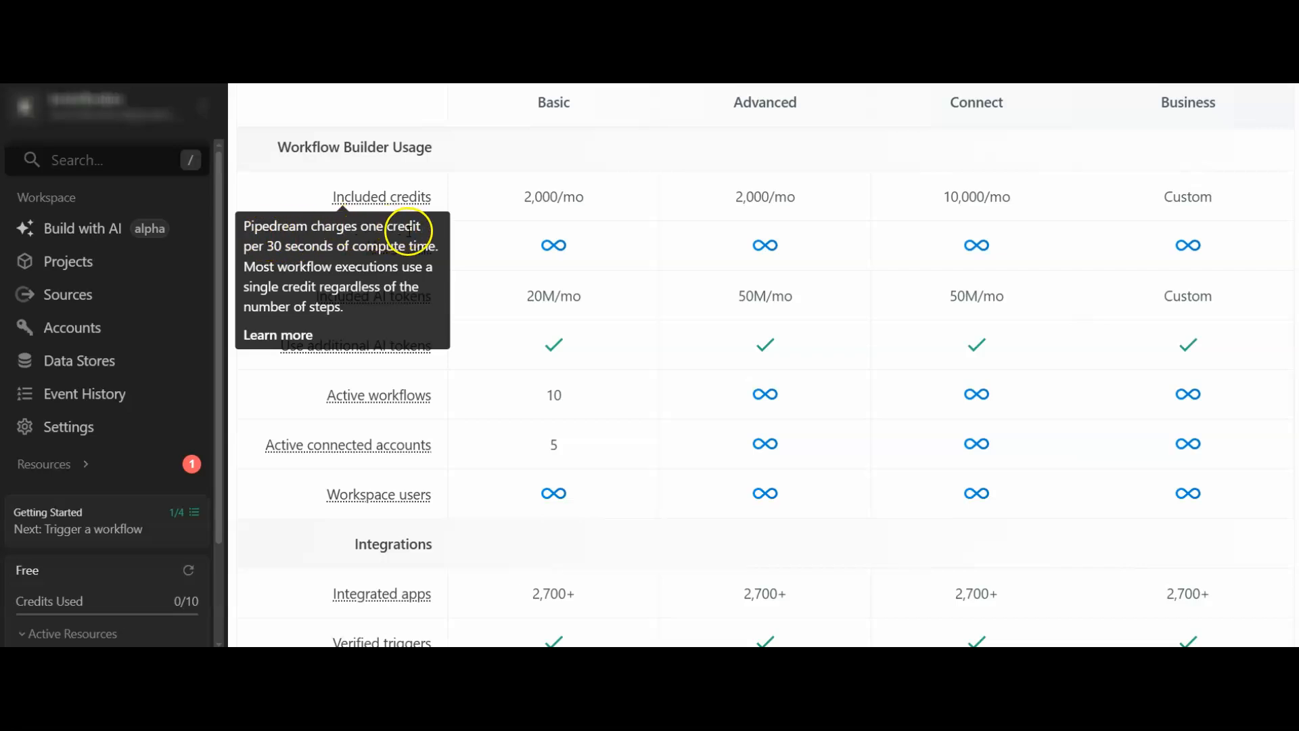
mouse_move(417, 246)
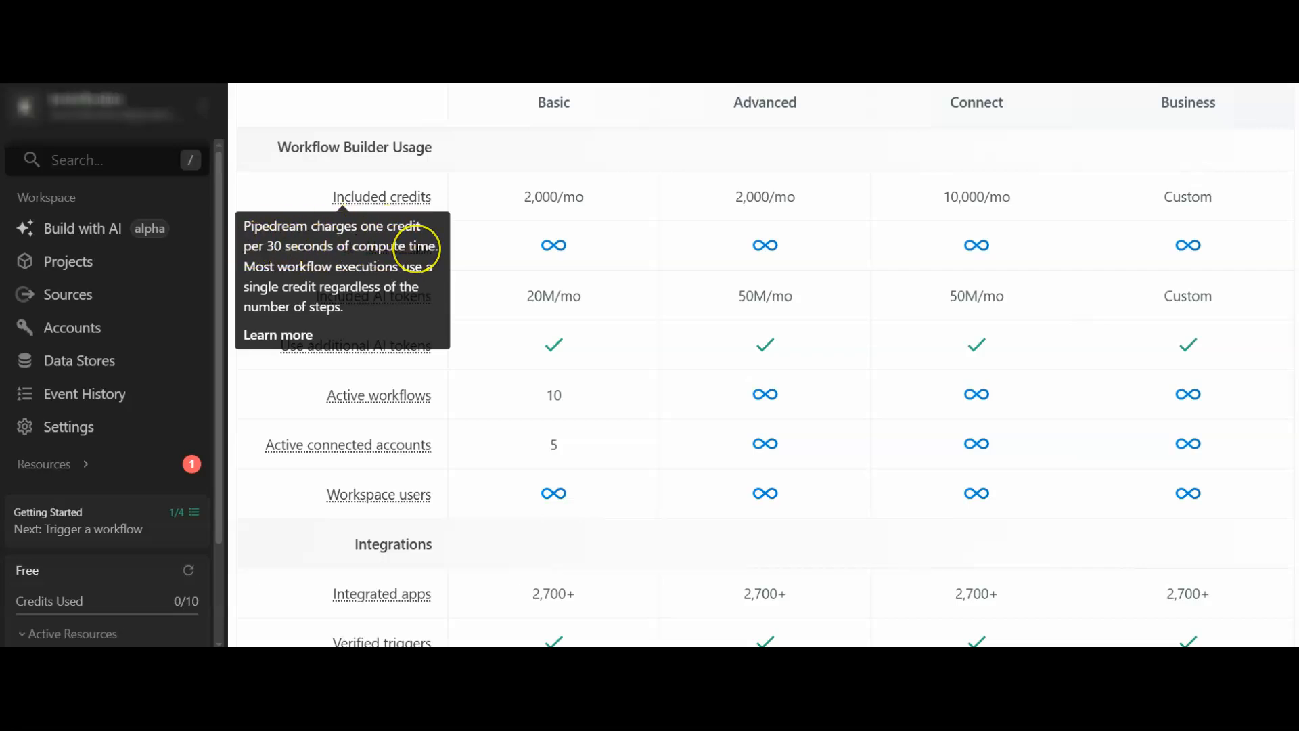
mouse_move(466, 192)
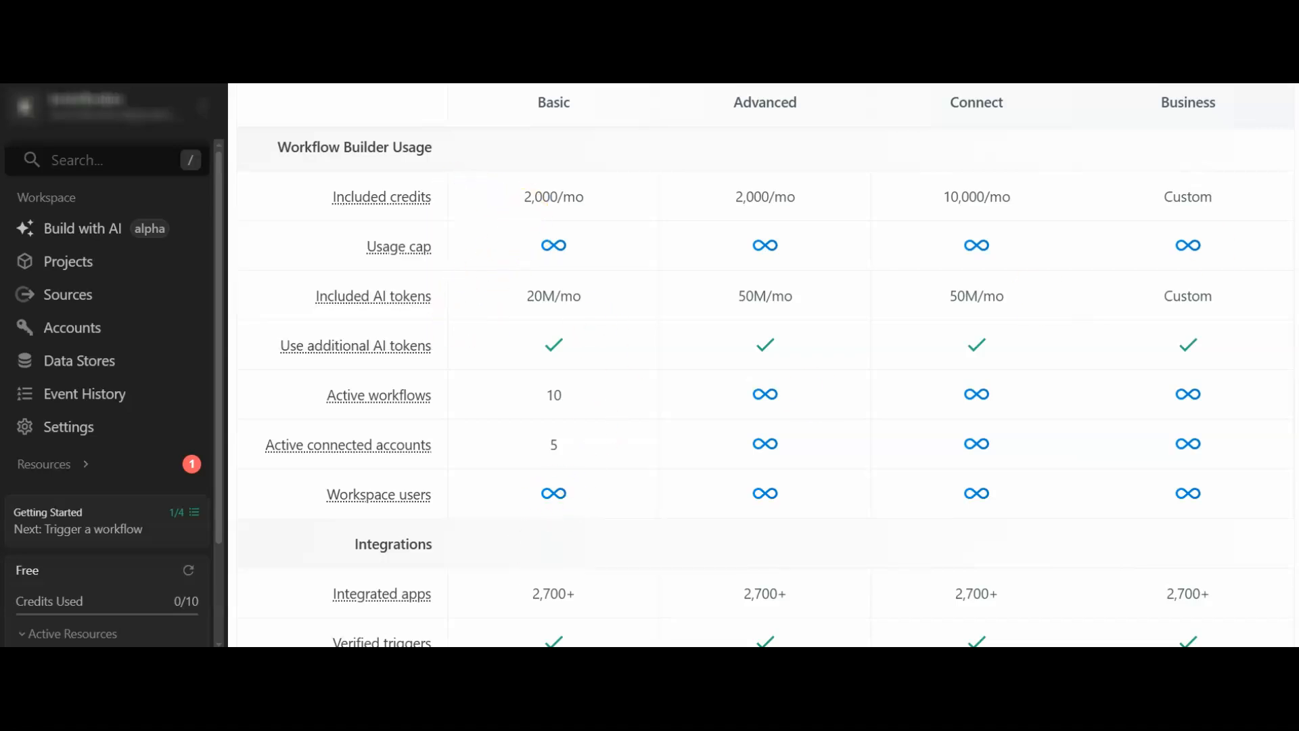
- Scroll down the feature comparison table to the Business plan and AI tokens remaining section
scroll("down", 3)
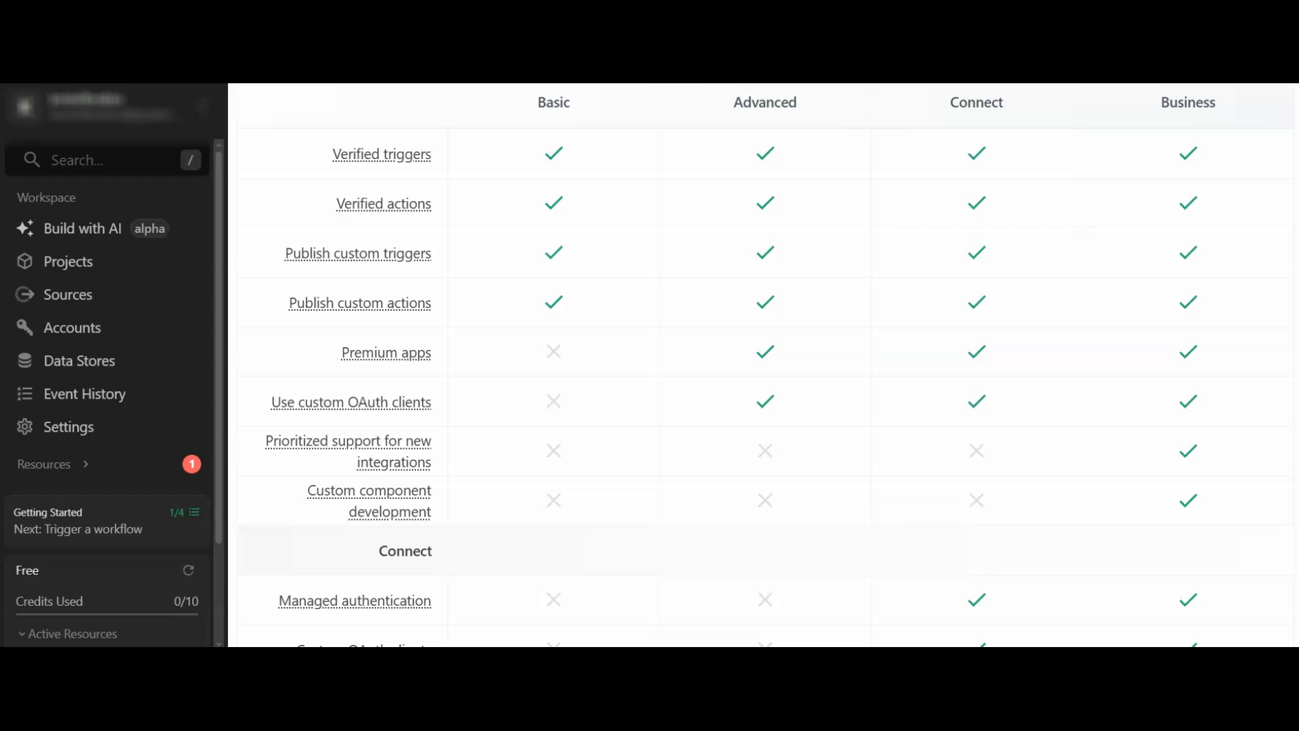
scroll("down", 3)
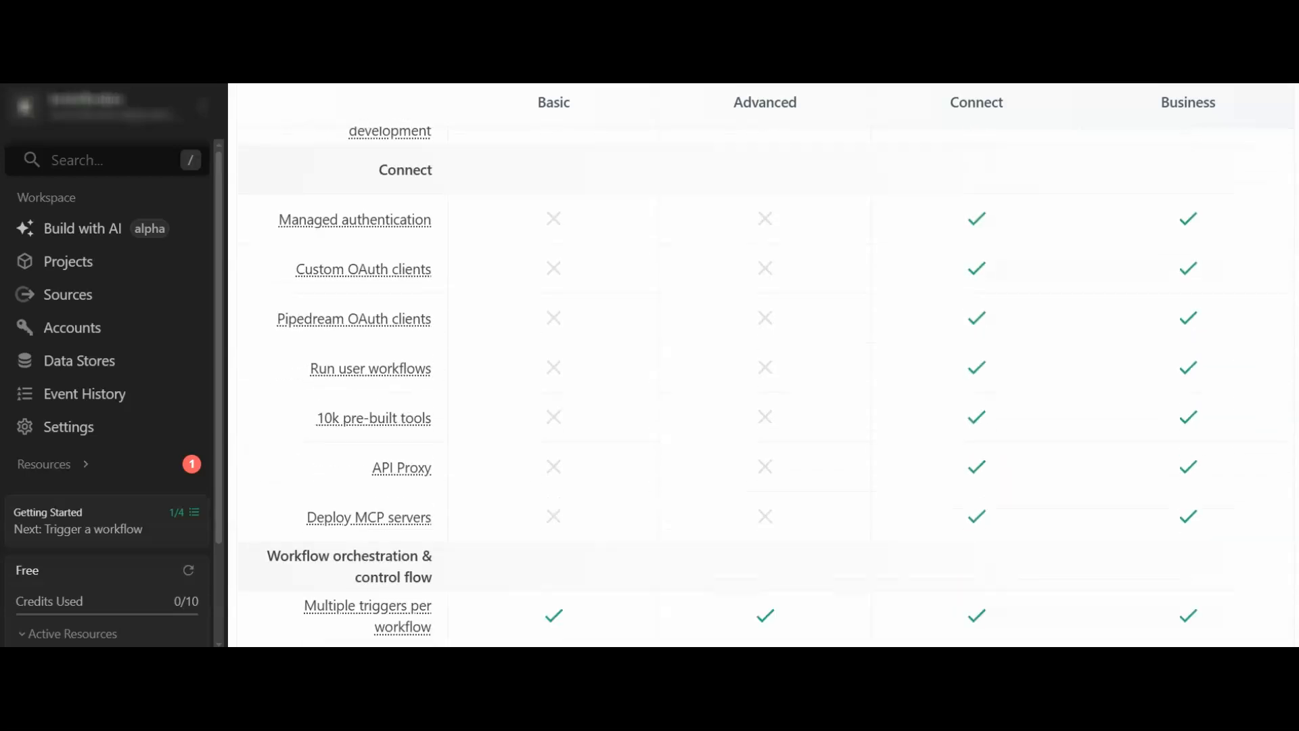
scroll("down", 3)
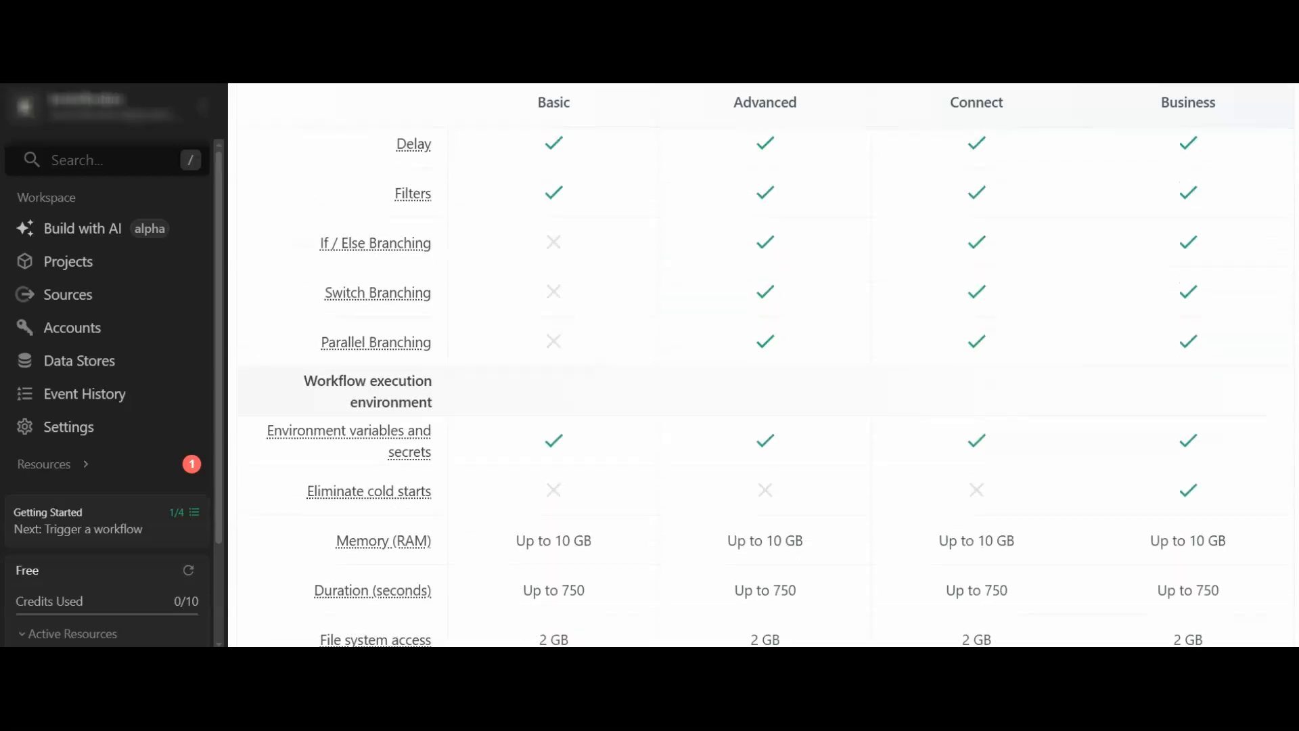
scroll("down", 3)
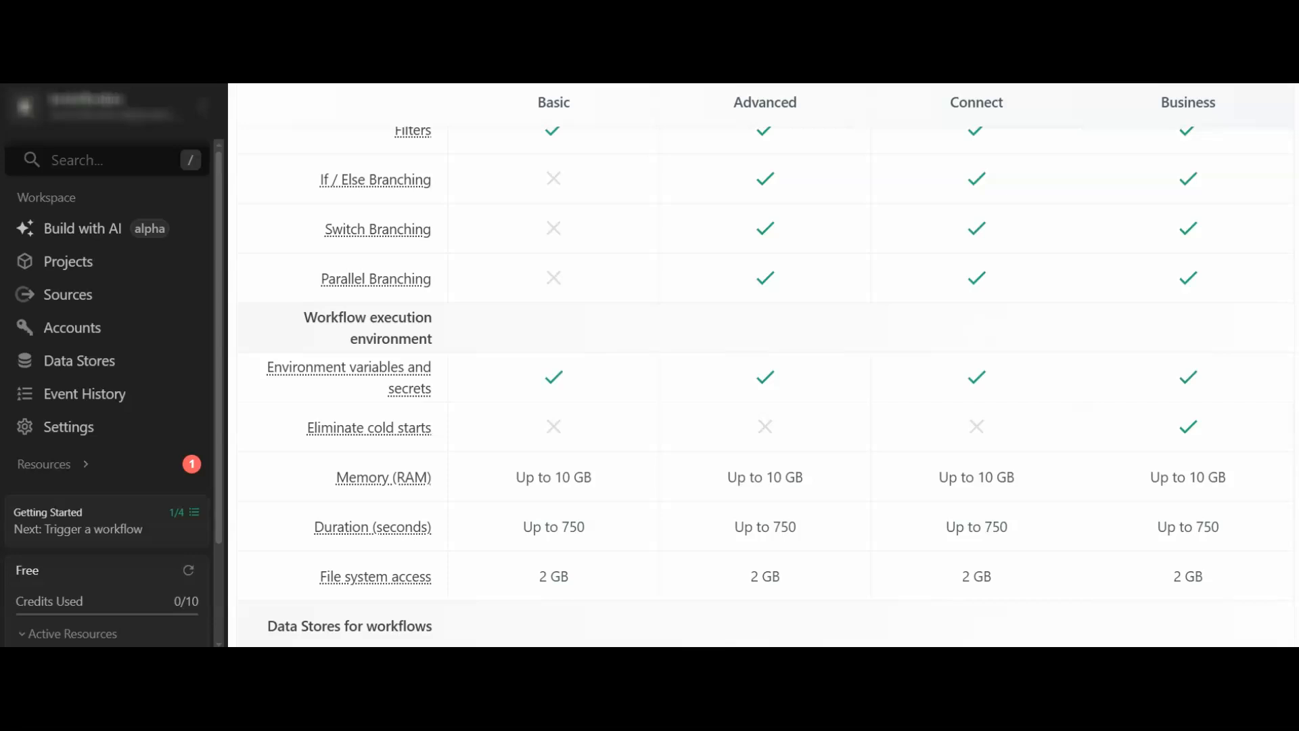
scroll("down", 3)
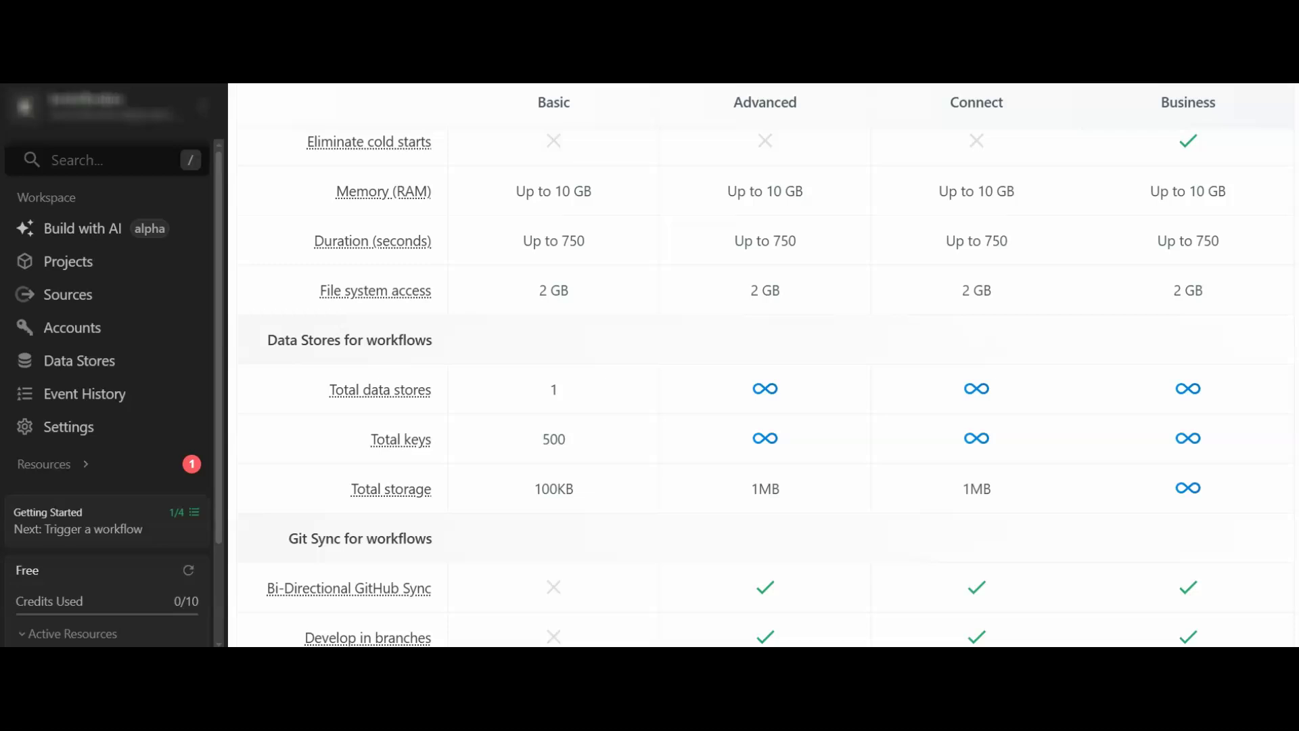
scroll("down", 3)
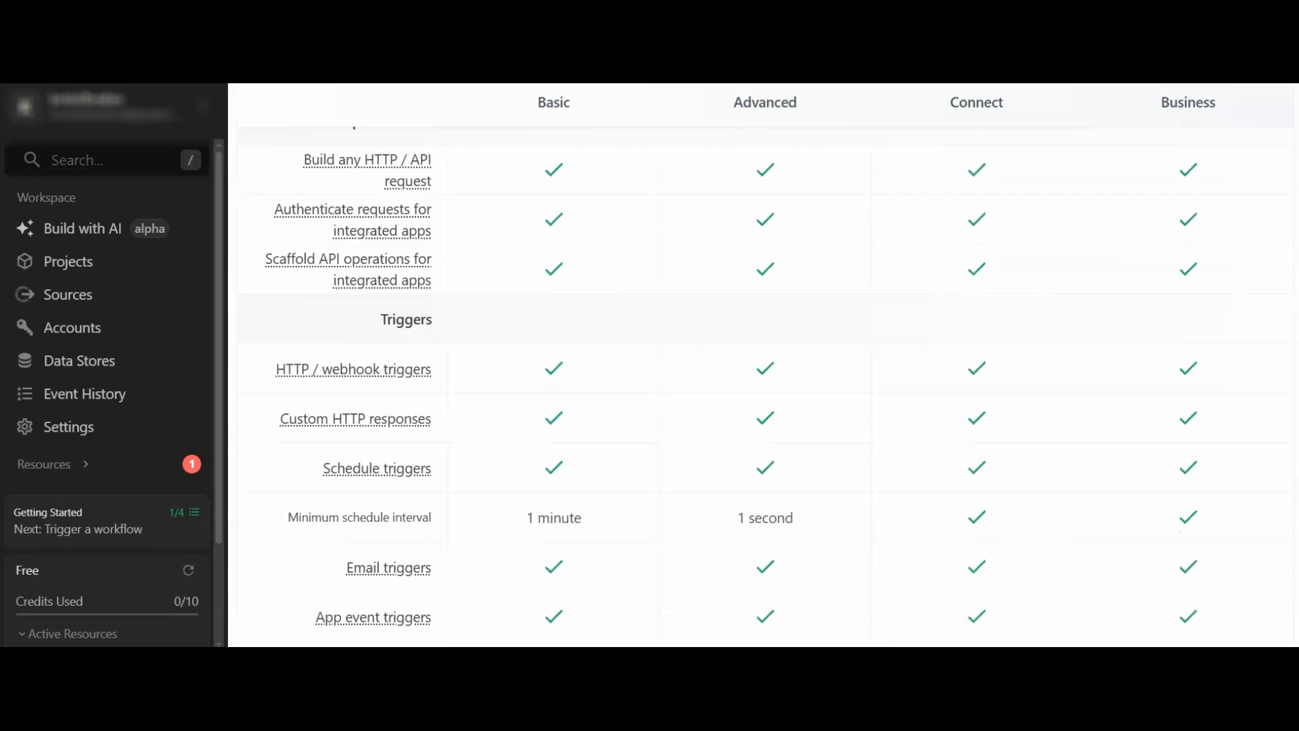
scroll("down", 3)
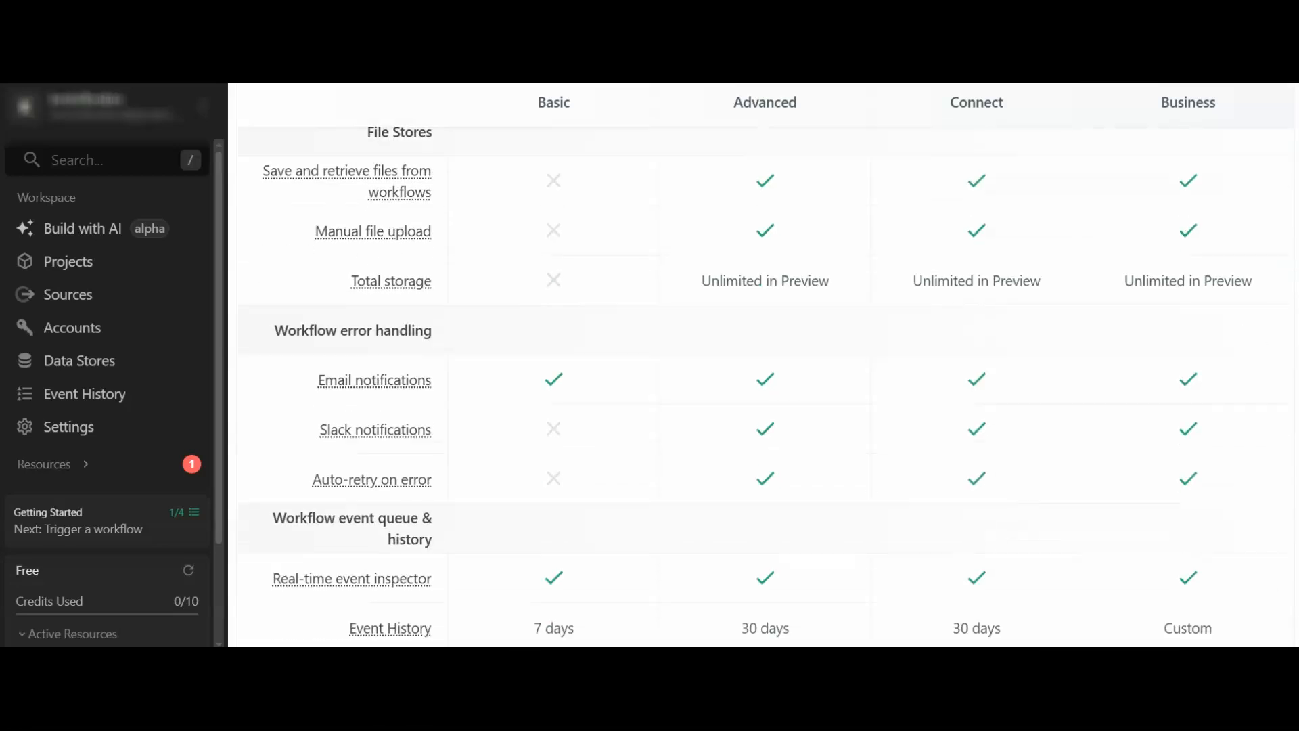
scroll("down", 3)
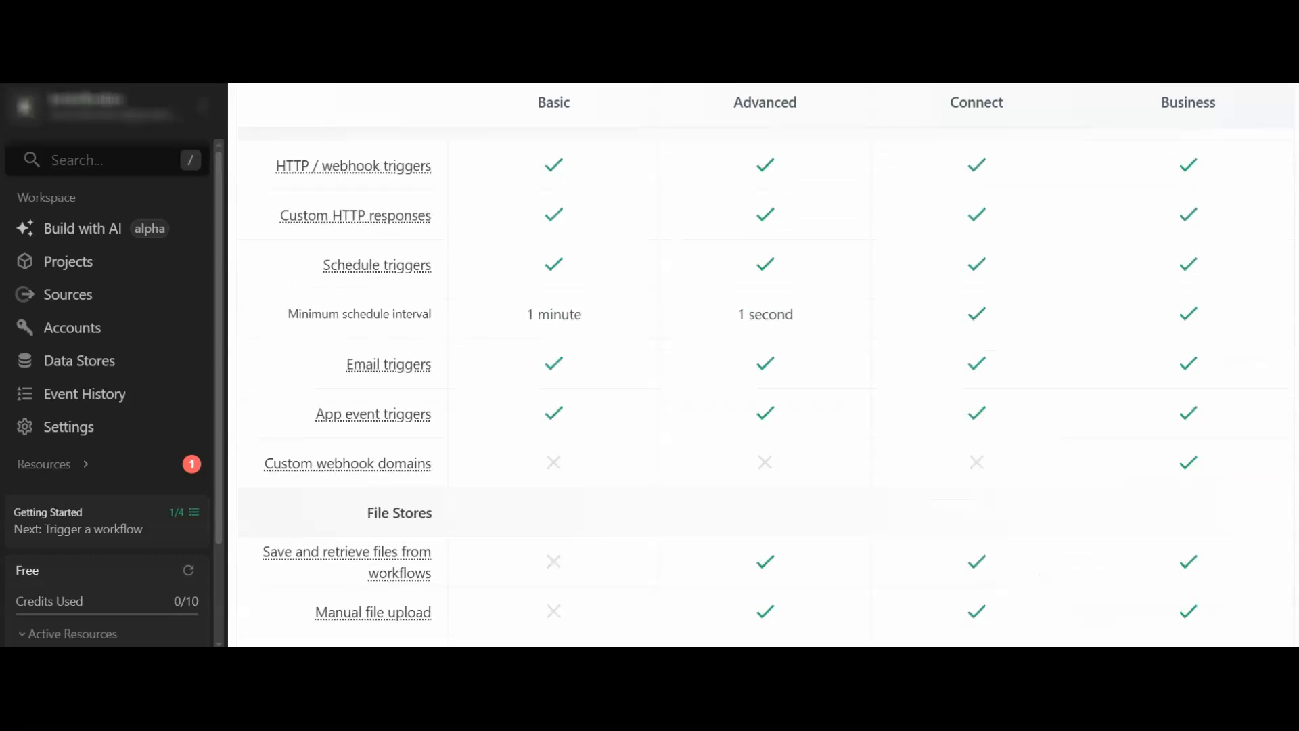
scroll("down", 3)
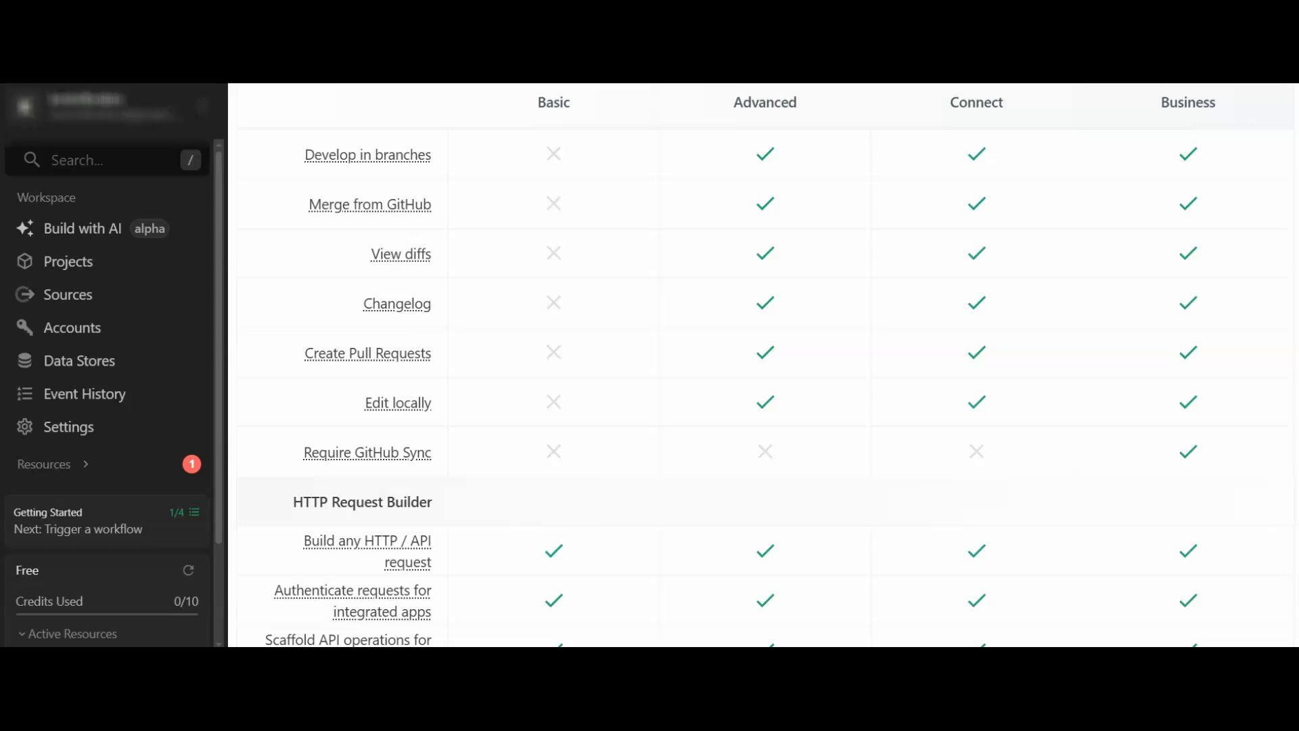
scroll("down", 3)
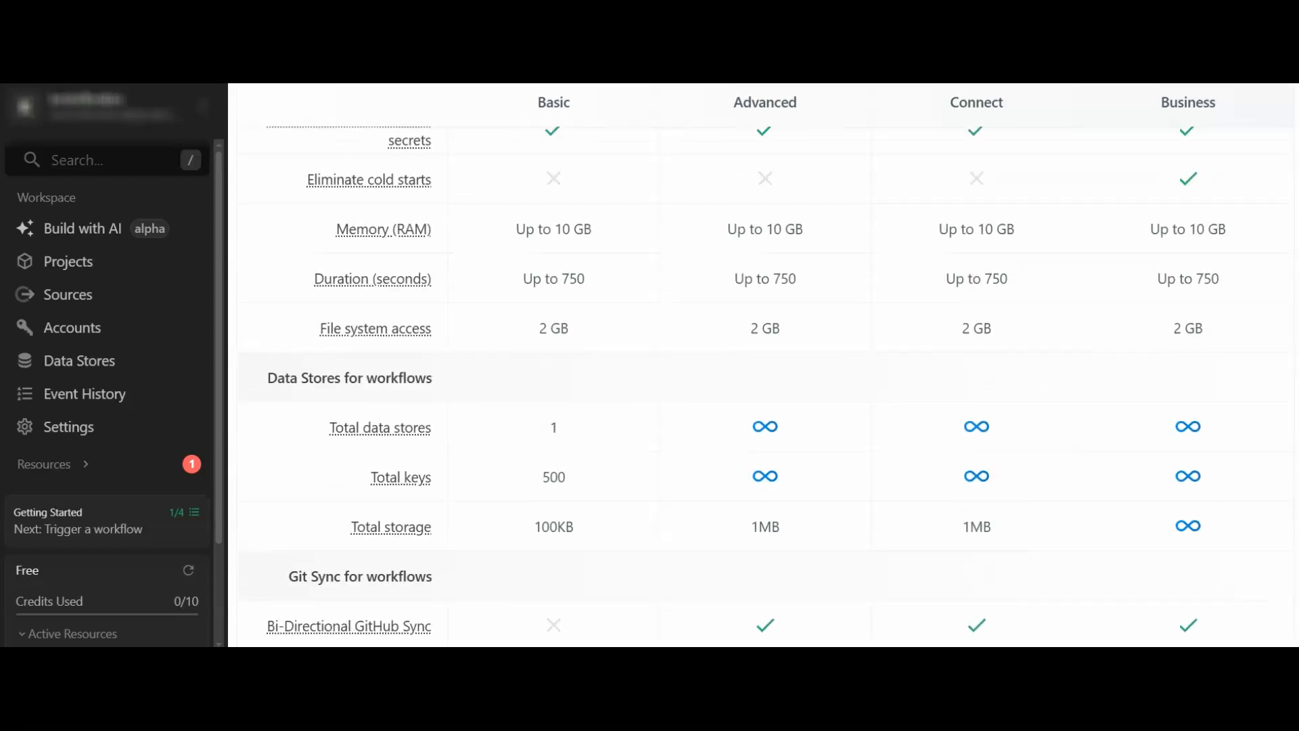
scroll("down", 3)
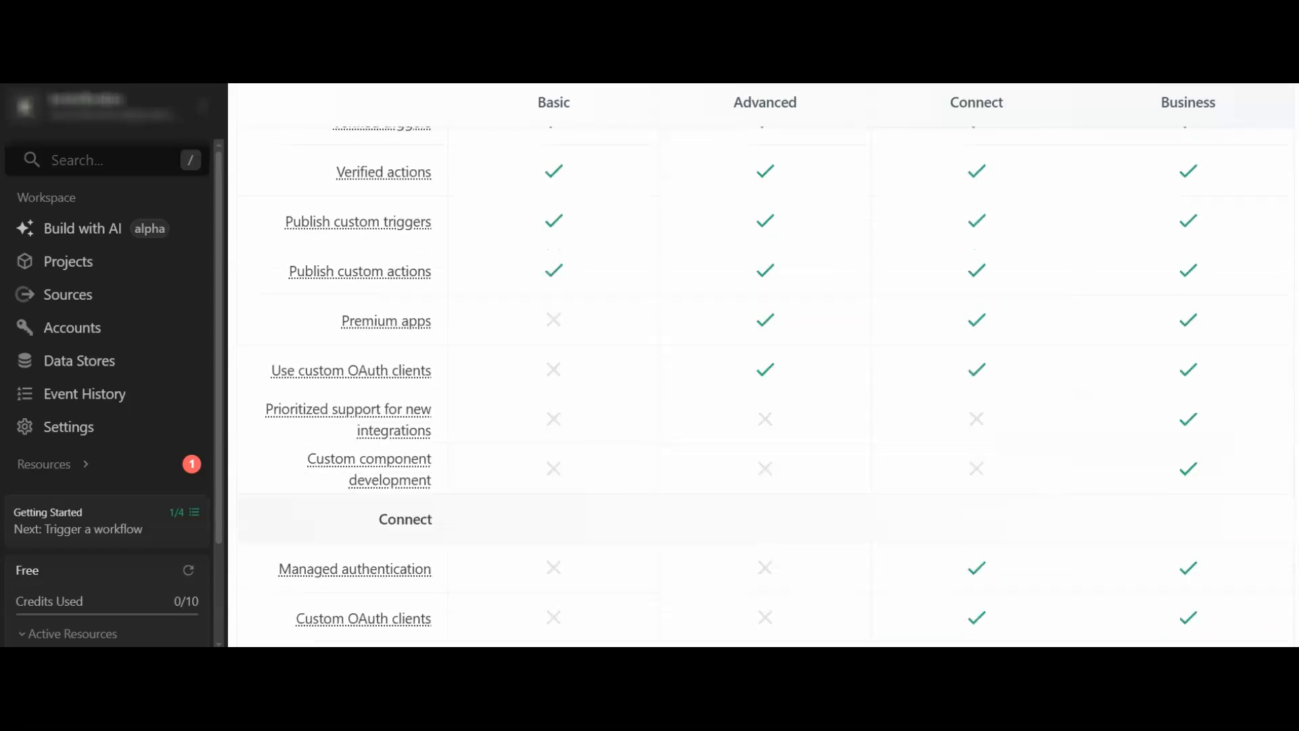
- Scroll back up toward the Basic, Advanced and Connect plan cards at $29, $49 and $99
scroll("up", 3)
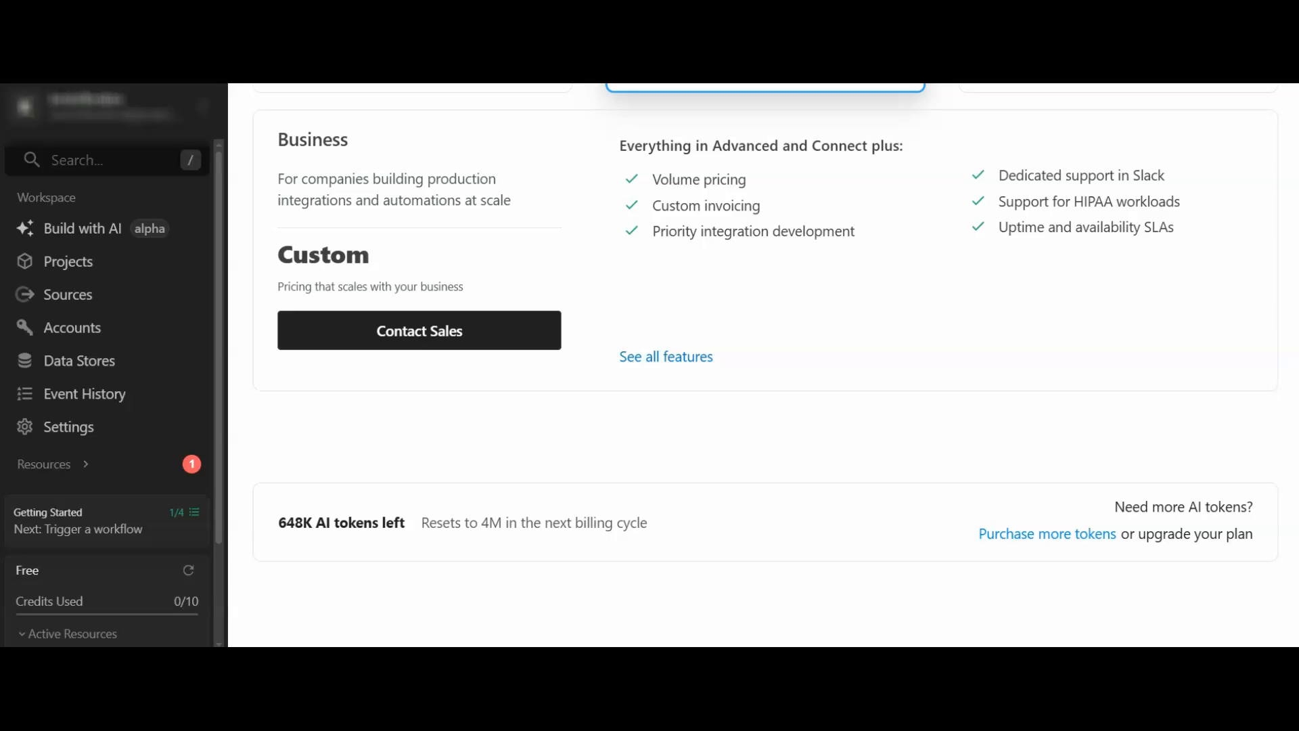
scroll("up", 3)
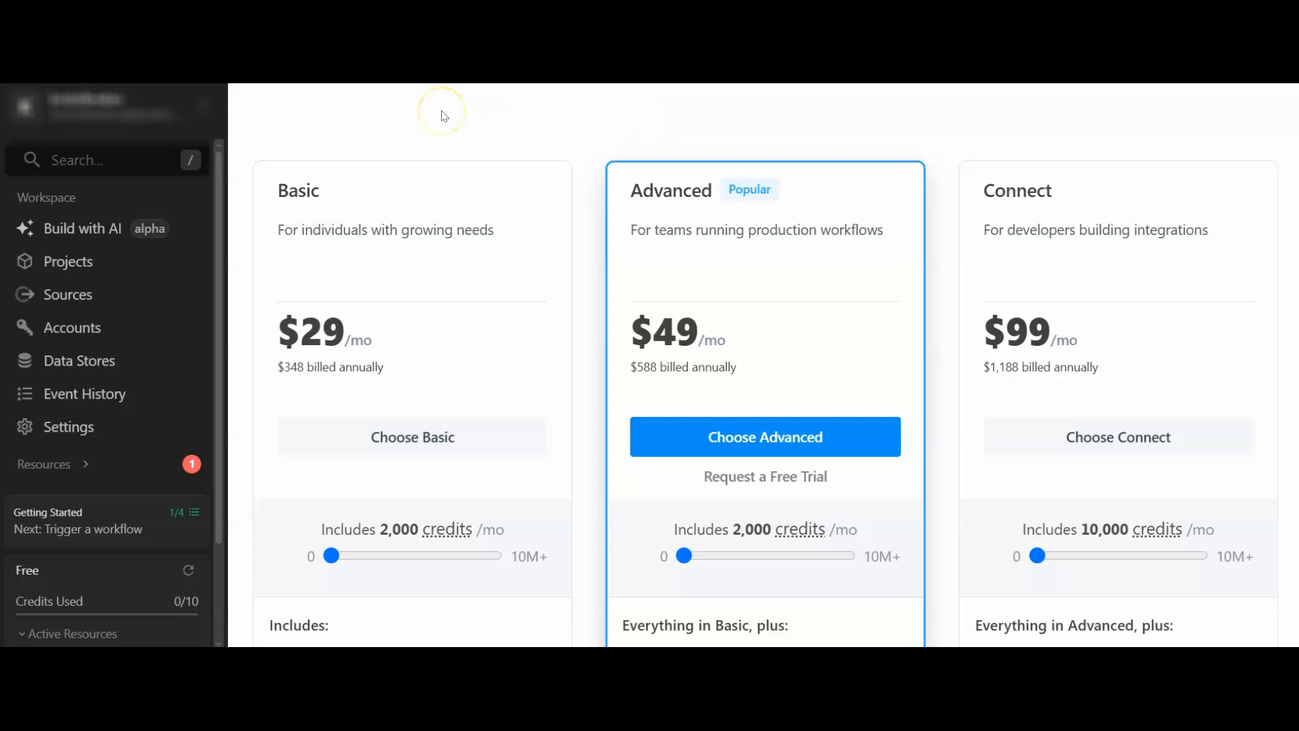
mouse_move(463, 246)
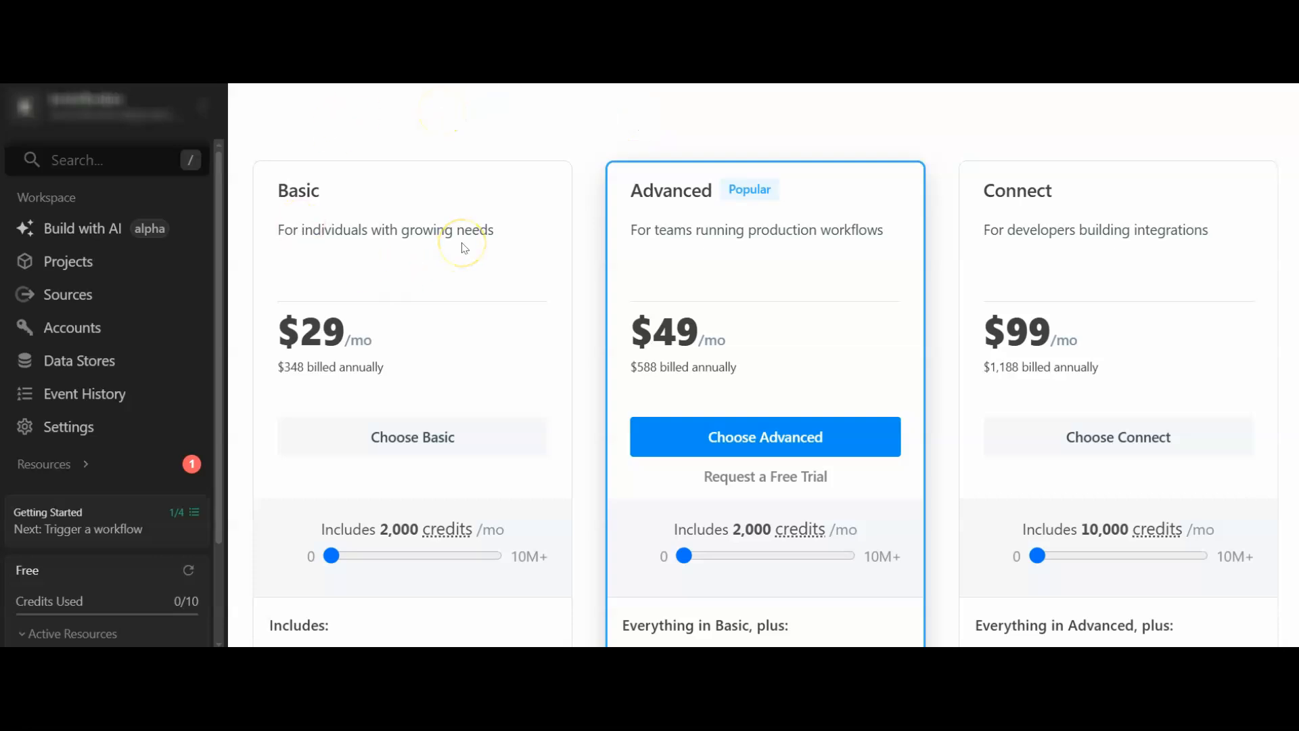
mouse_move(224, 163)
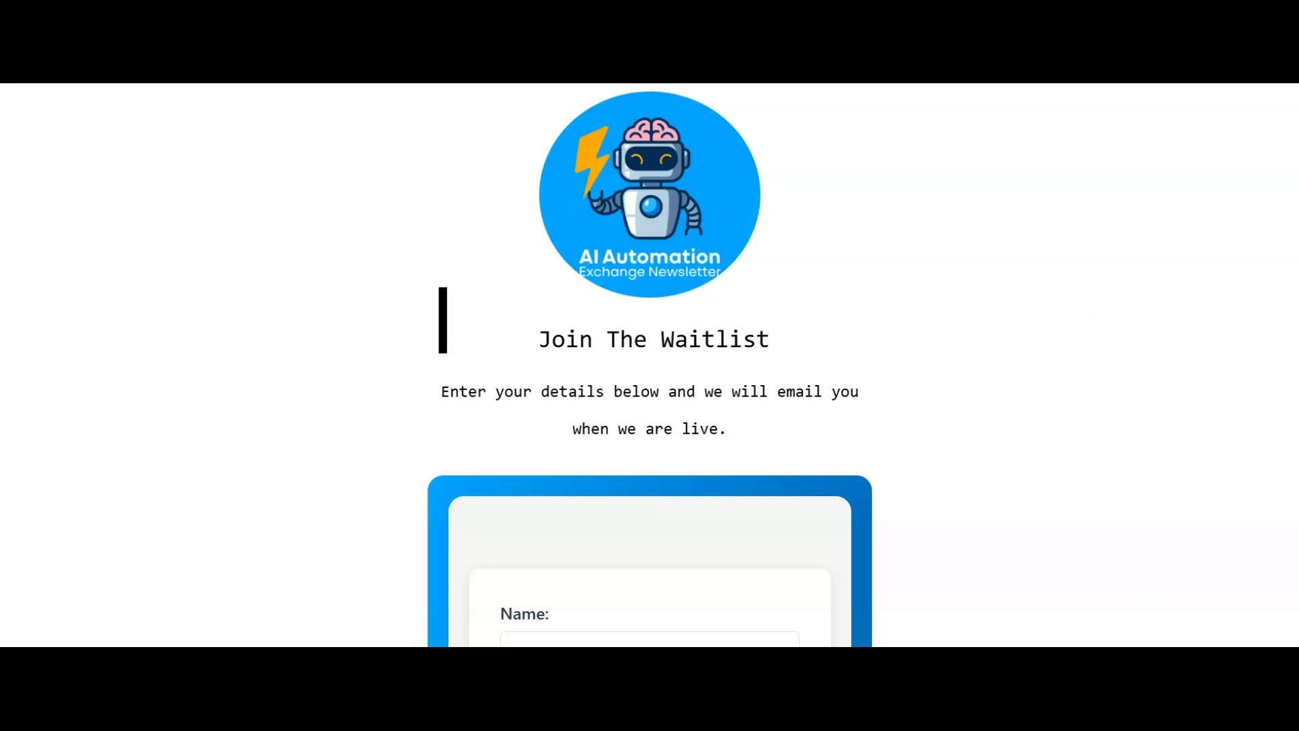
- Scroll the waitlist page down to the Join The Waitlist form with its empty name and email fields
scroll("down", 3)
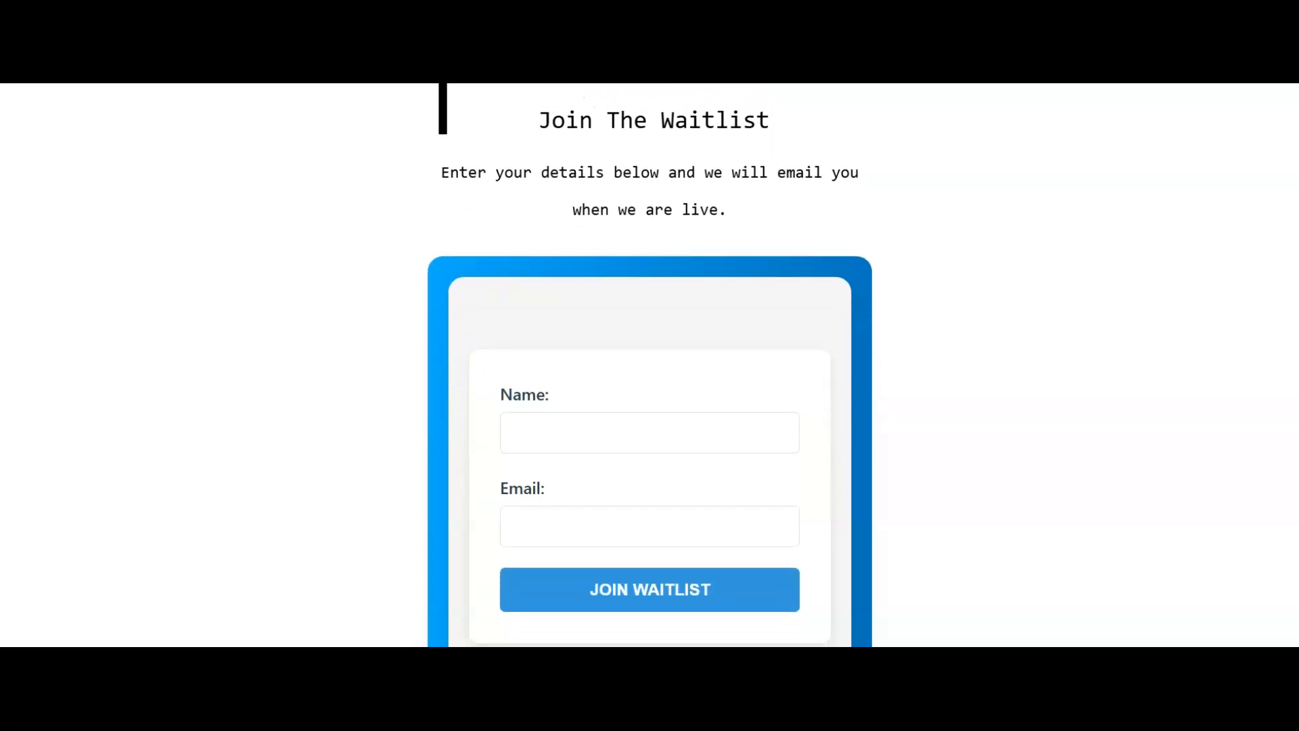
scroll("down", 3)
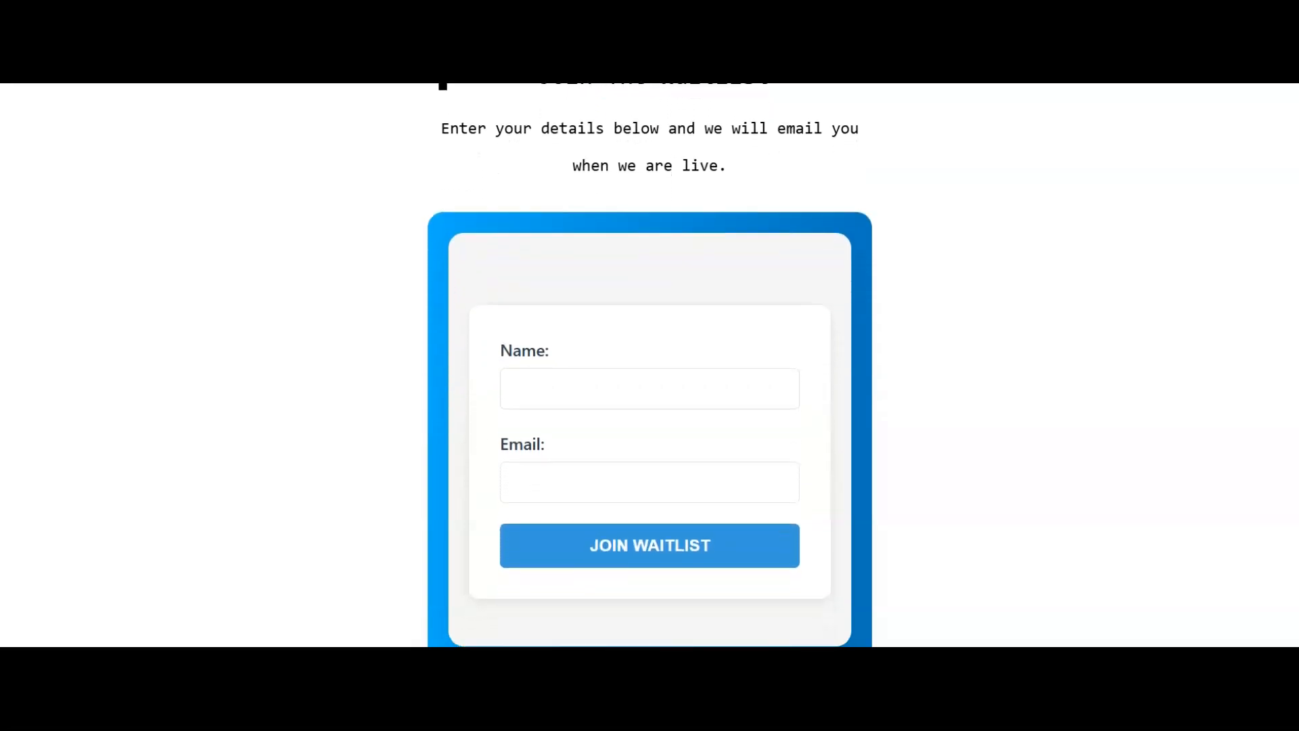
left_click(649, 545)
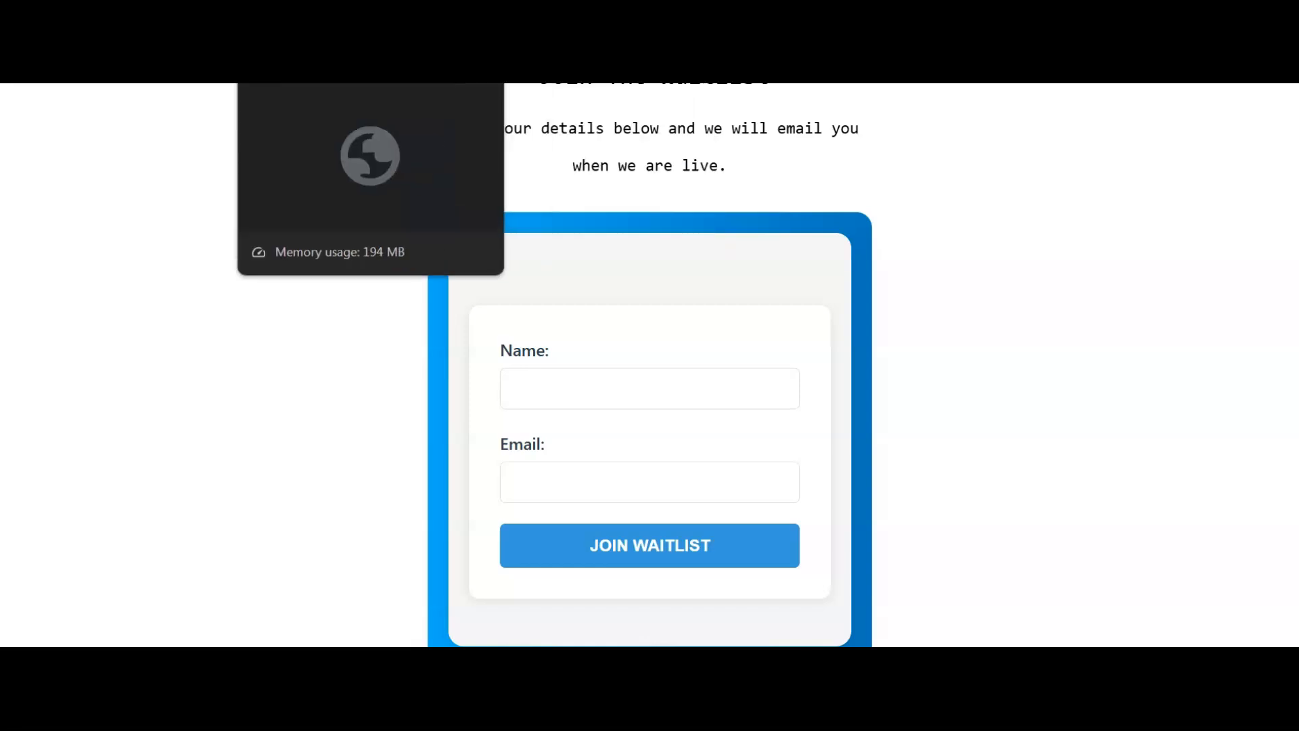
mouse_move(888, 390)
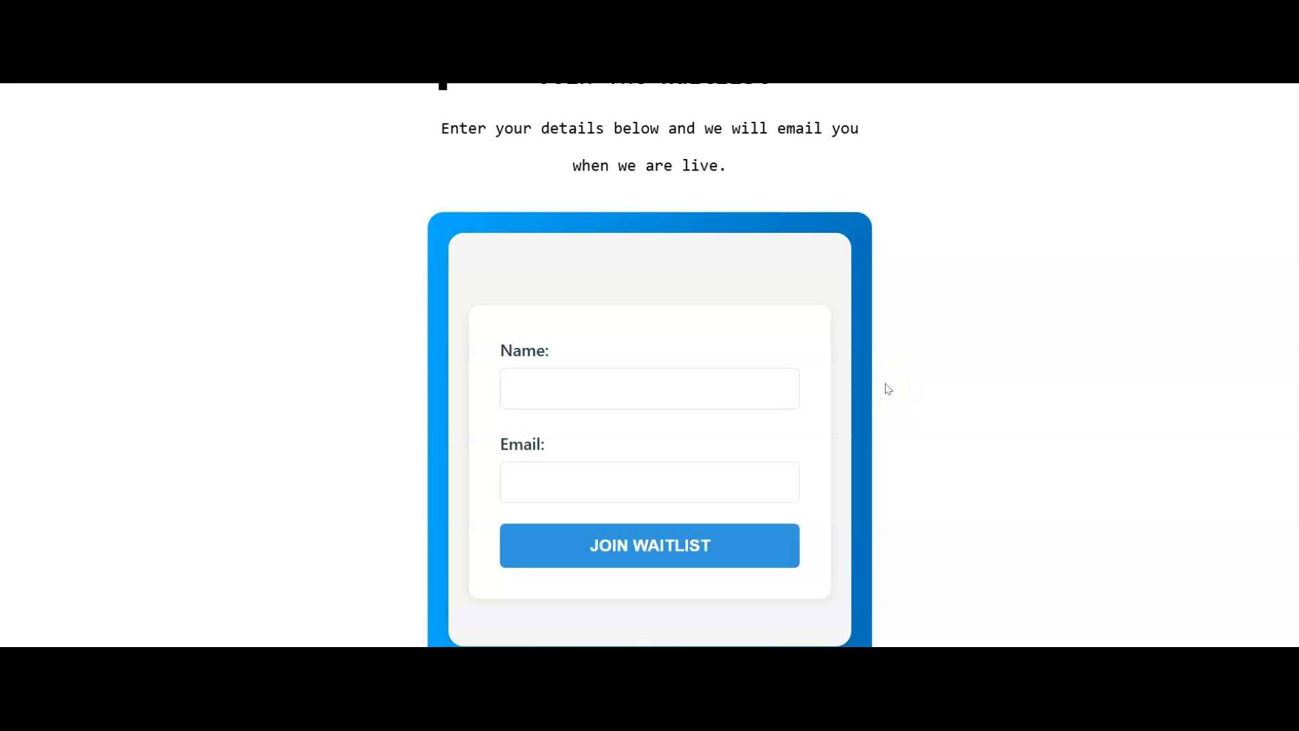